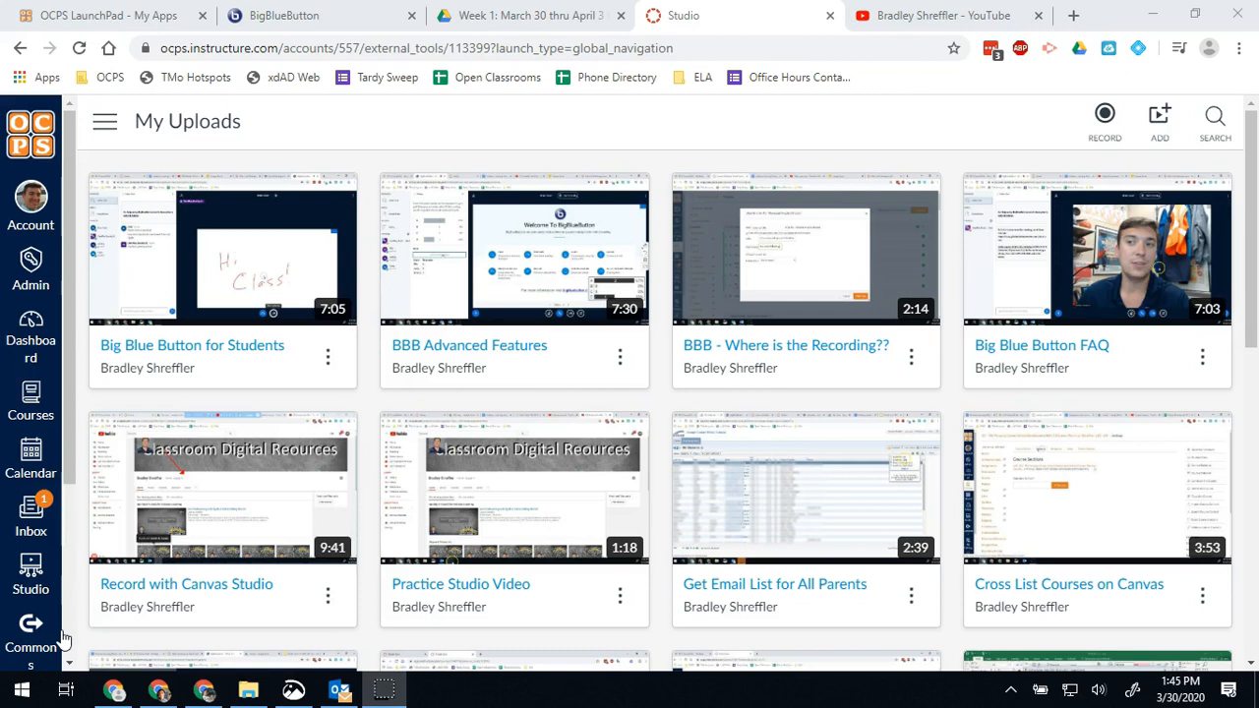
mouse_move(69, 212)
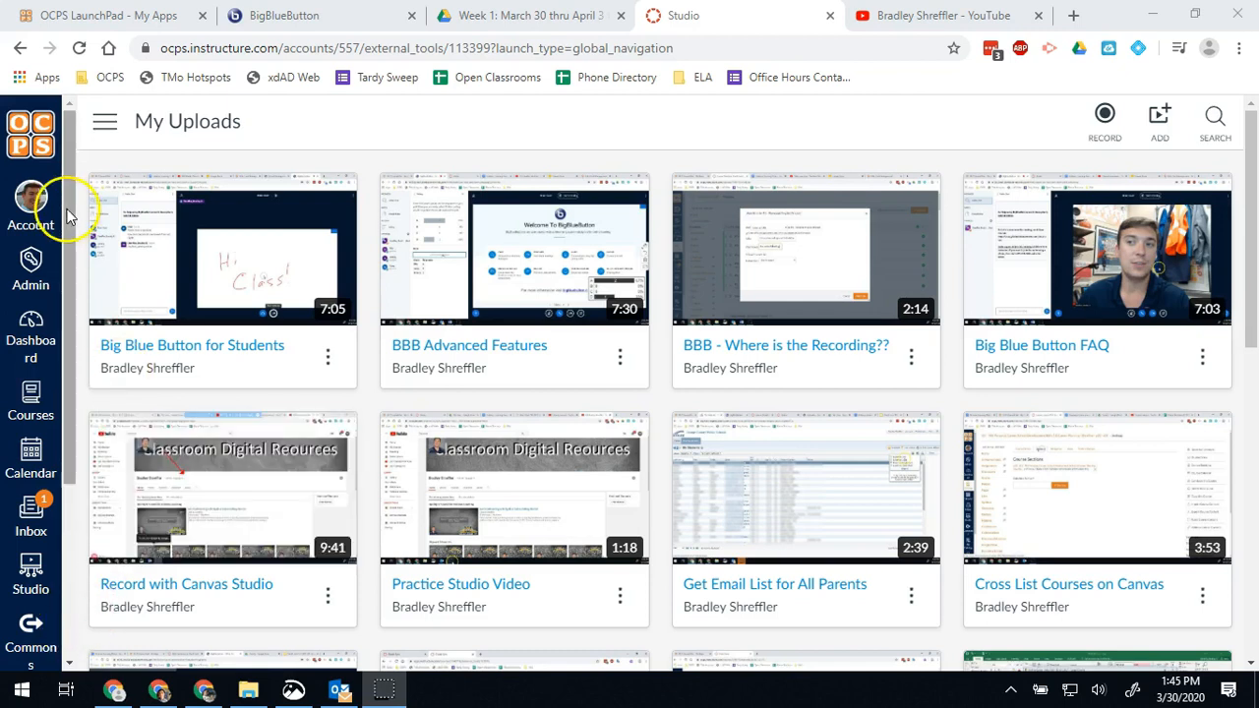
mouse_move(72, 258)
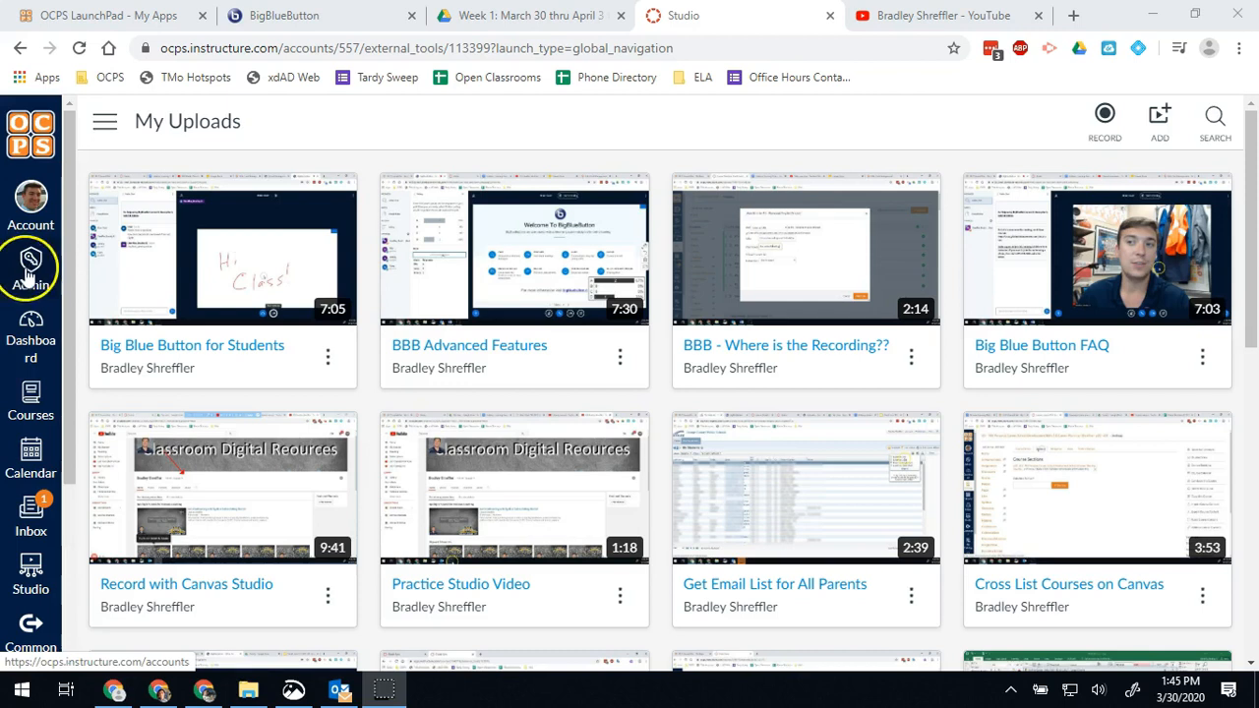
Open the Admin tray to see Bridgewater MS and All Accounts.
left_click(30, 265)
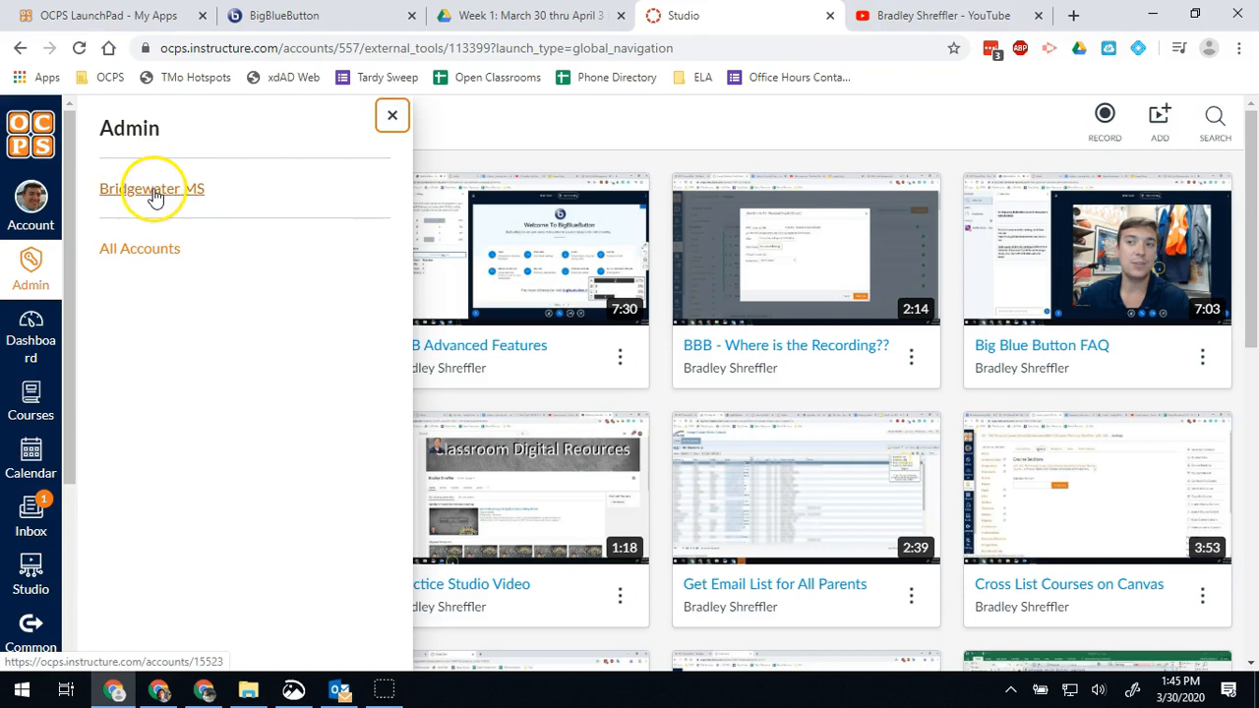
Enter the Bridgewater MS account and view its Courses list.
left_click(152, 188)
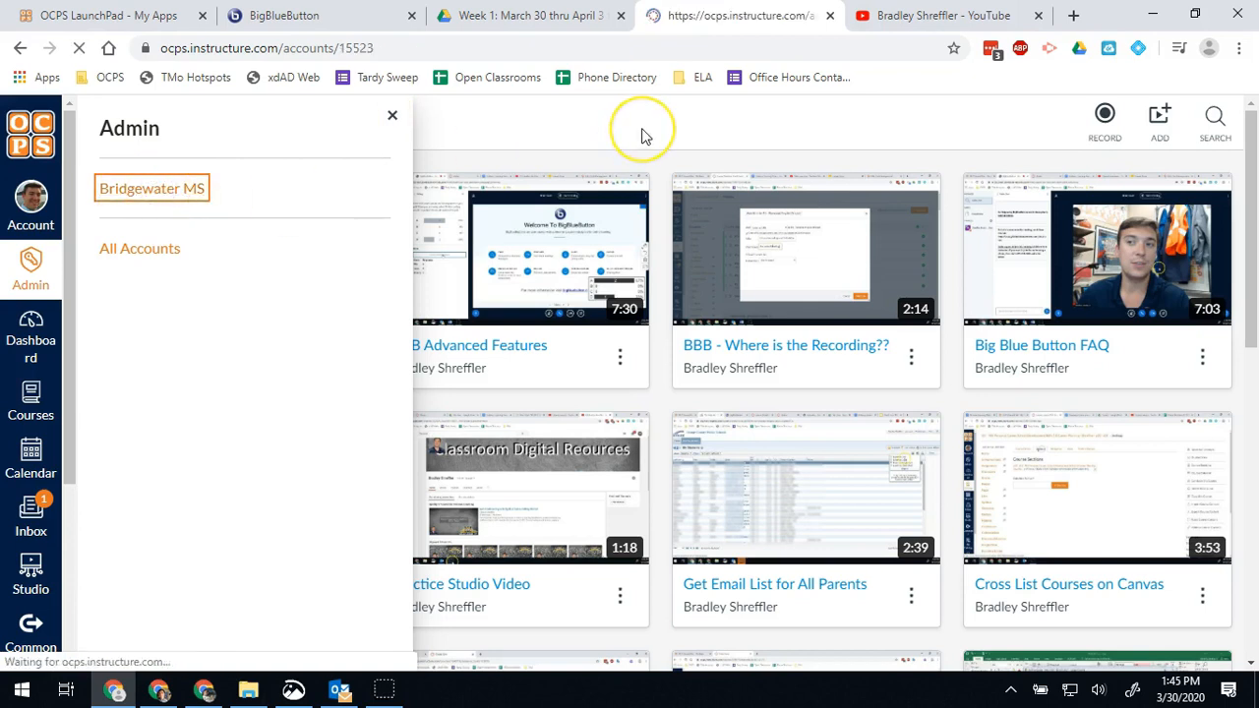
left_click(152, 188)
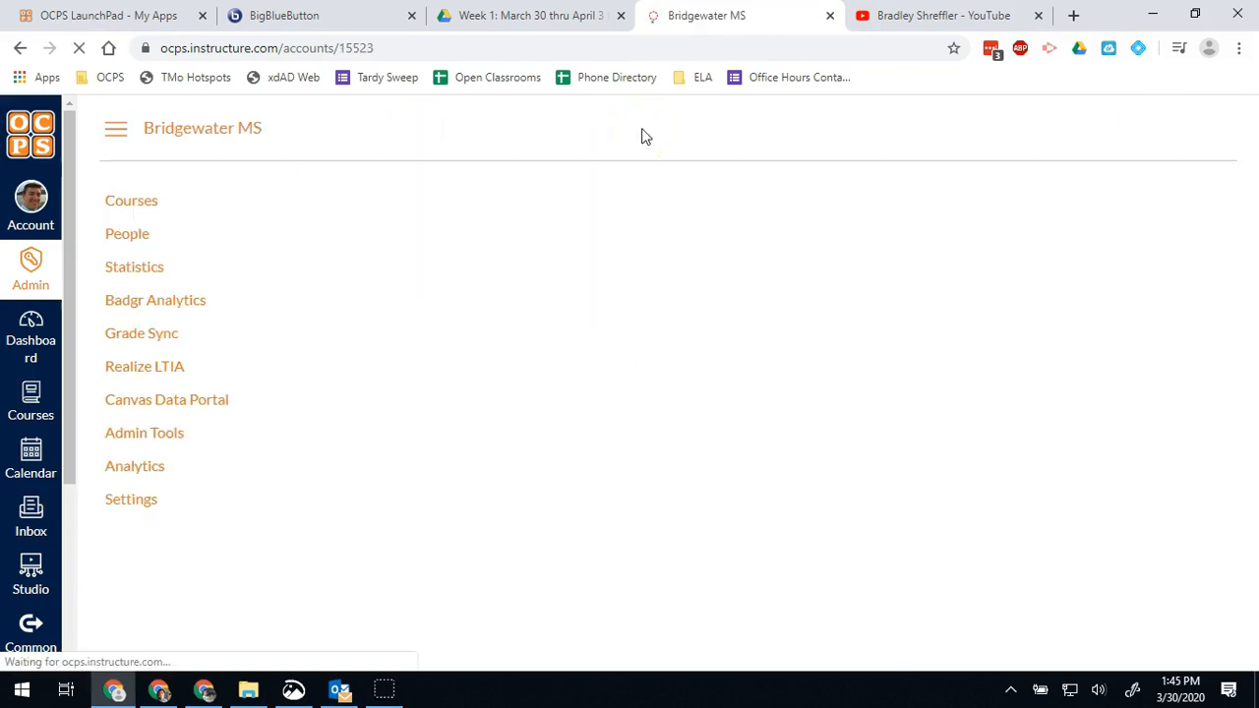
left_click(131, 200)
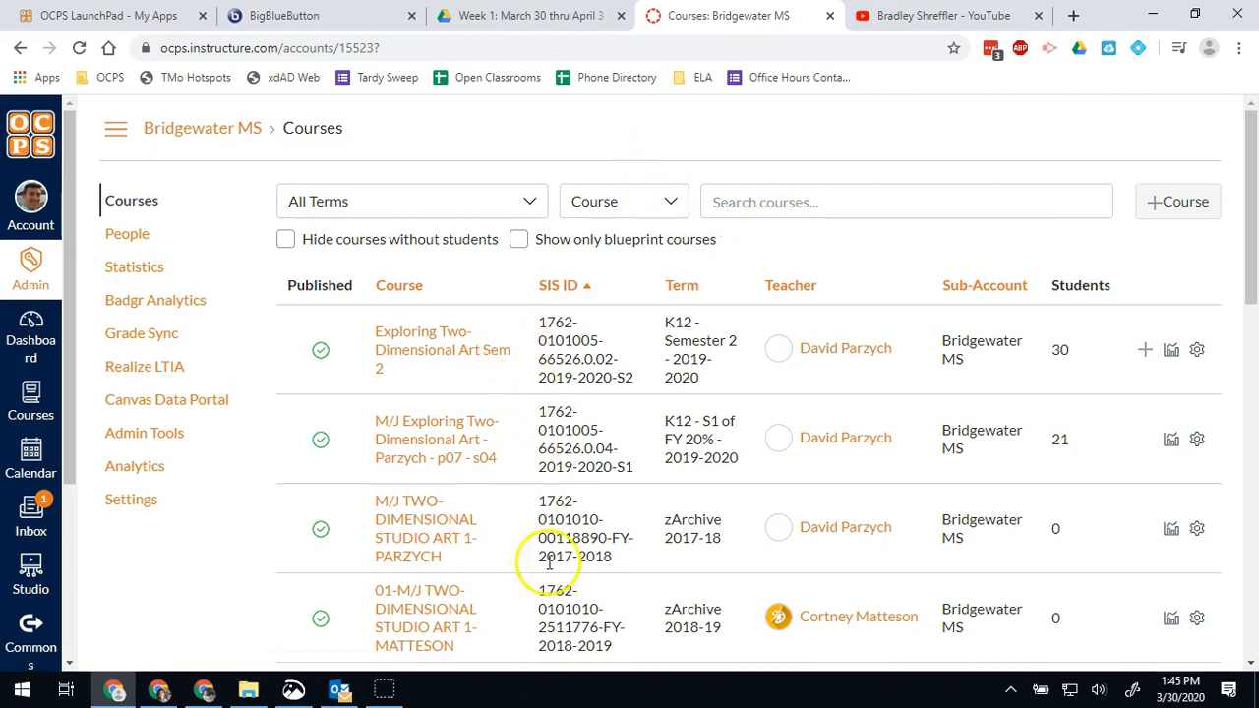
scroll("down", 3)
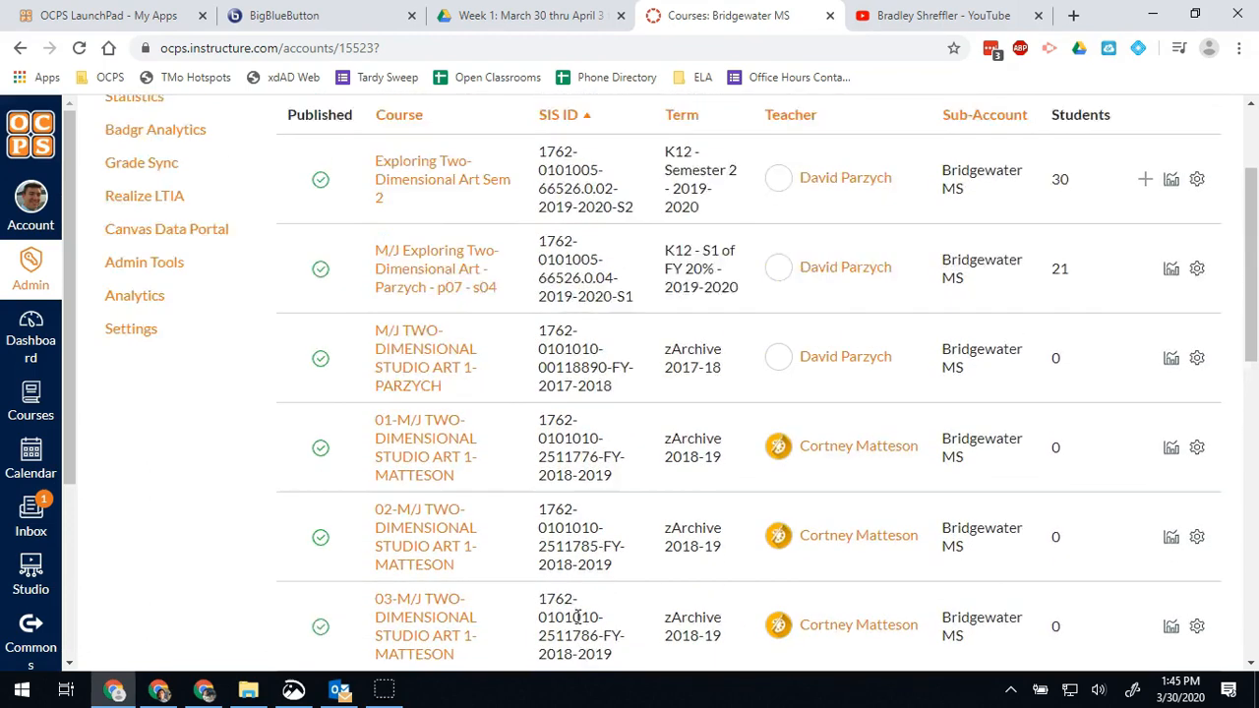
scroll("up", 3)
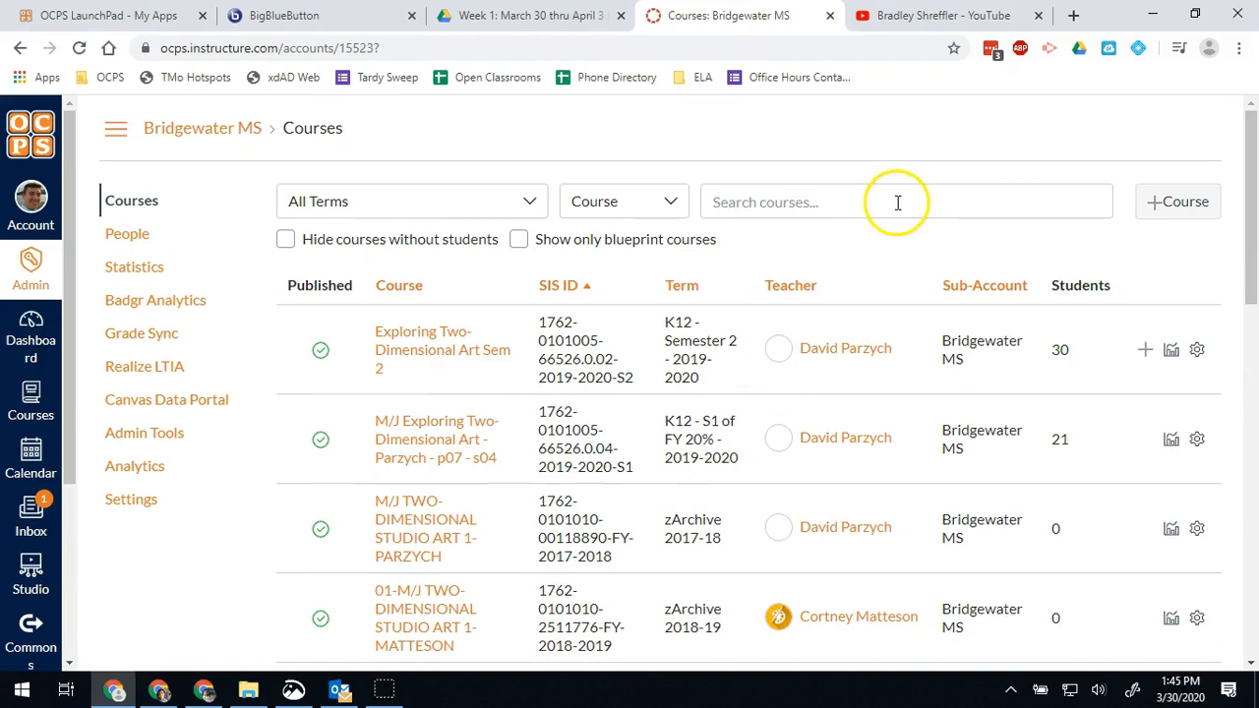
Search the course list for 'gaetan' and scroll through the matching sections.
left_click(897, 202)
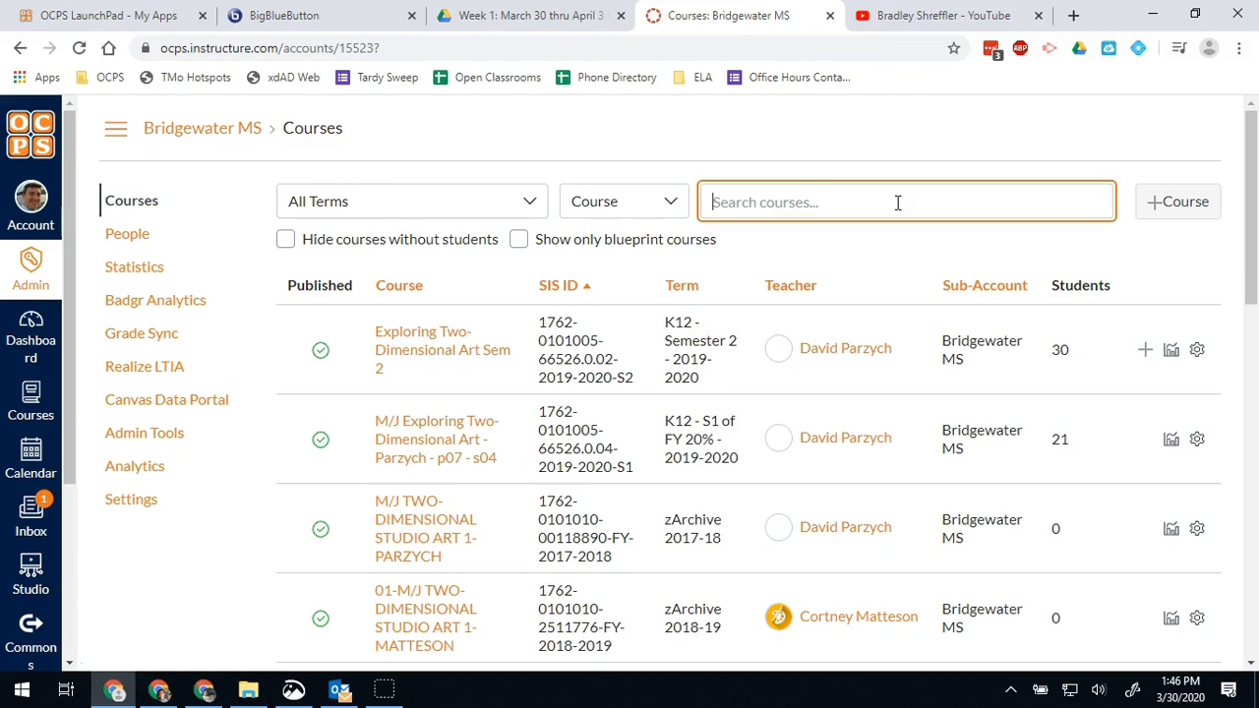
type("gaetan")
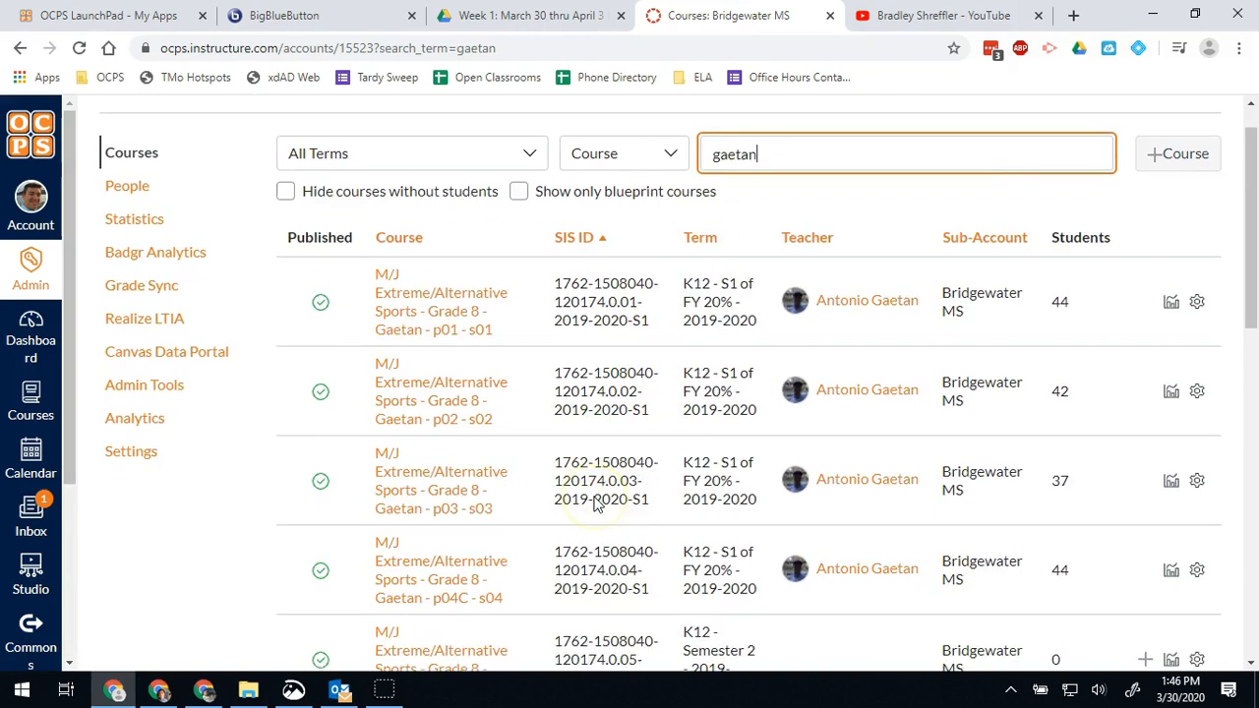
scroll("down", 3)
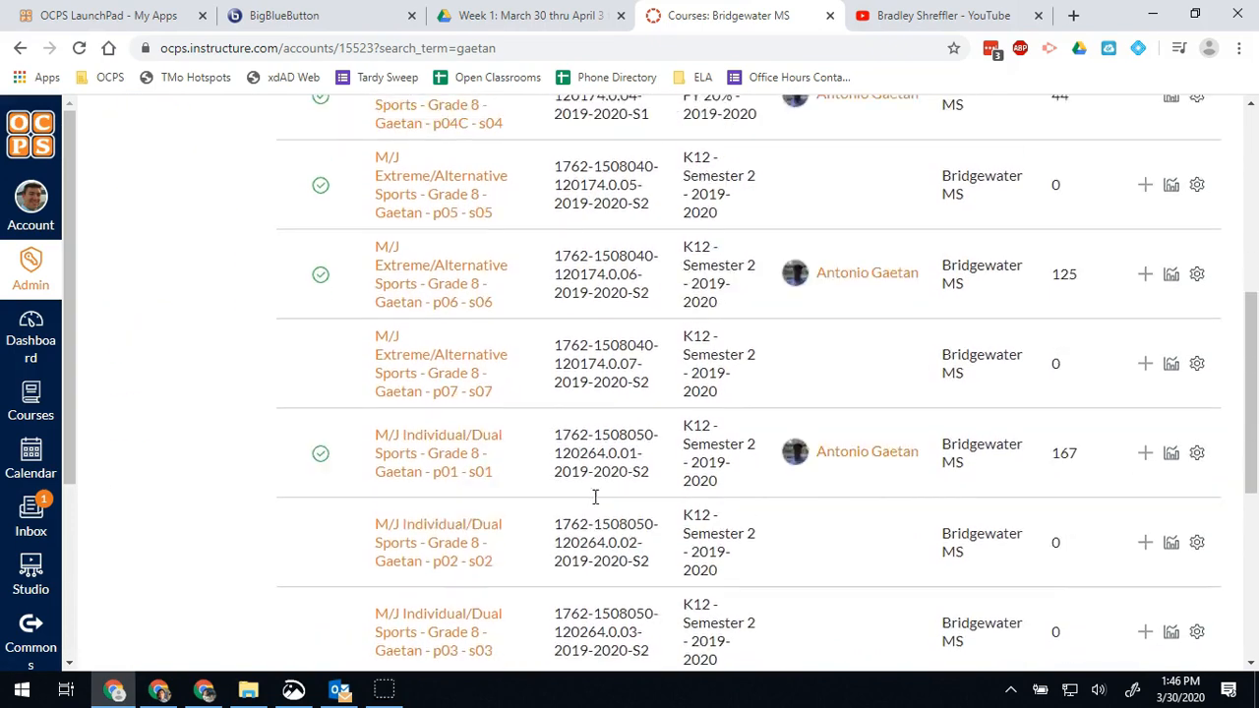
scroll("down", 3)
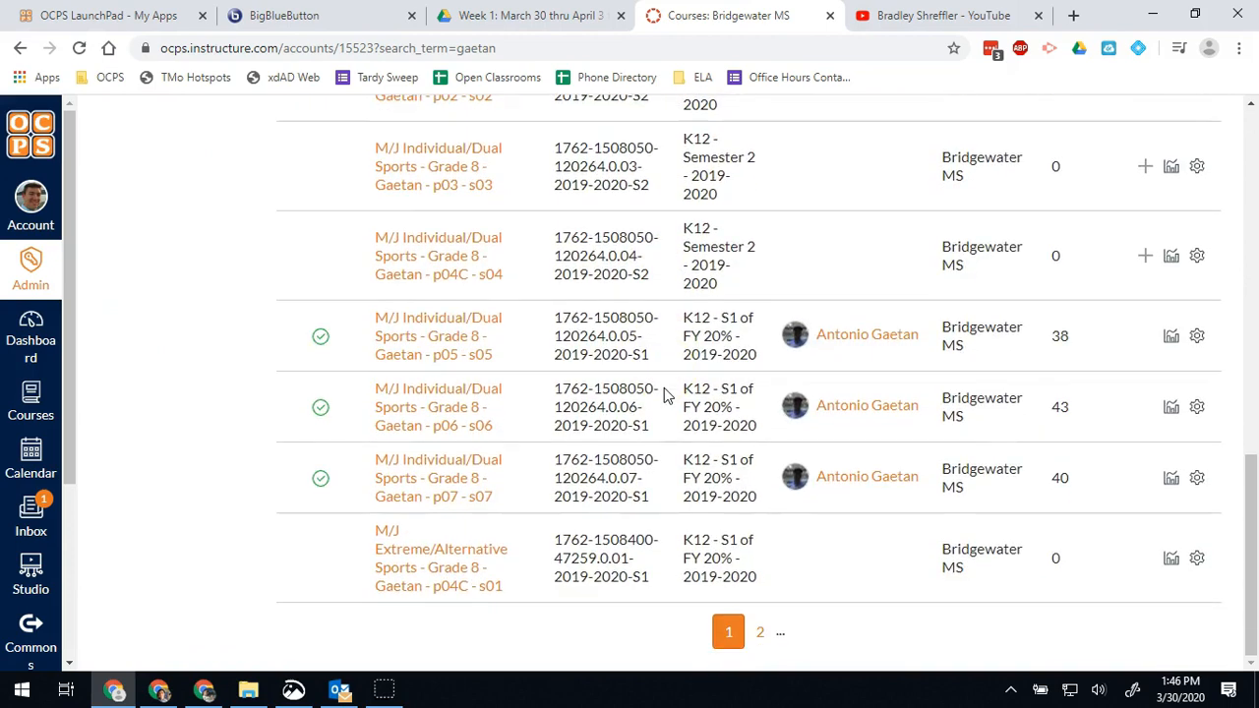
mouse_move(759, 632)
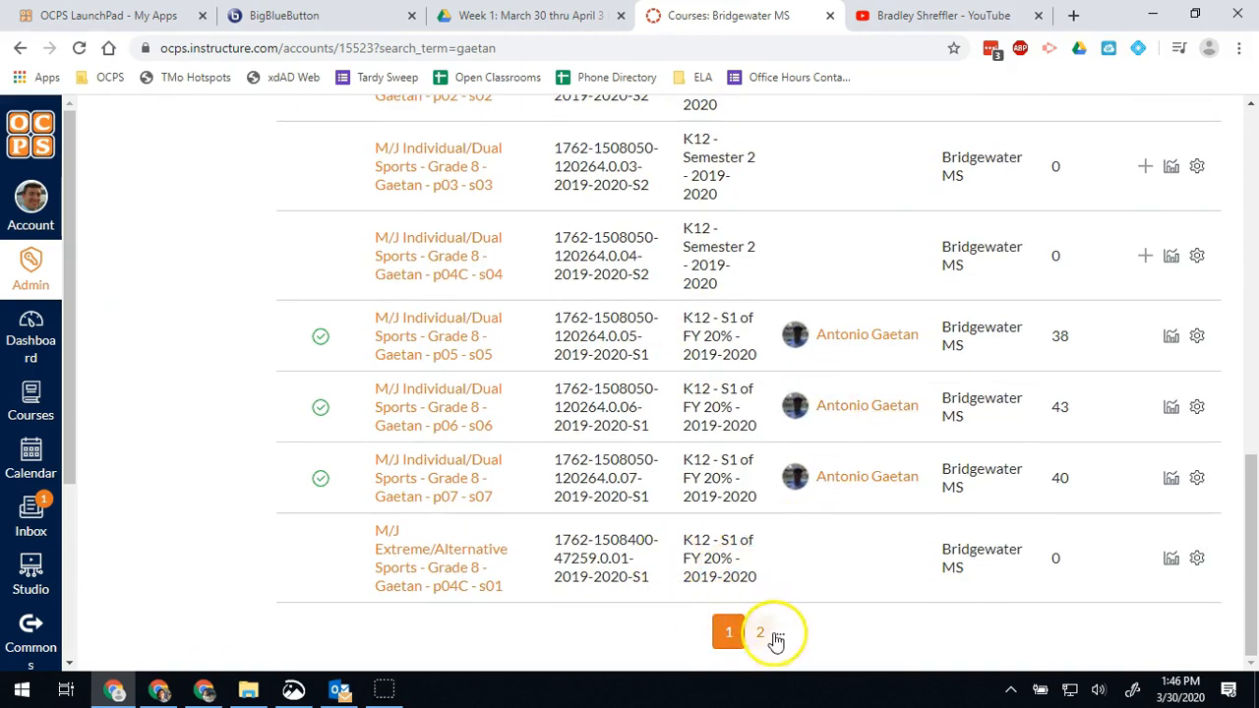
left_click(759, 633)
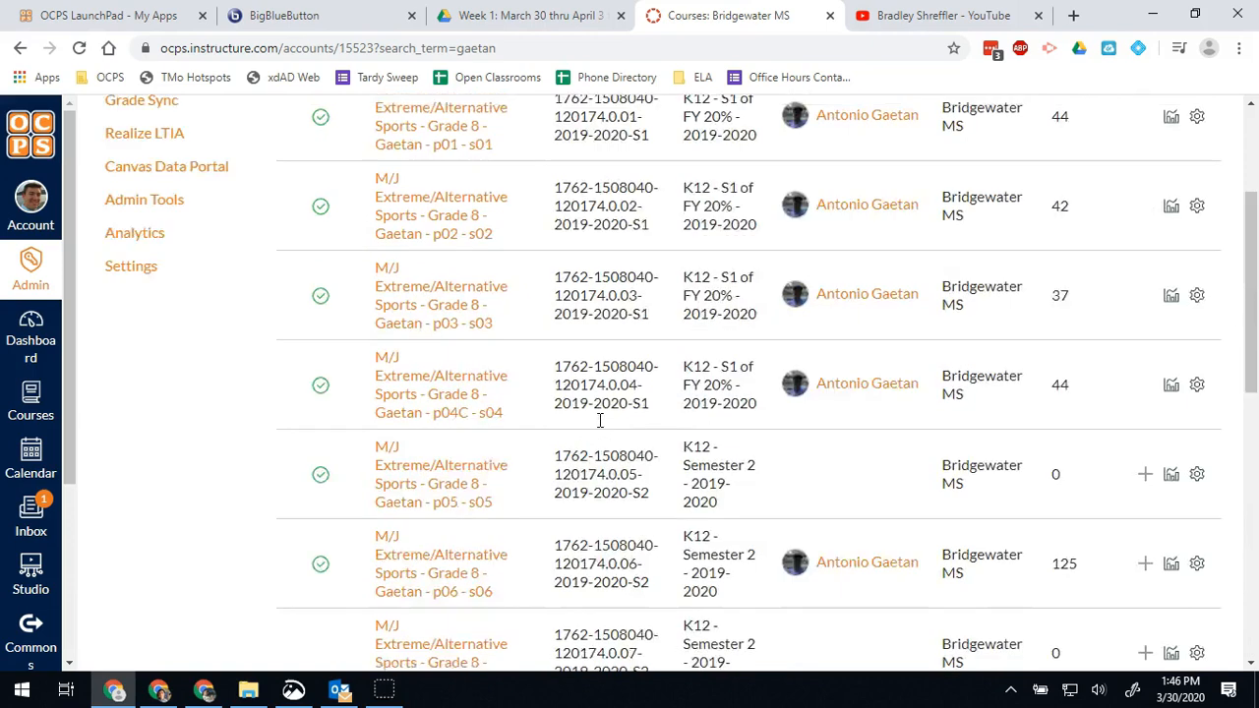
scroll("up", 3)
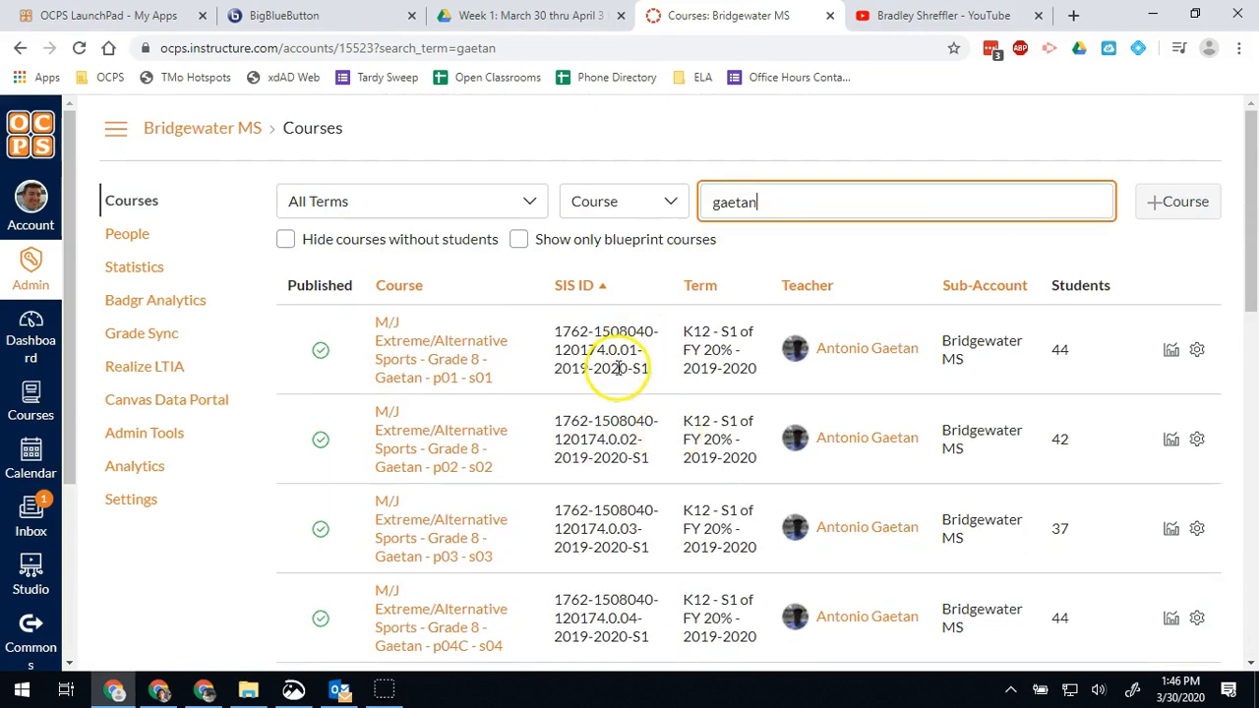
mouse_move(545, 49)
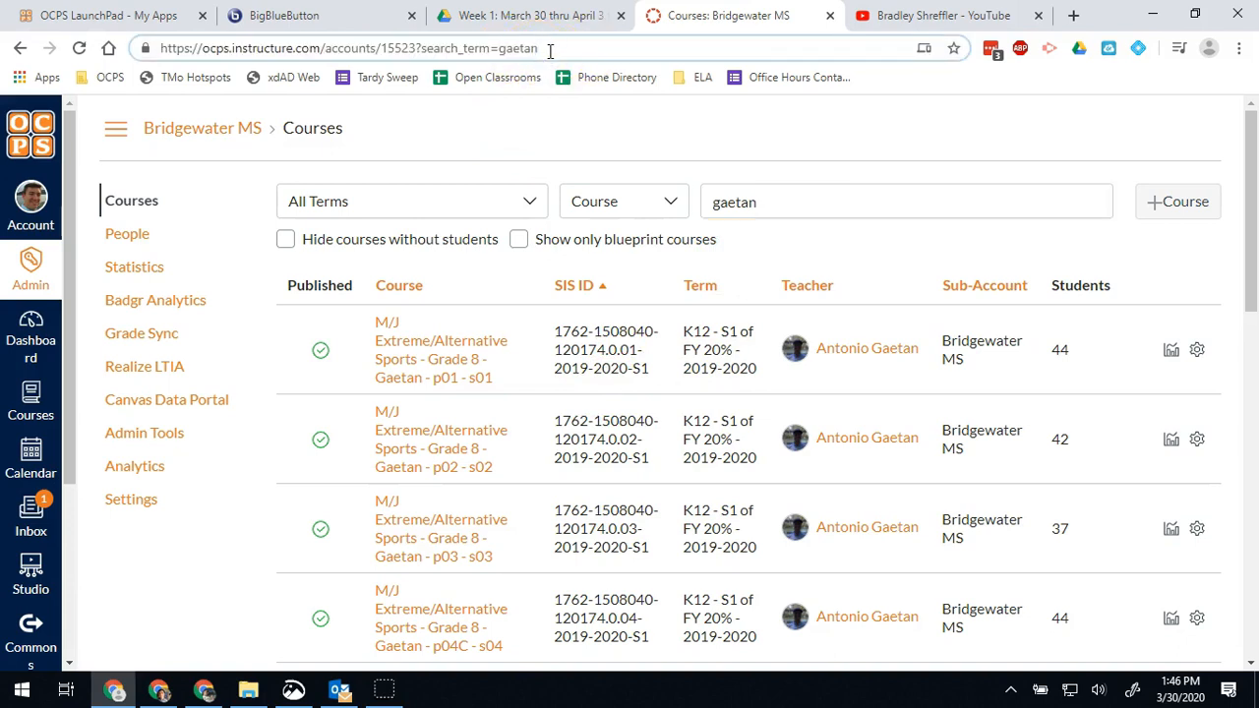
Add &published=1 to the course search URL and review the published gaetan sections.
type("&")
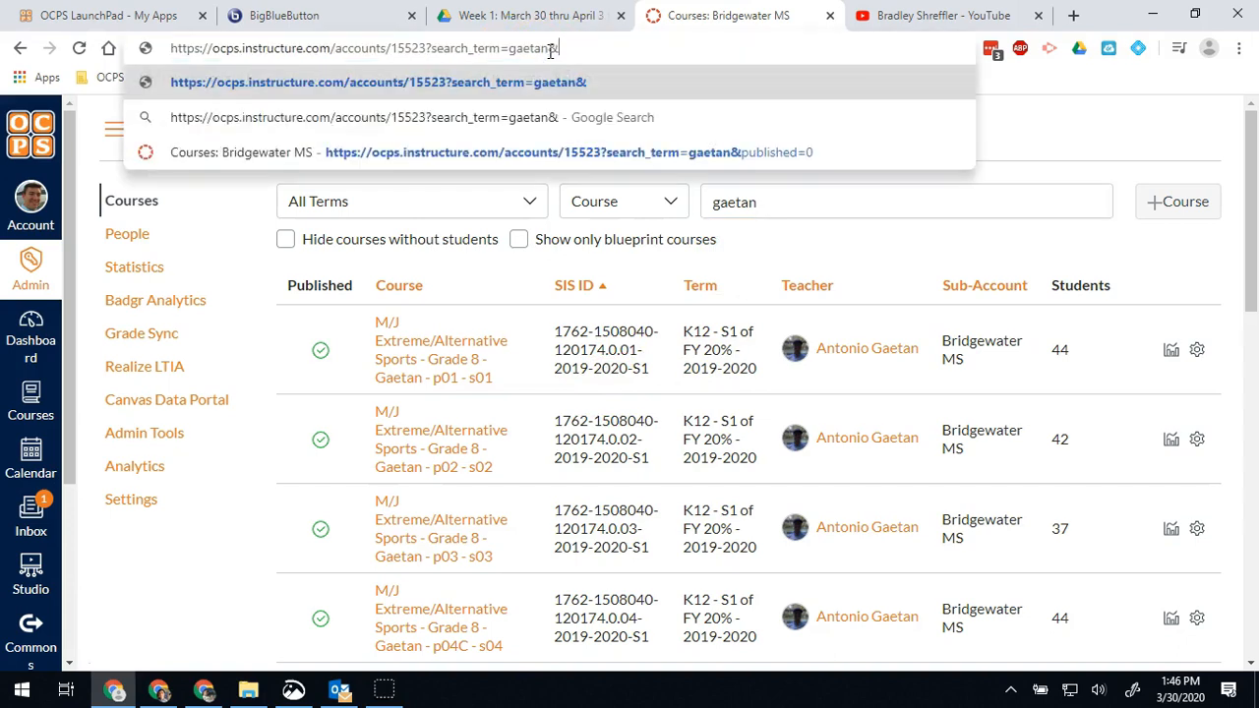
type("published=1")
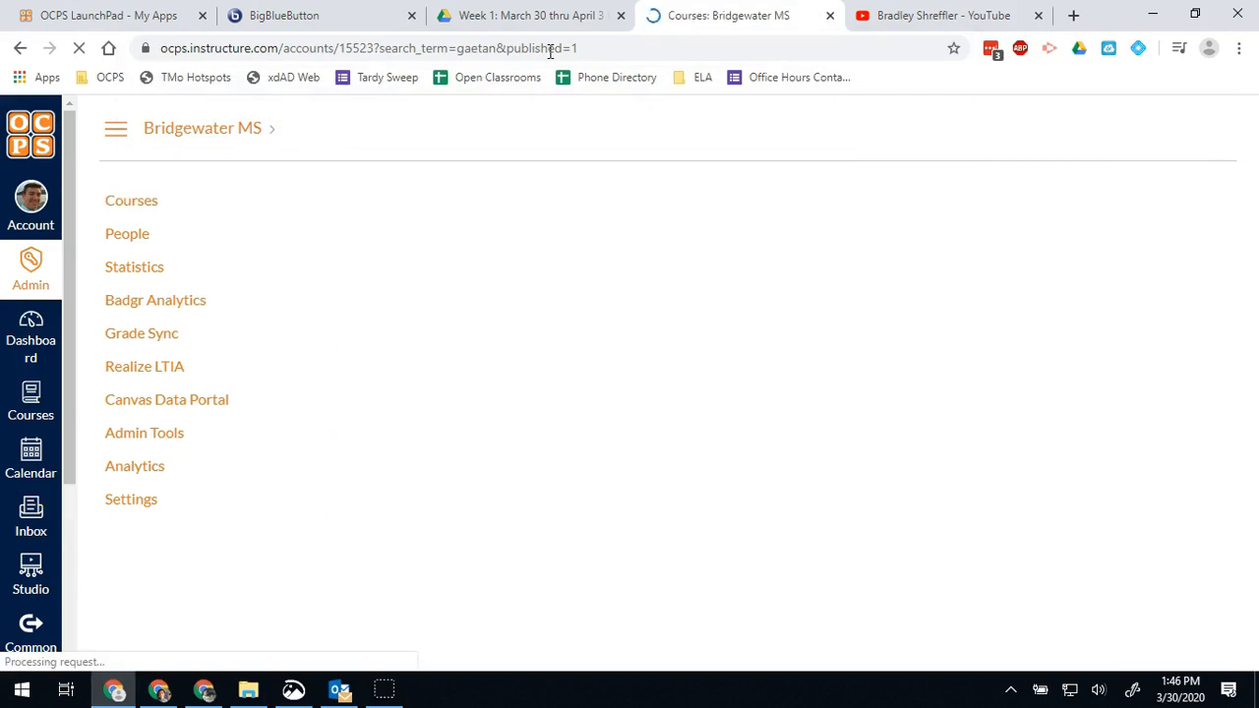
left_click(131, 200)
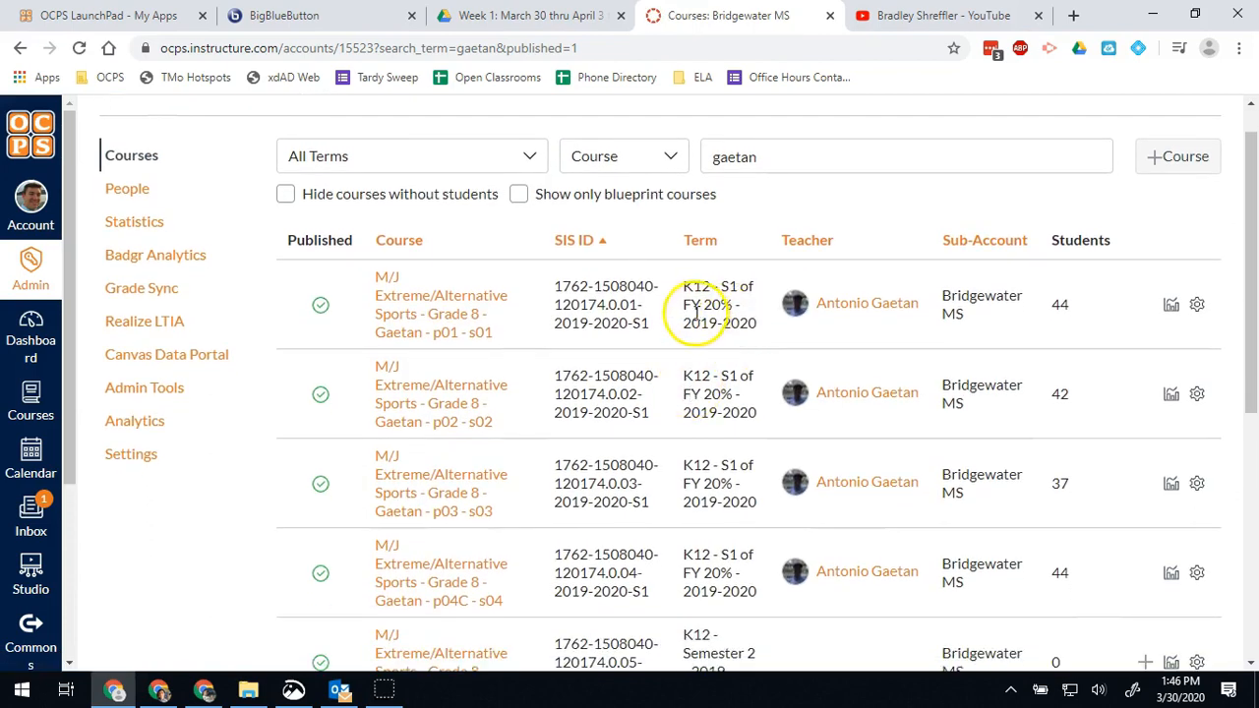
scroll("down", 3)
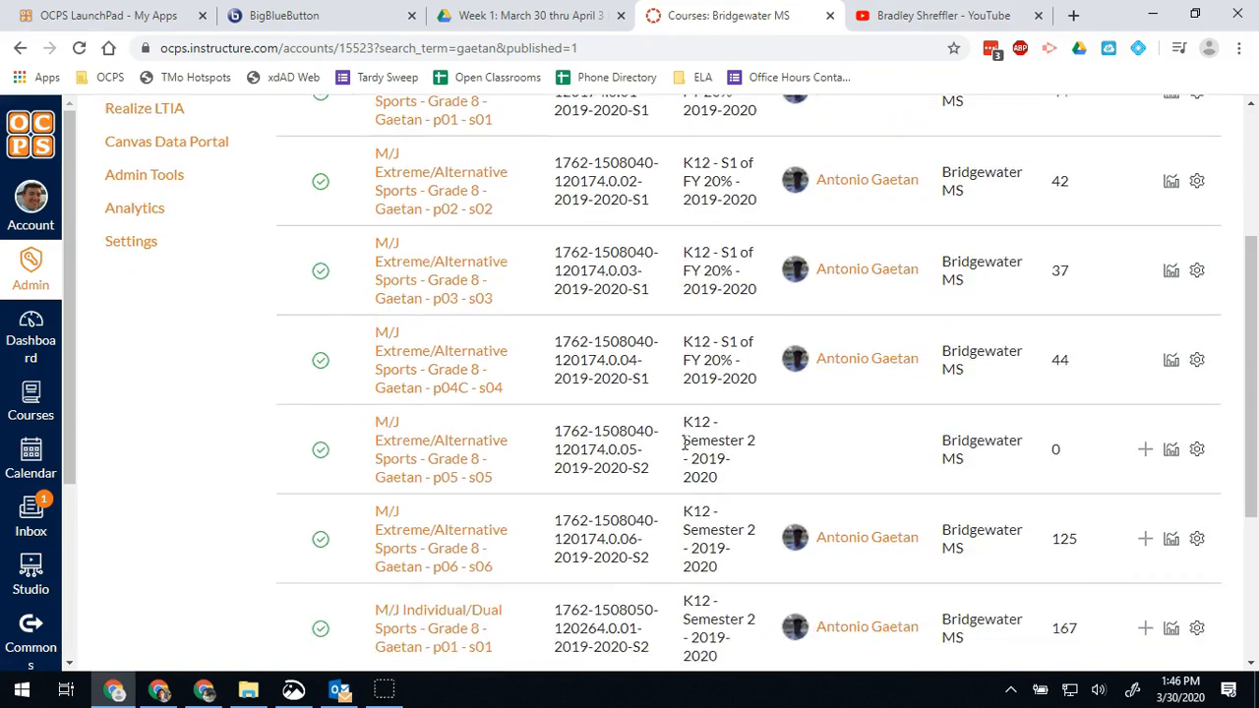
scroll("down", 3)
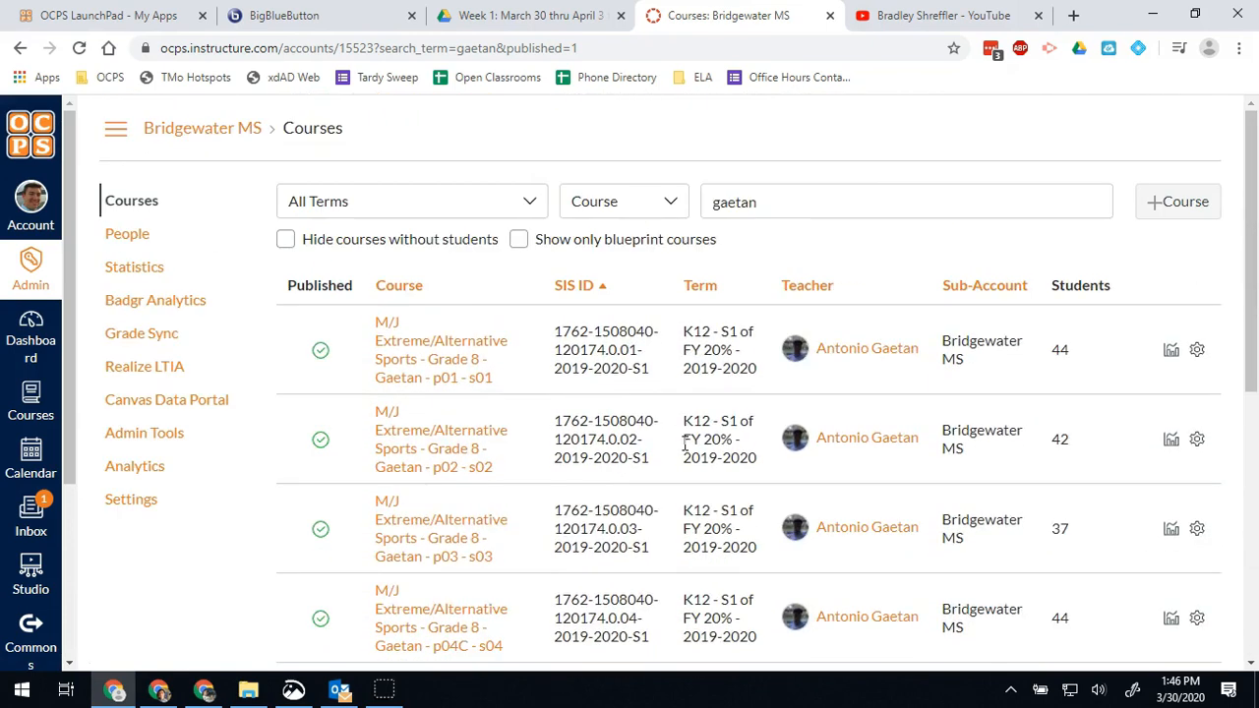
scroll("down", 3)
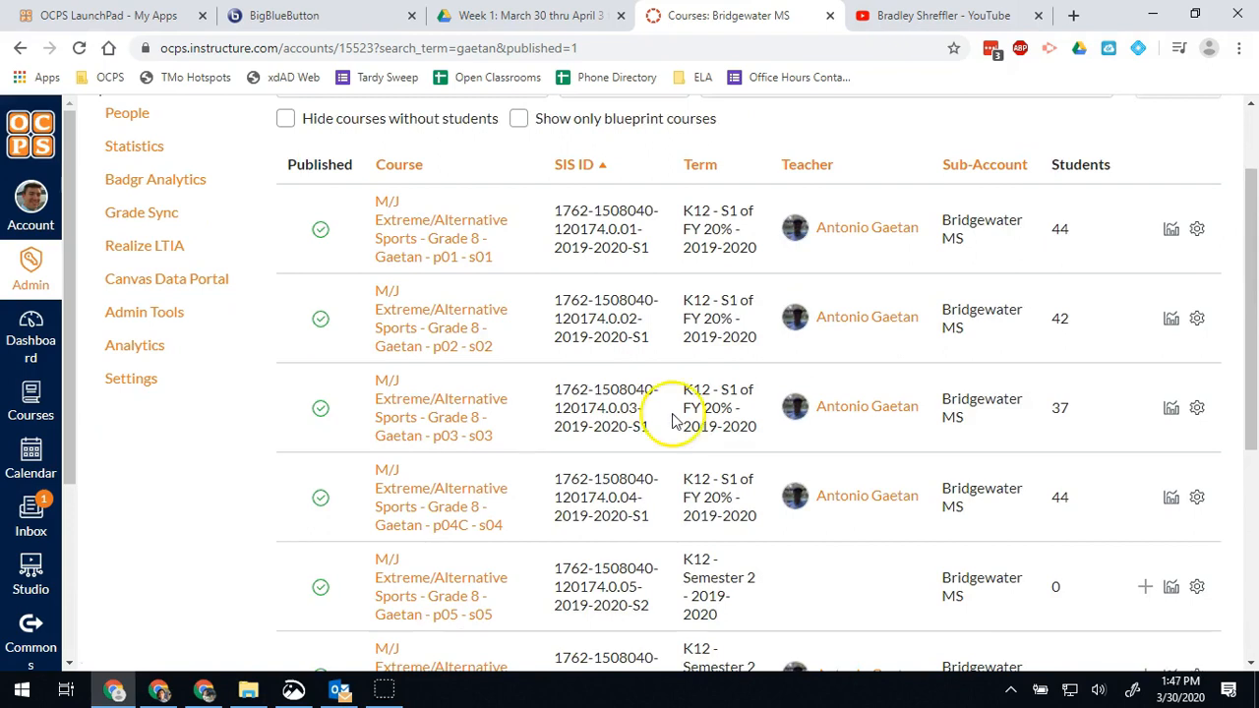
scroll("down", 3)
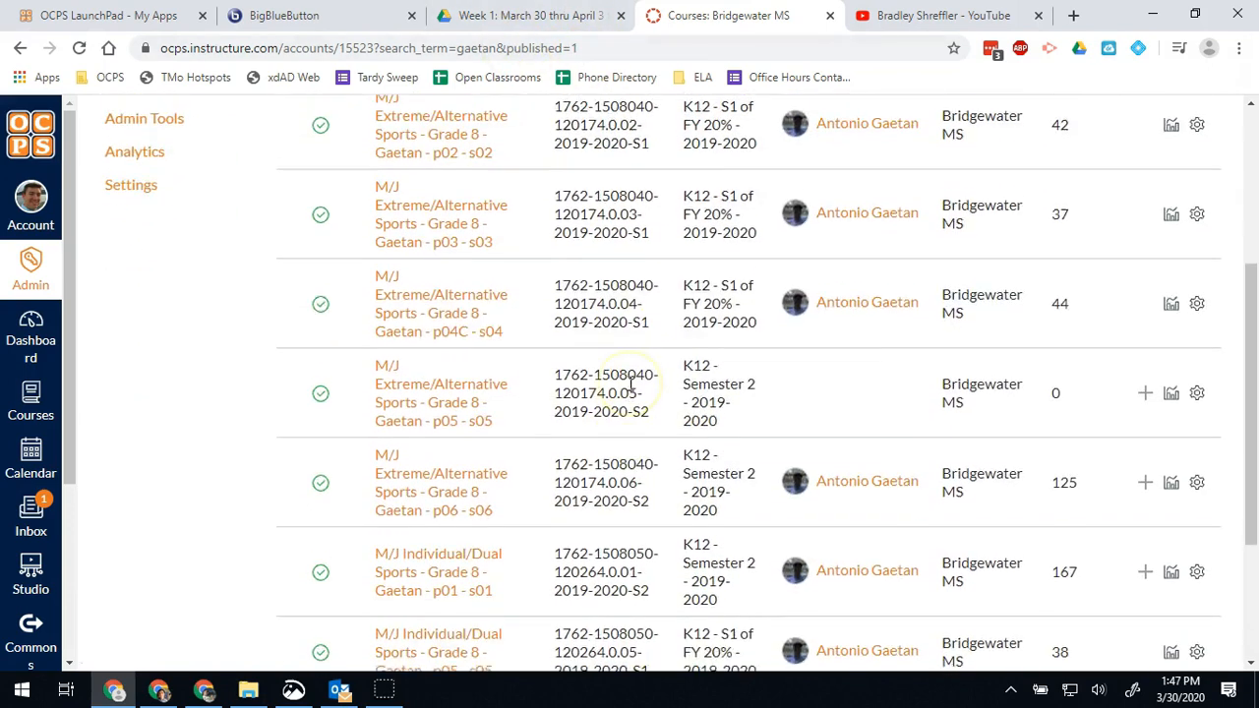
scroll("up", 3)
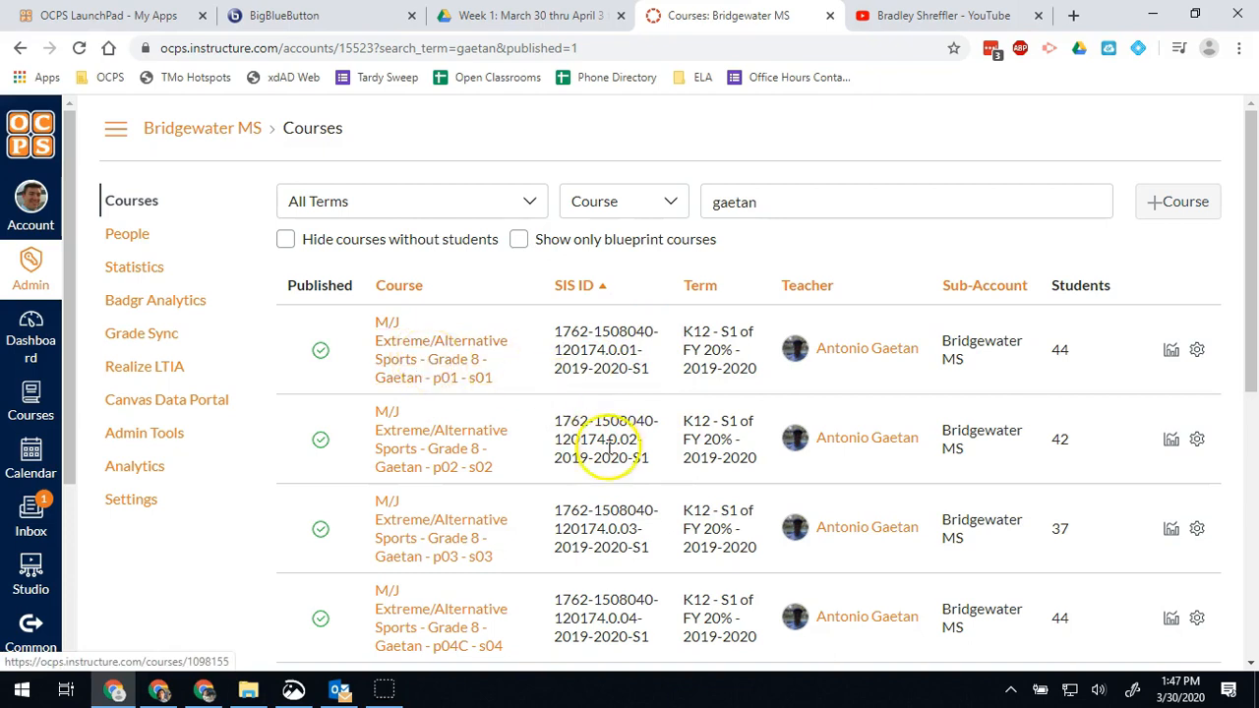
scroll("down", 3)
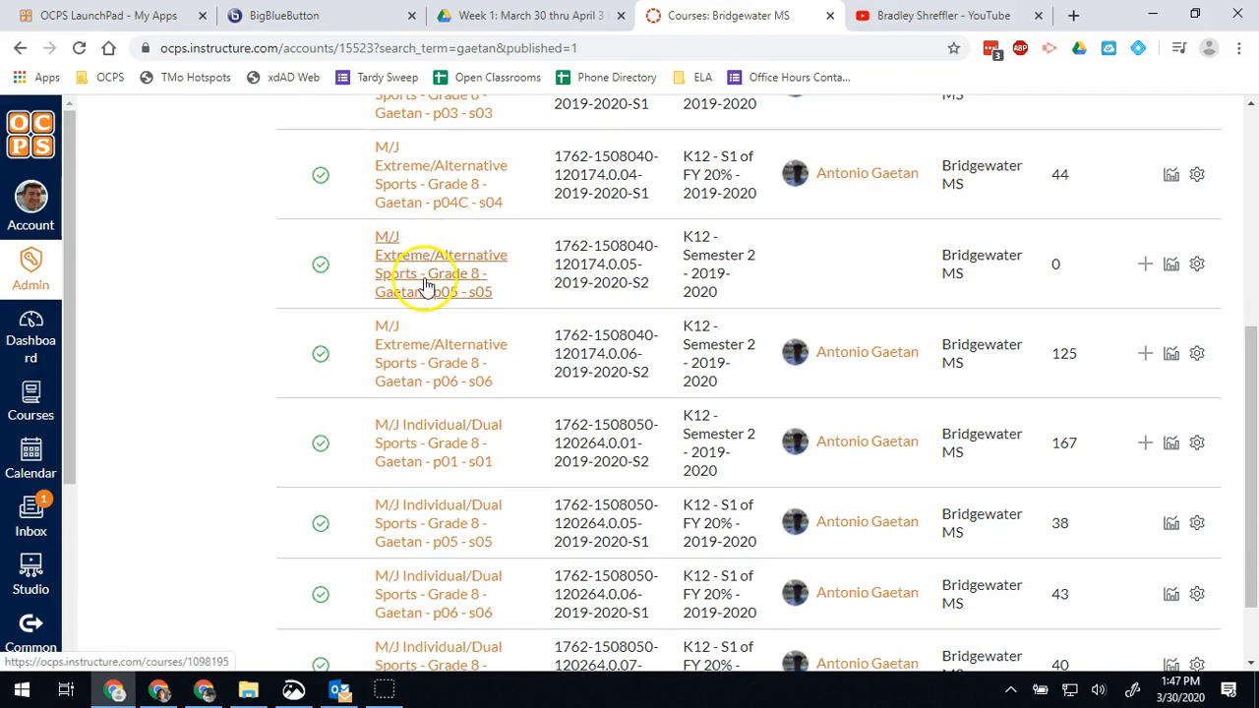
mouse_move(411, 371)
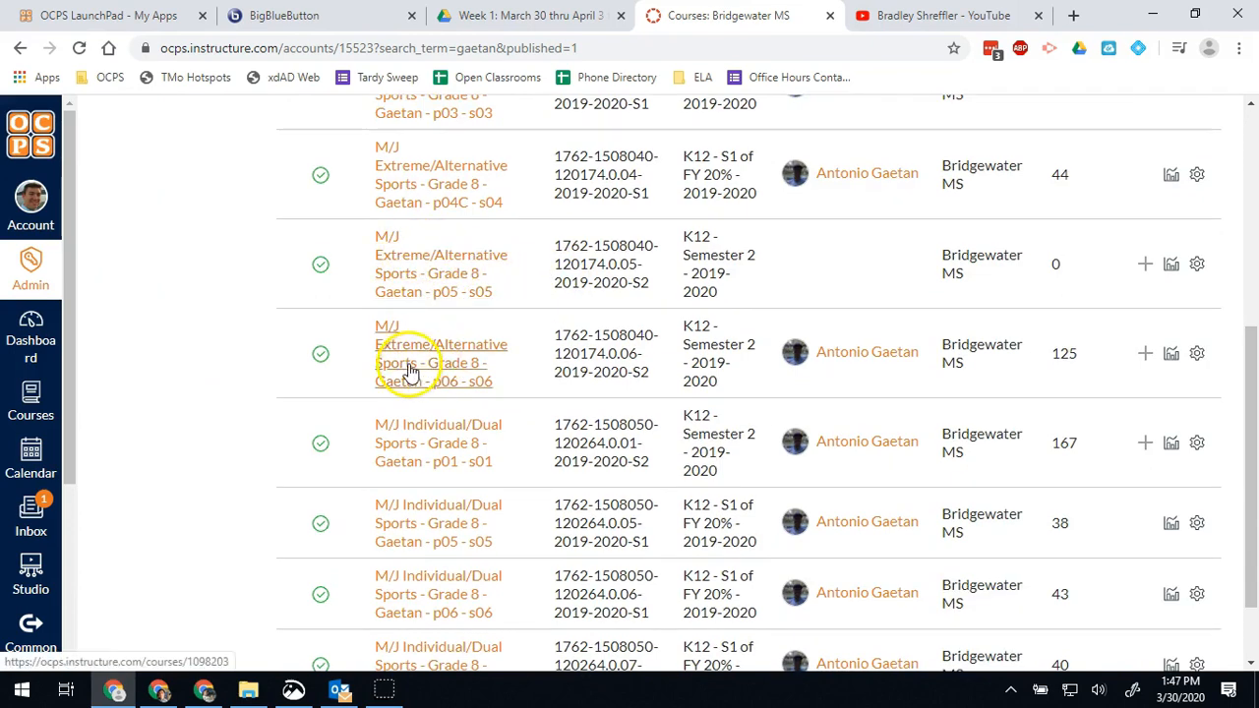
left_click(441, 362)
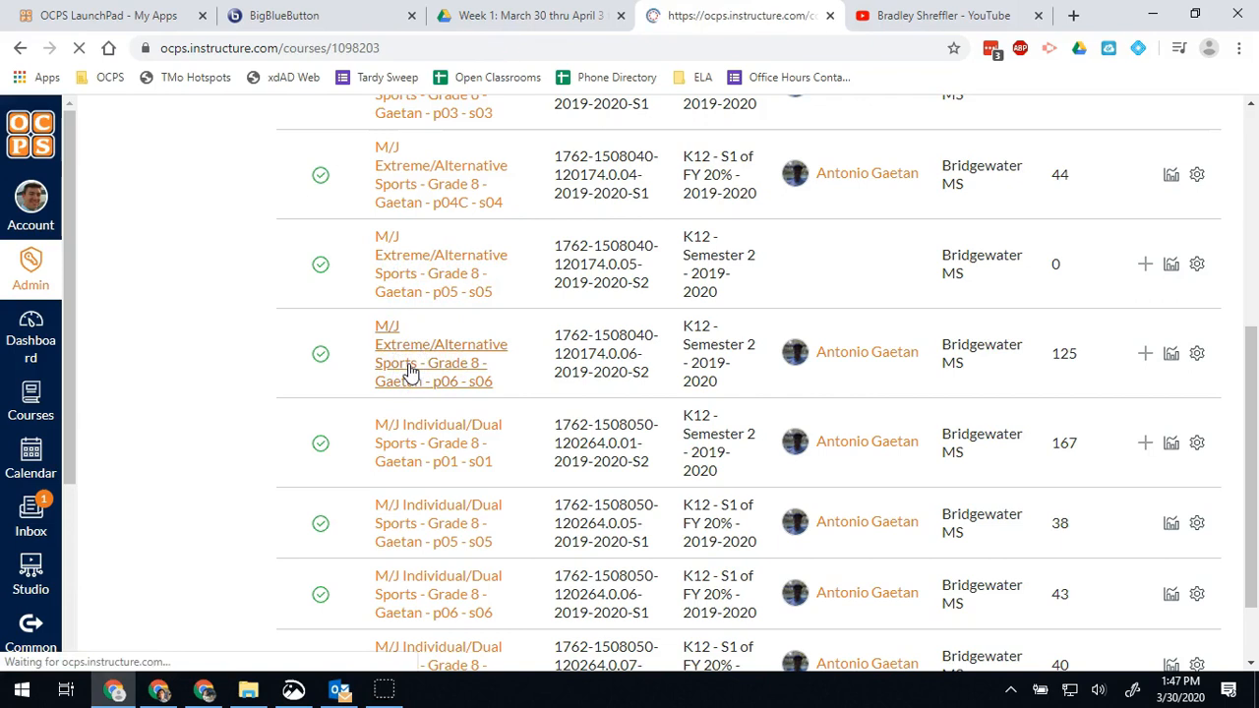
left_click(441, 354)
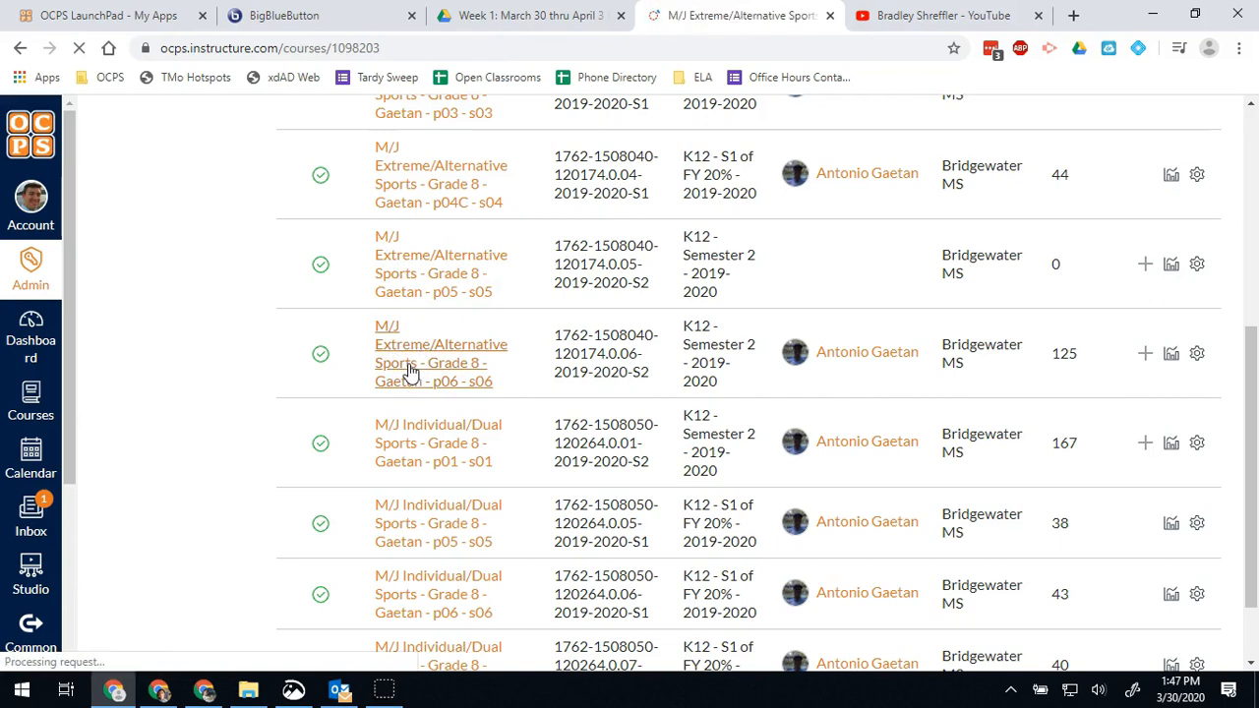
left_click(441, 353)
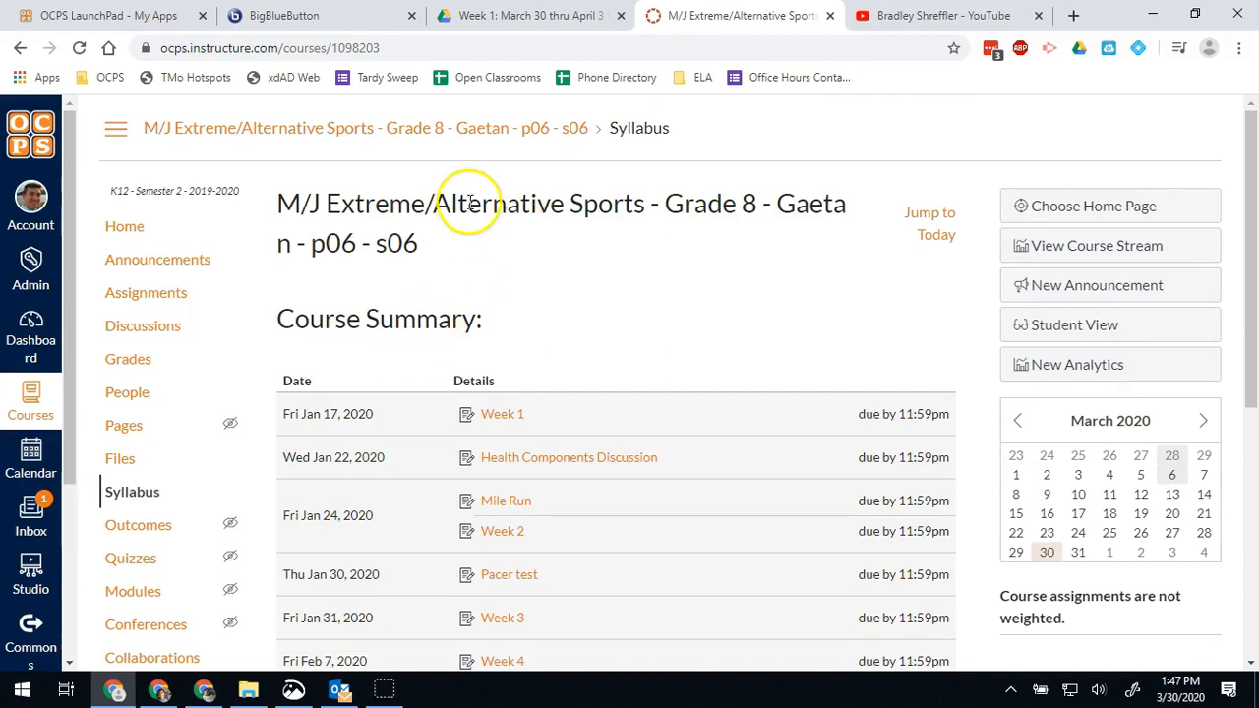
scroll("down", 3)
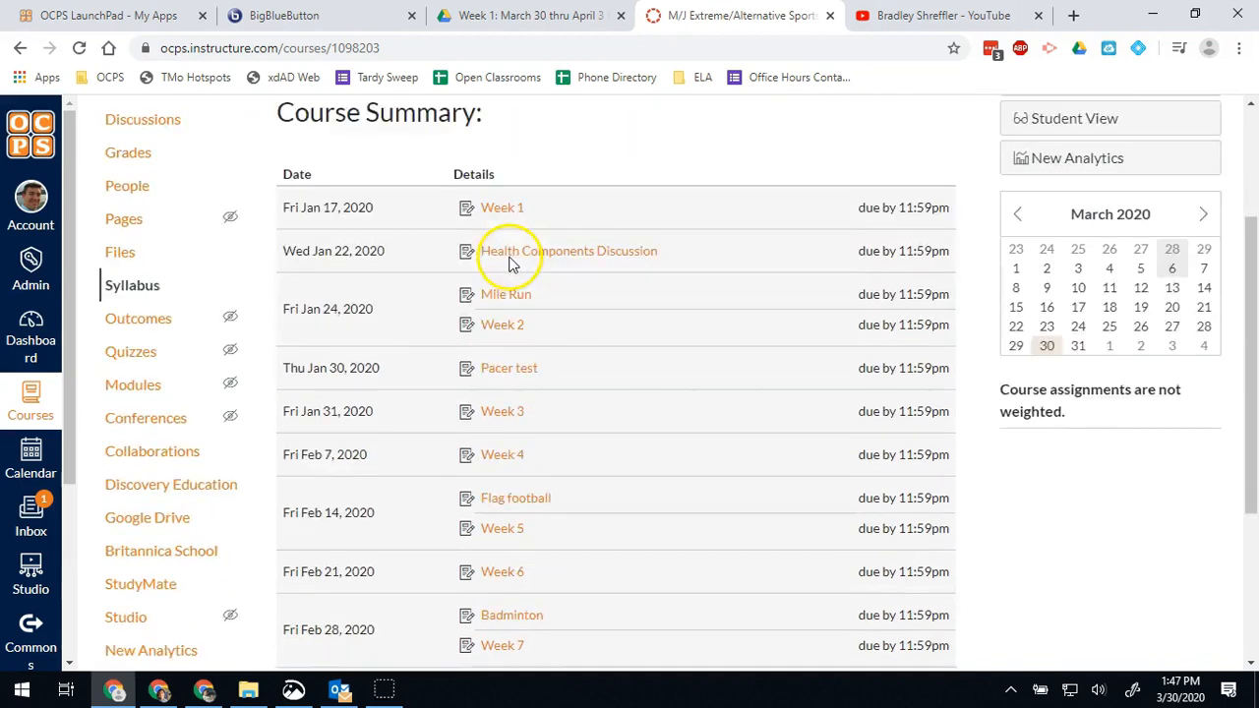
scroll("down", 3)
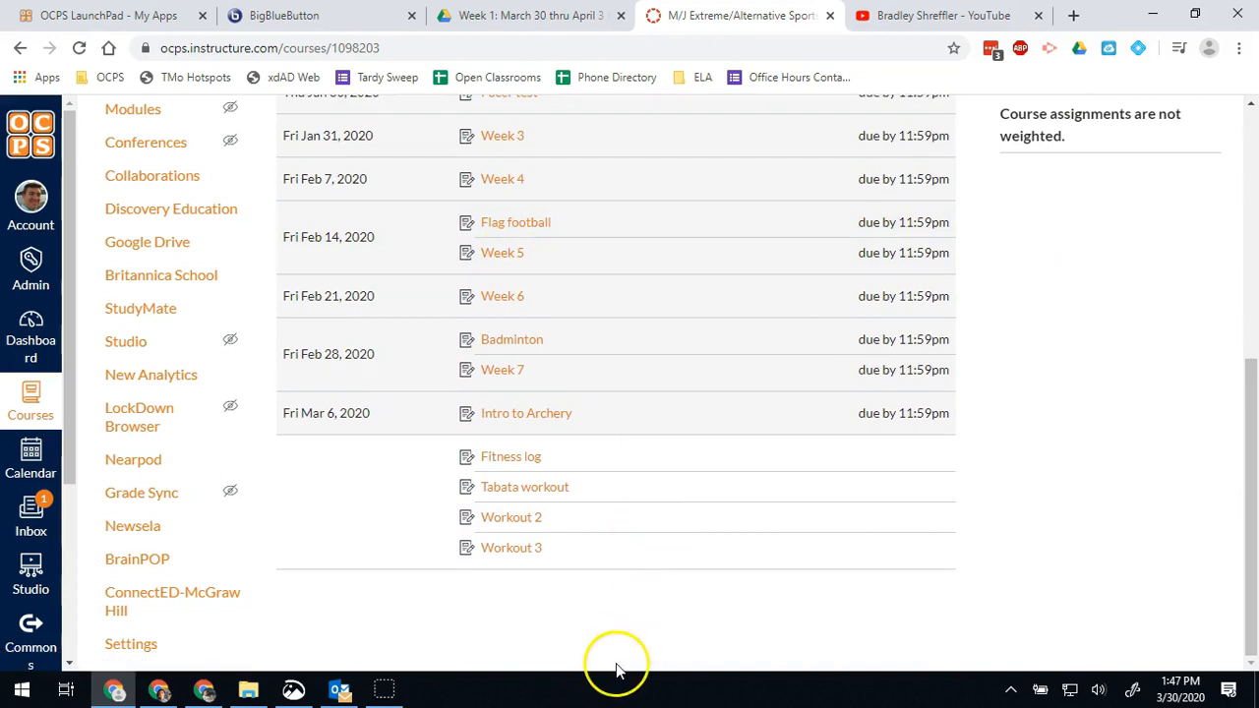
scroll("up", 3)
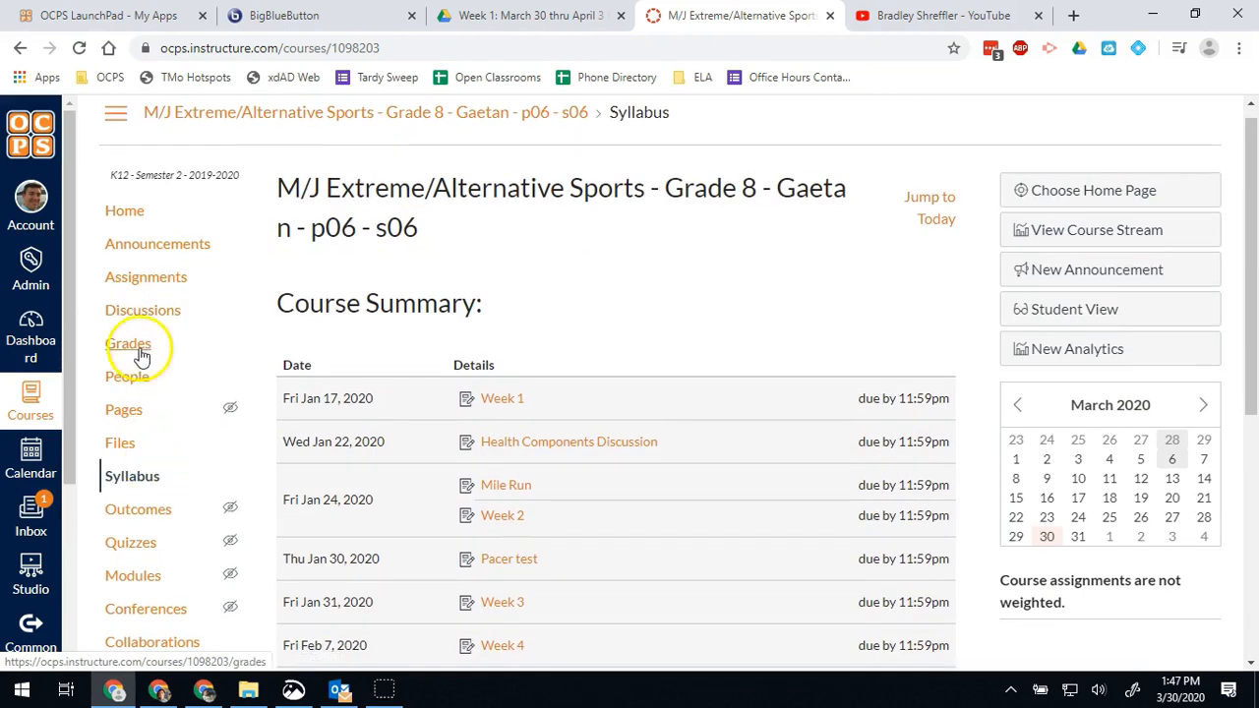
mouse_move(185, 356)
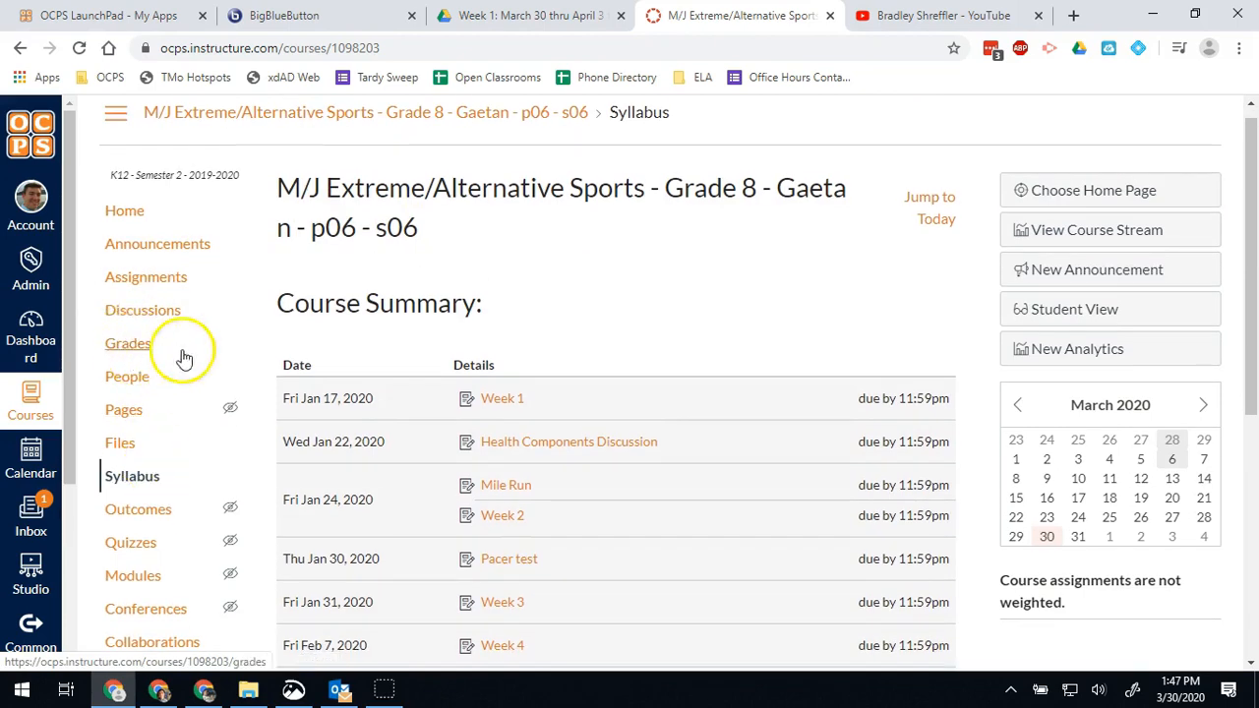
mouse_move(158, 354)
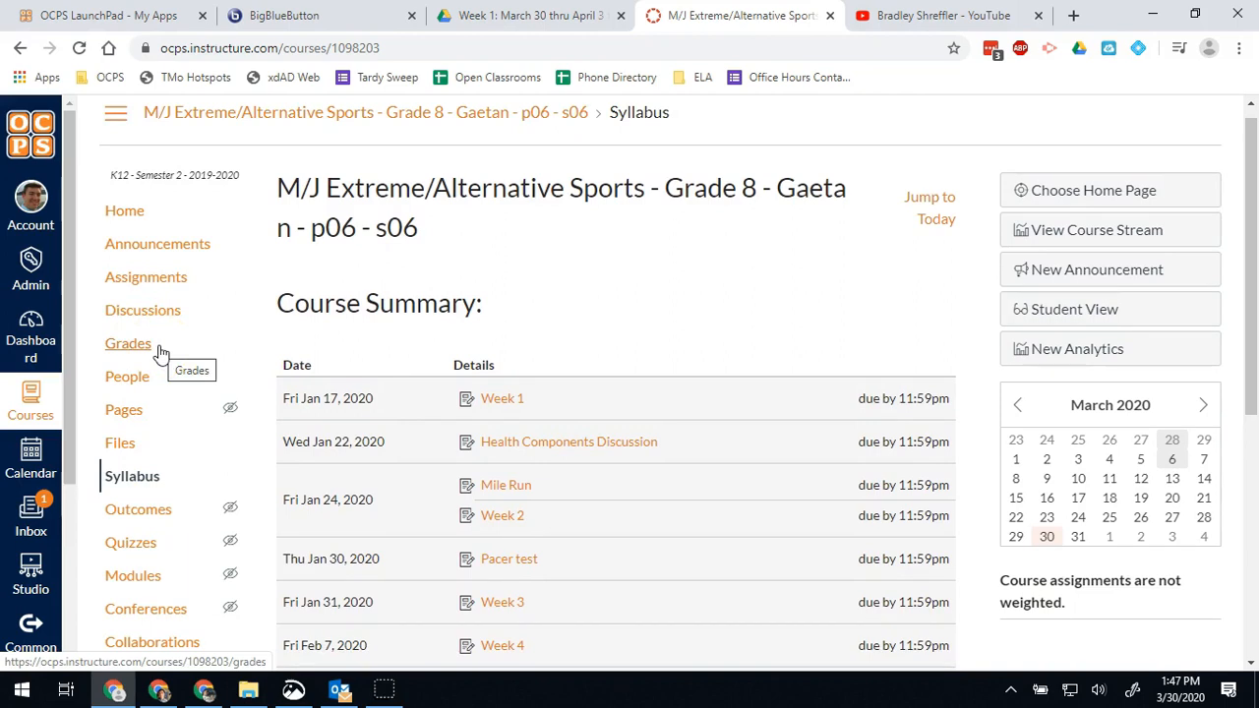
mouse_move(1090, 349)
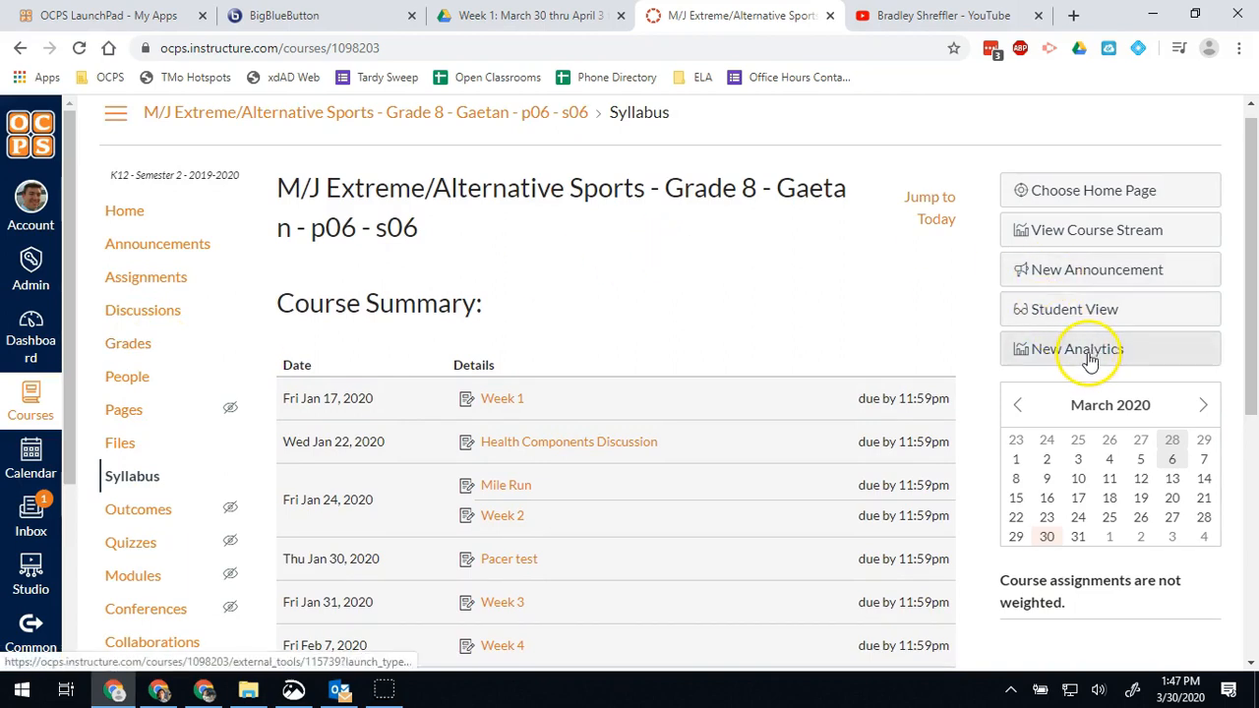
Open New Analytics to view weekly page views, participation and the per-student table.
left_click(1077, 348)
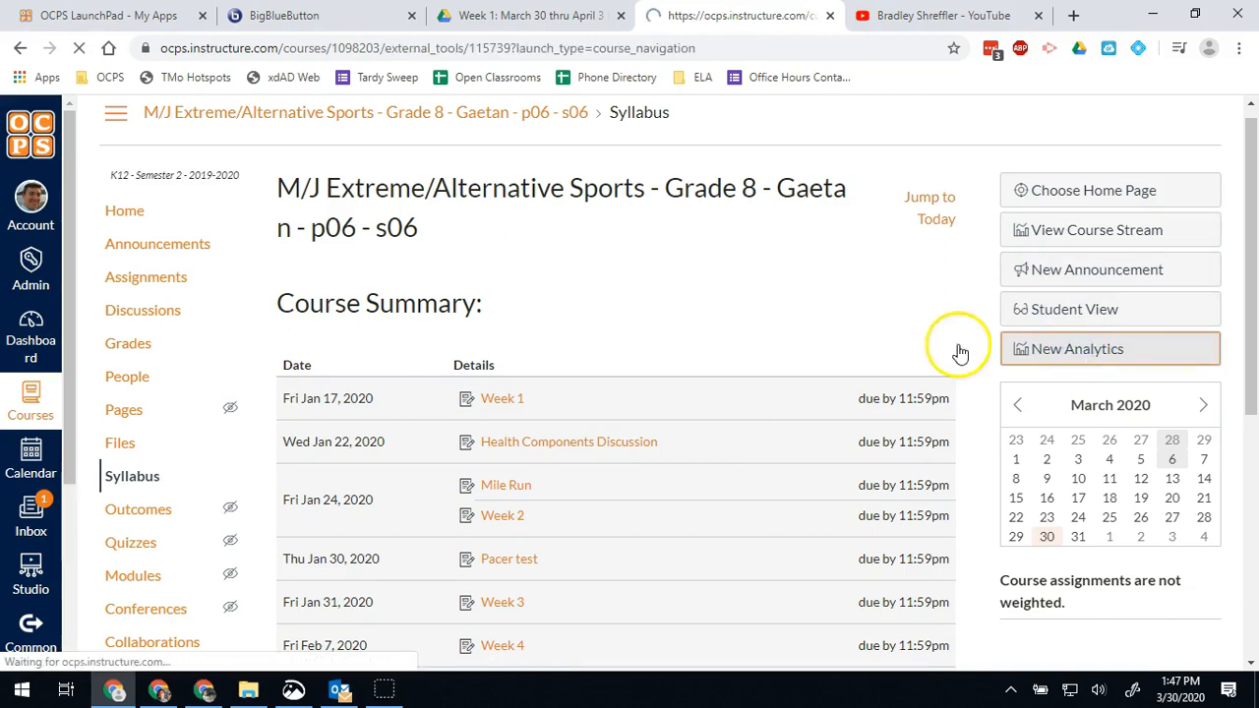
left_click(1110, 348)
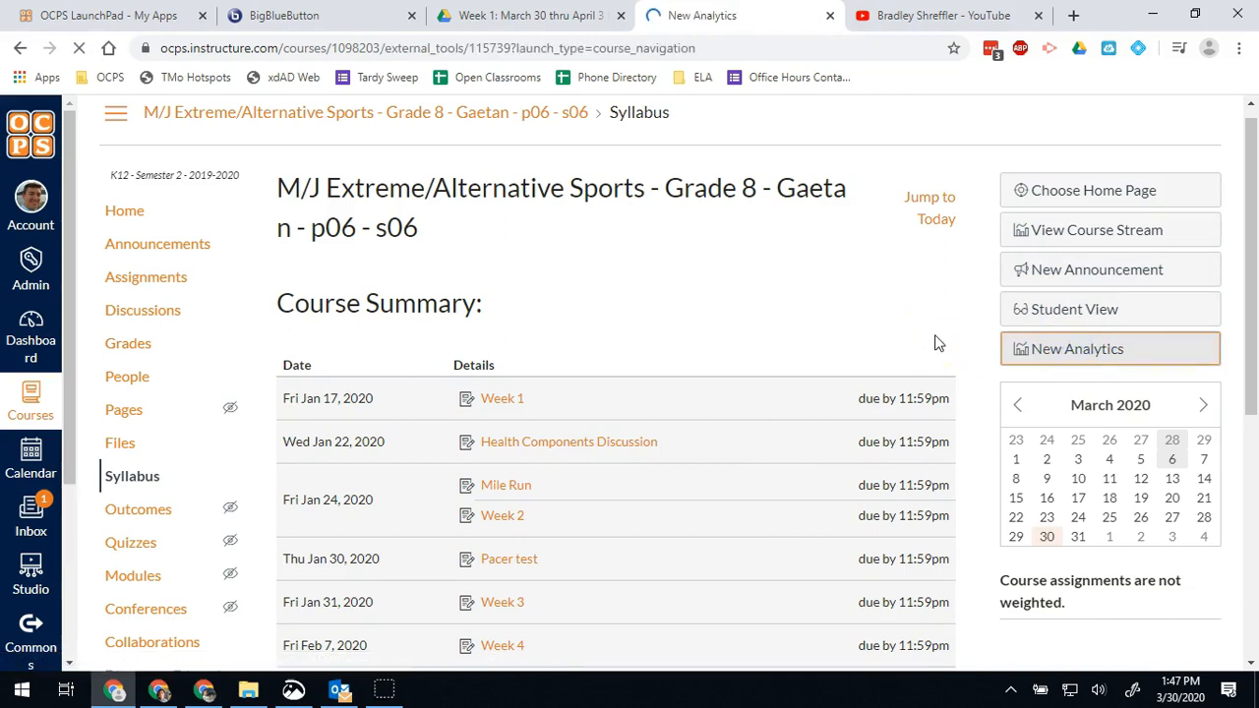
left_click(1076, 348)
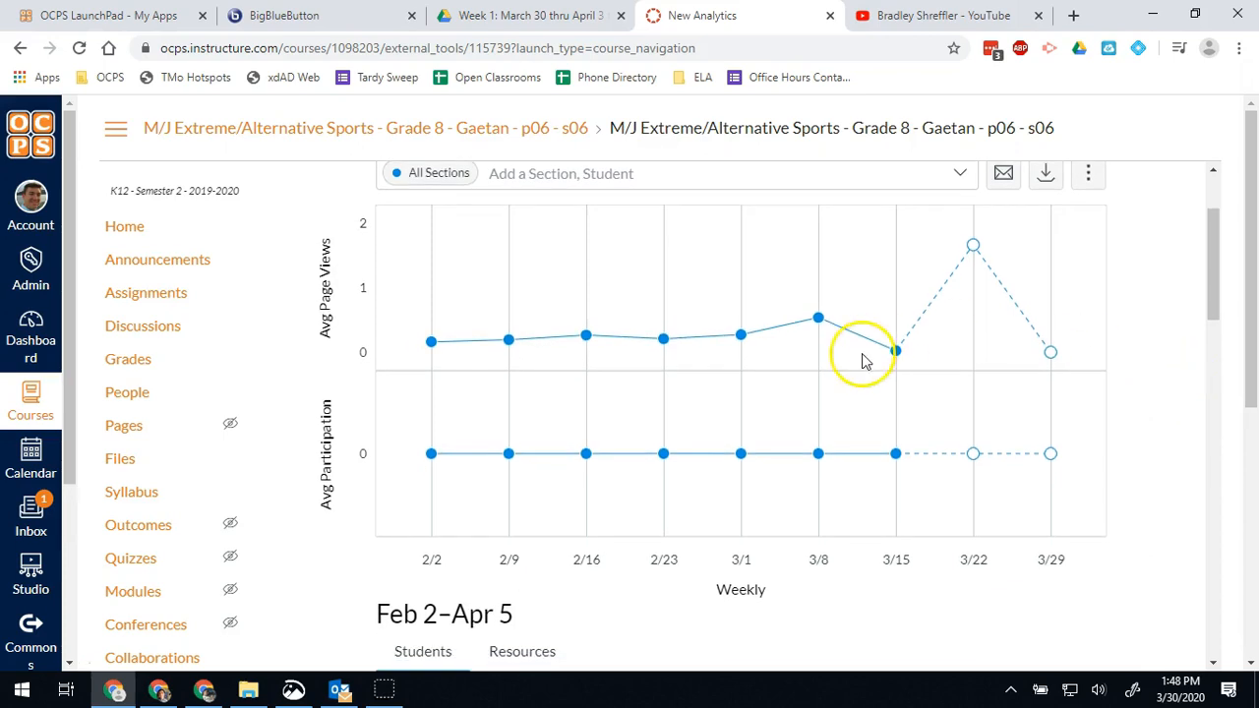
mouse_move(974, 246)
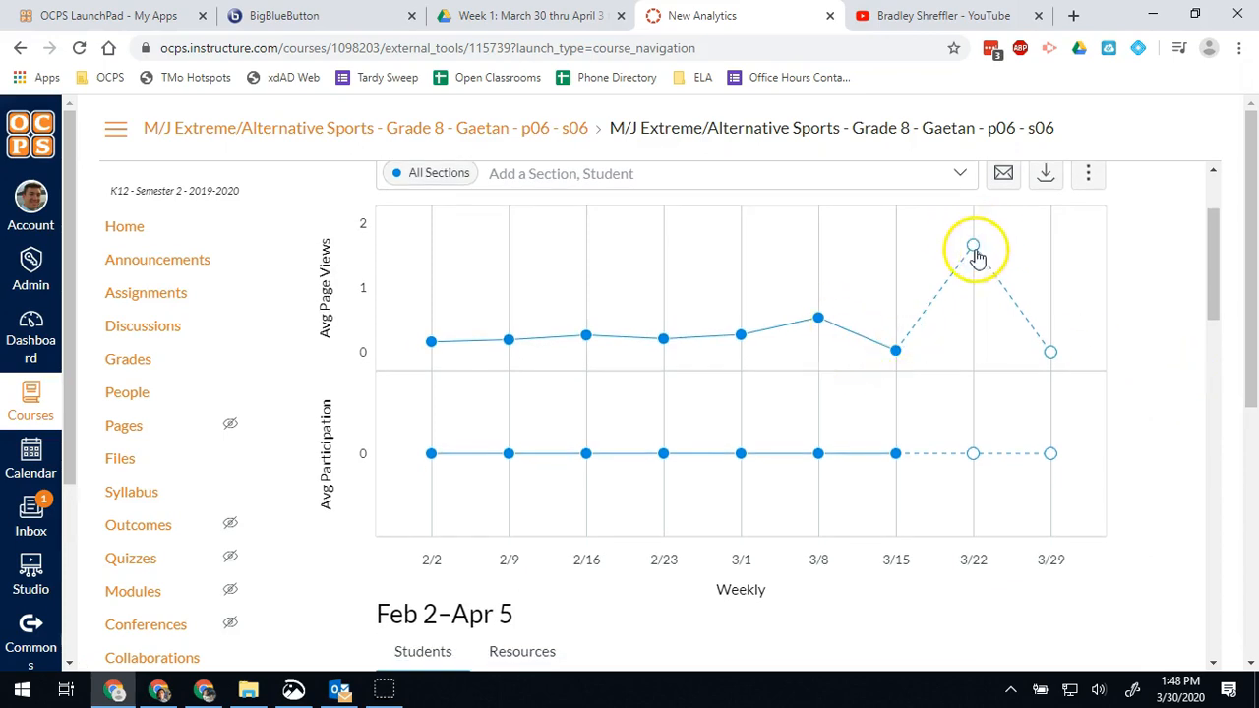
mouse_move(973, 246)
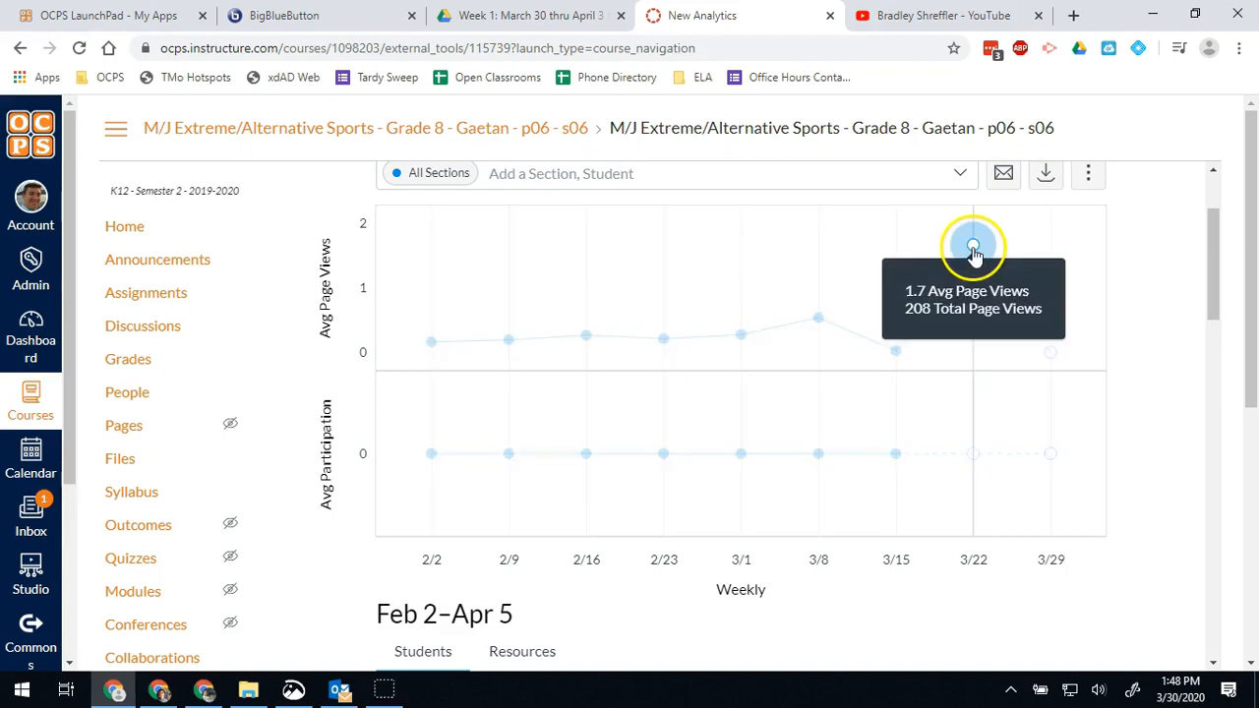
mouse_move(999, 580)
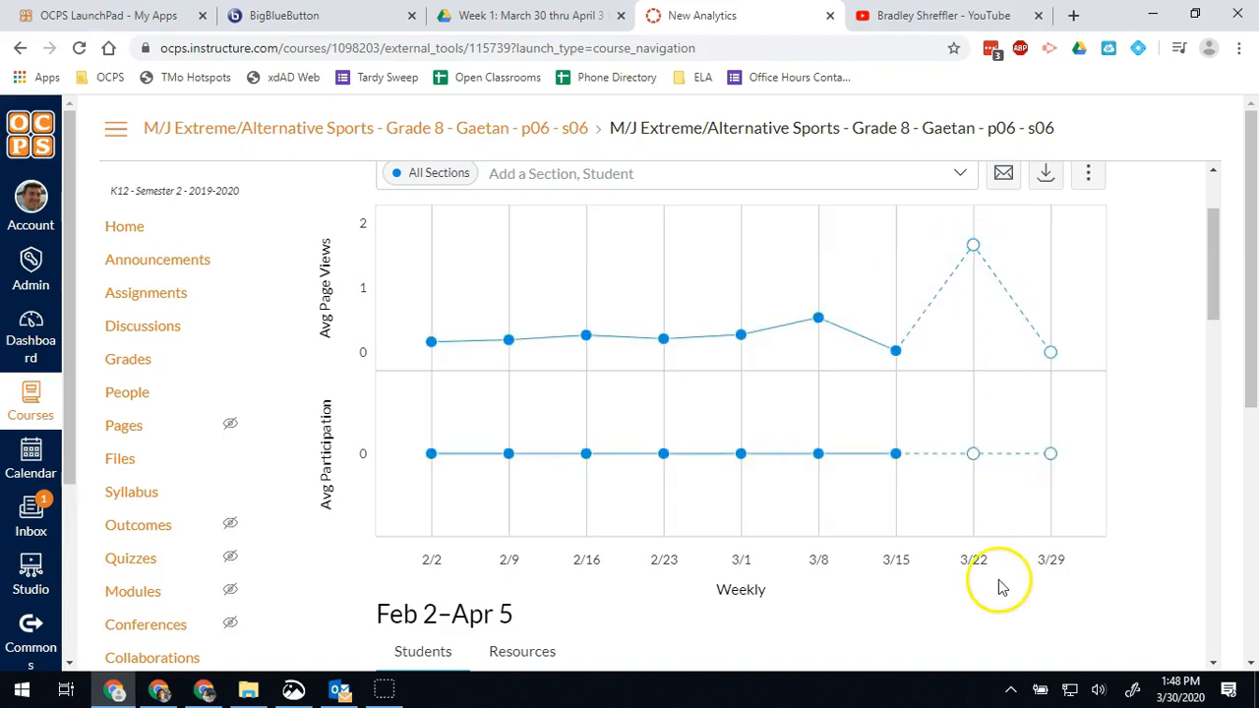
scroll("down", 3)
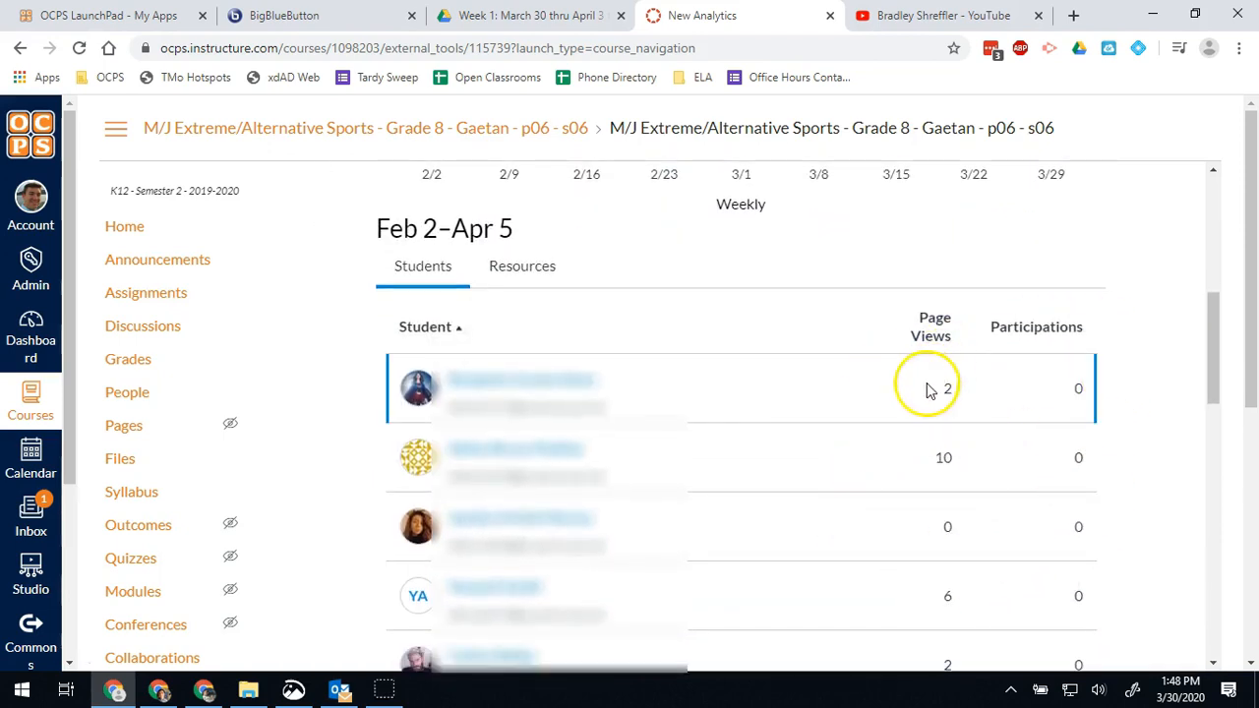
mouse_move(931, 326)
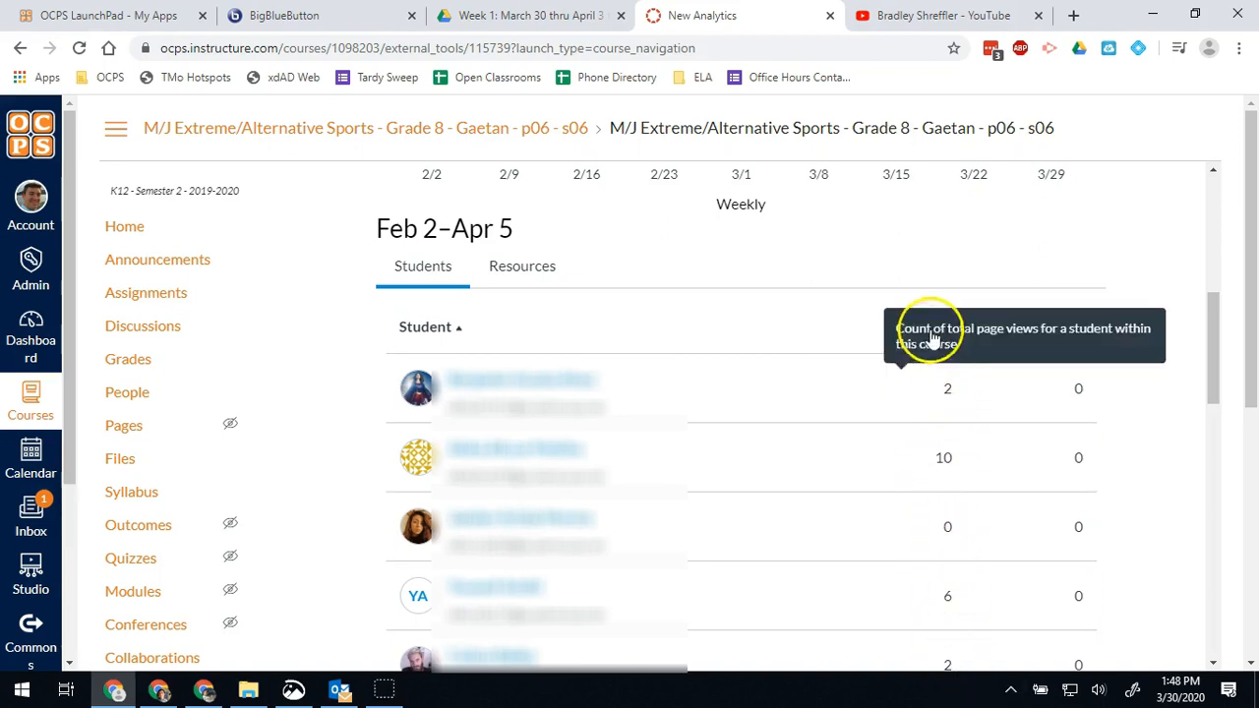
mouse_move(933, 325)
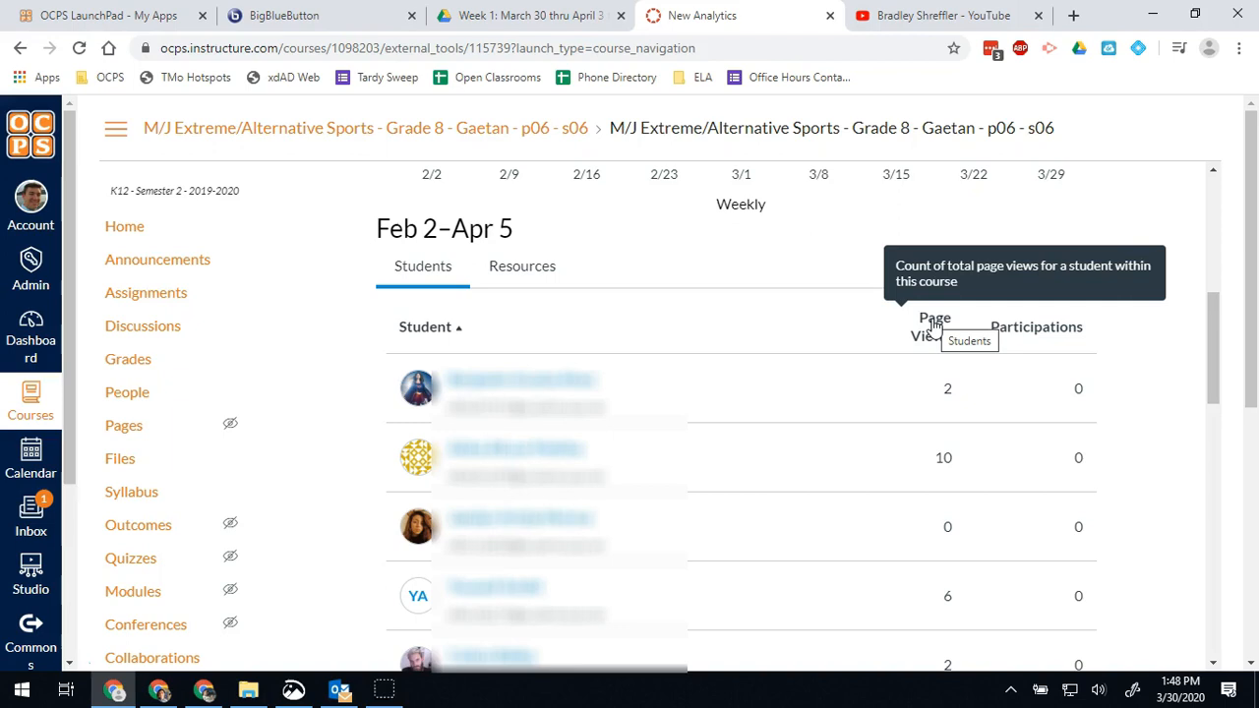
mouse_move(865, 295)
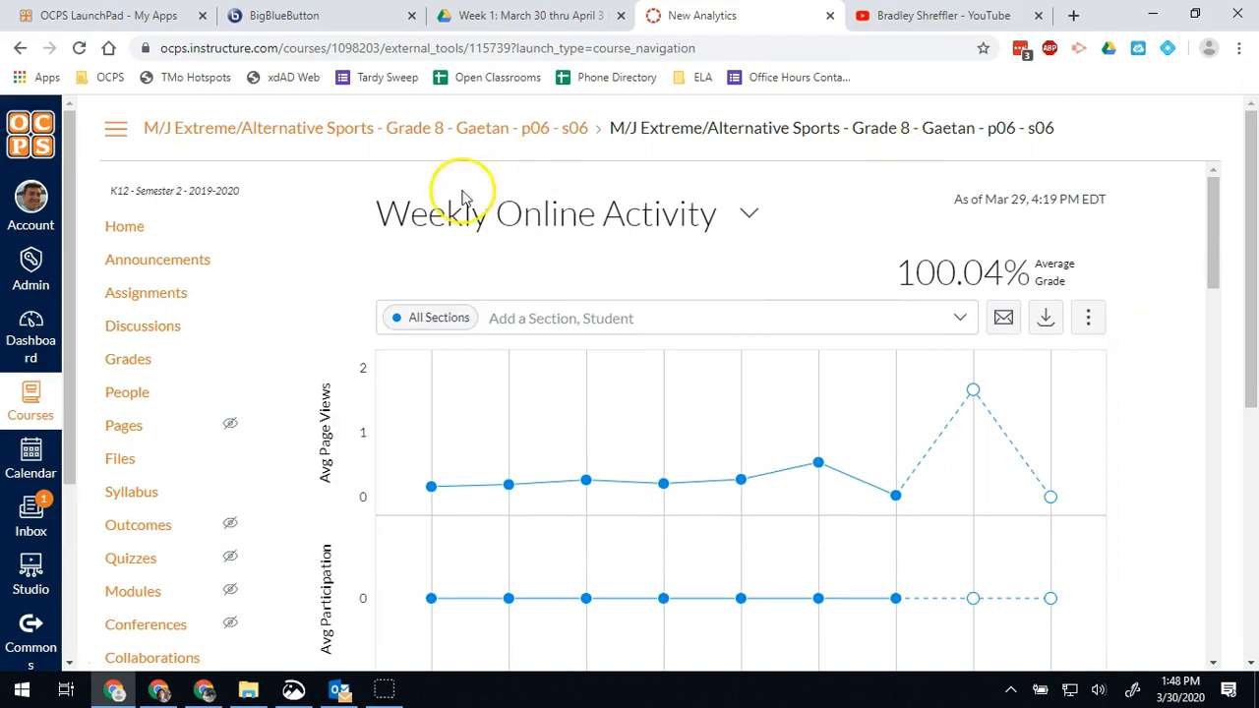
Open Grades from the course navigation to show the gradebook.
scroll("down", 3)
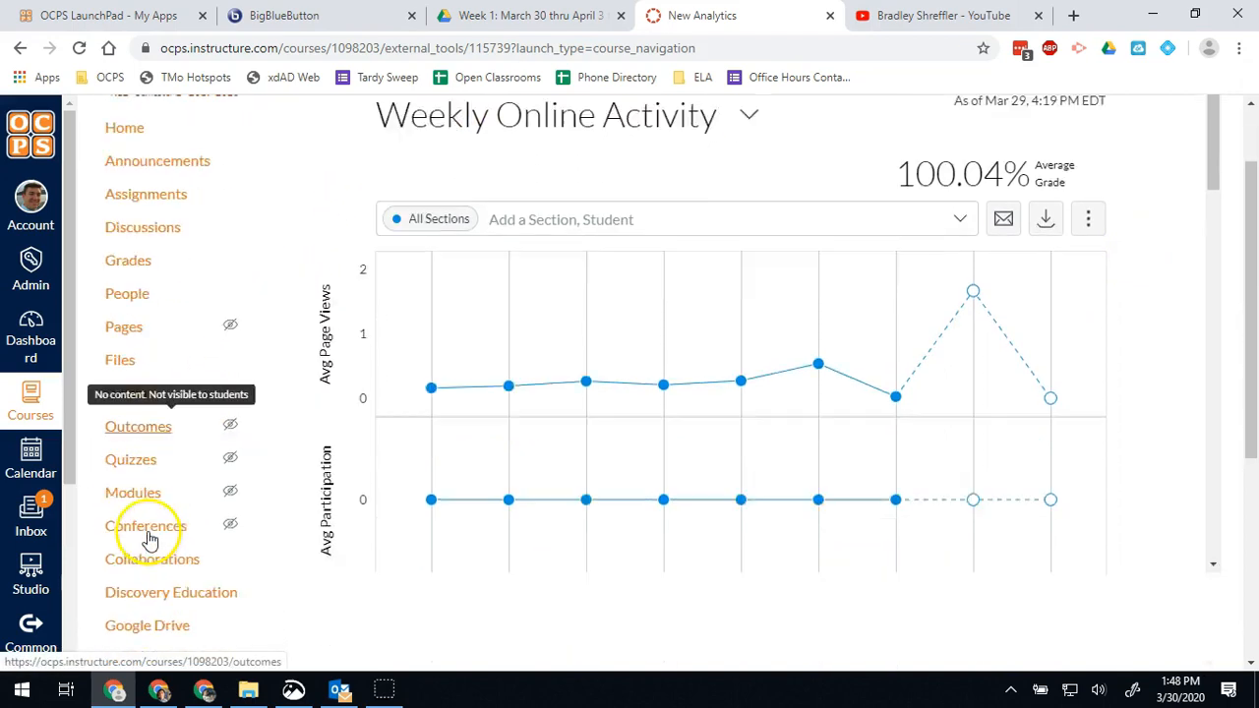
scroll("down", 3)
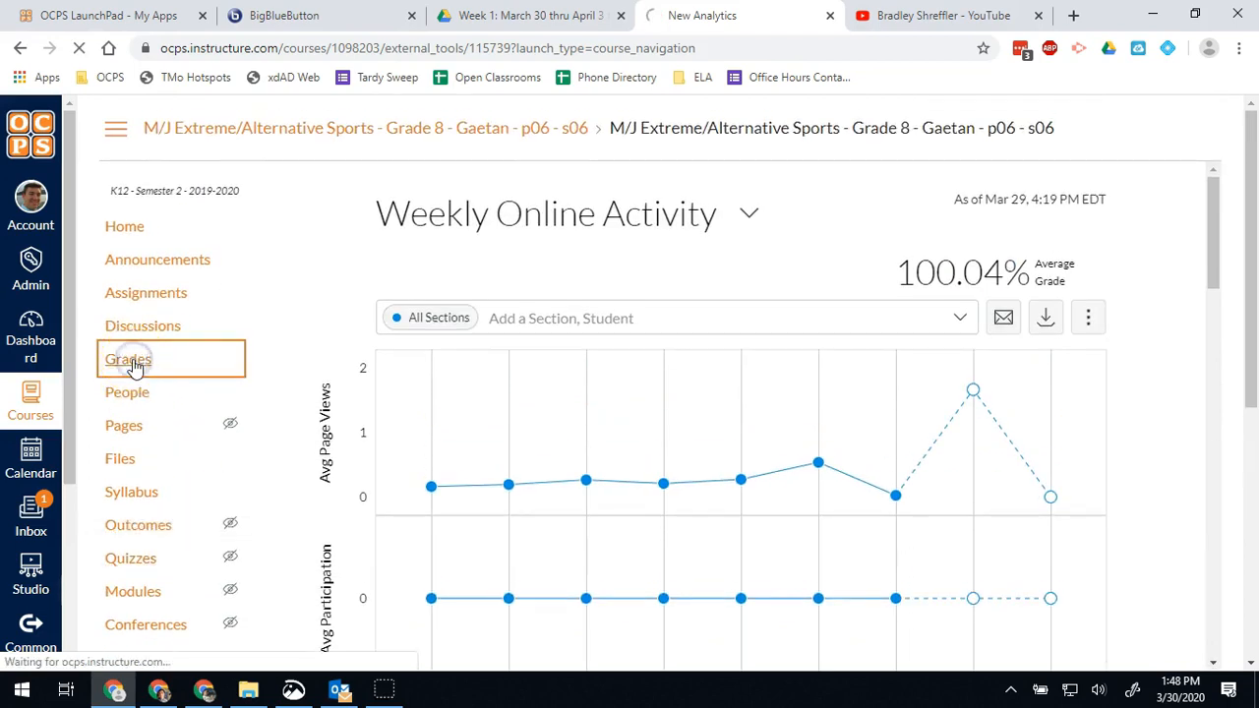
left_click(127, 359)
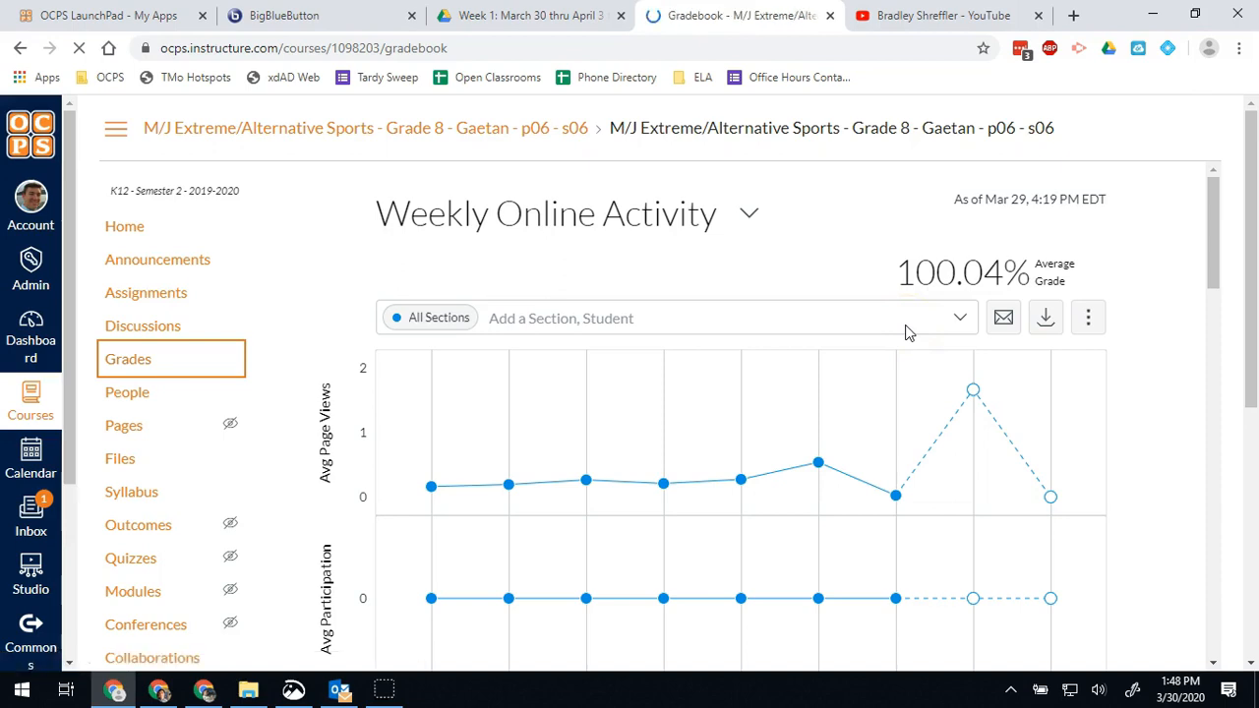
left_click(128, 358)
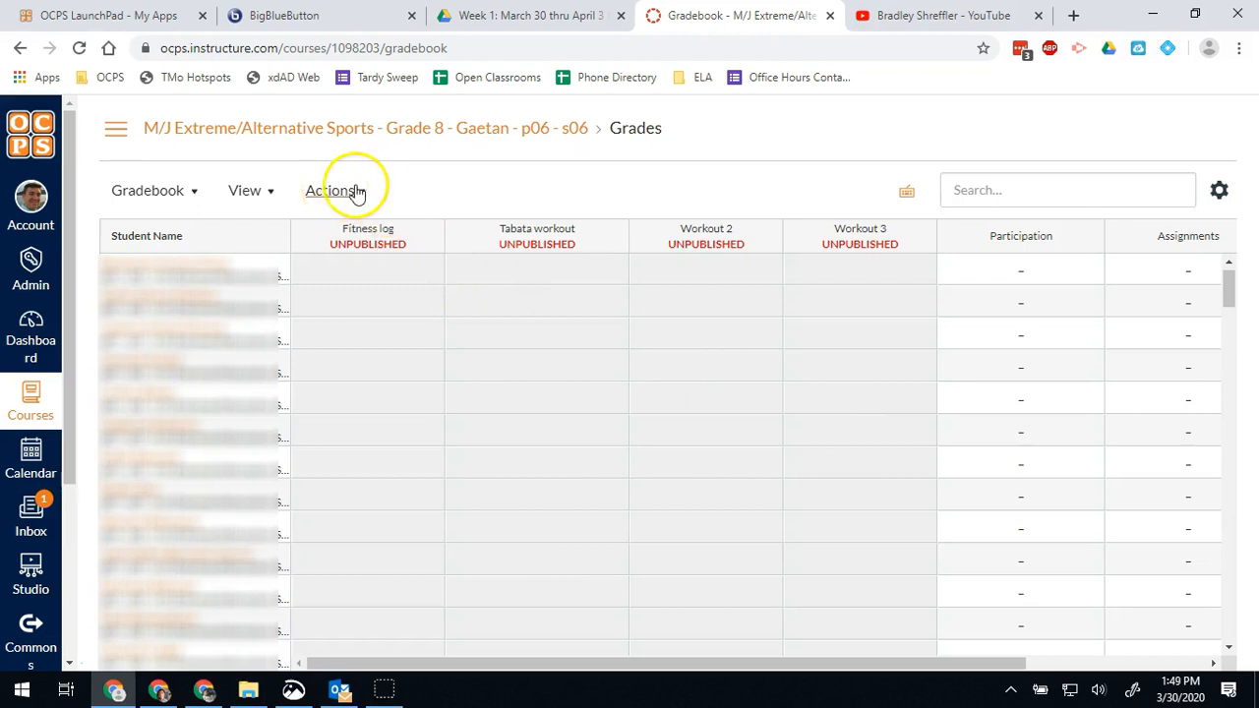
mouse_move(278, 165)
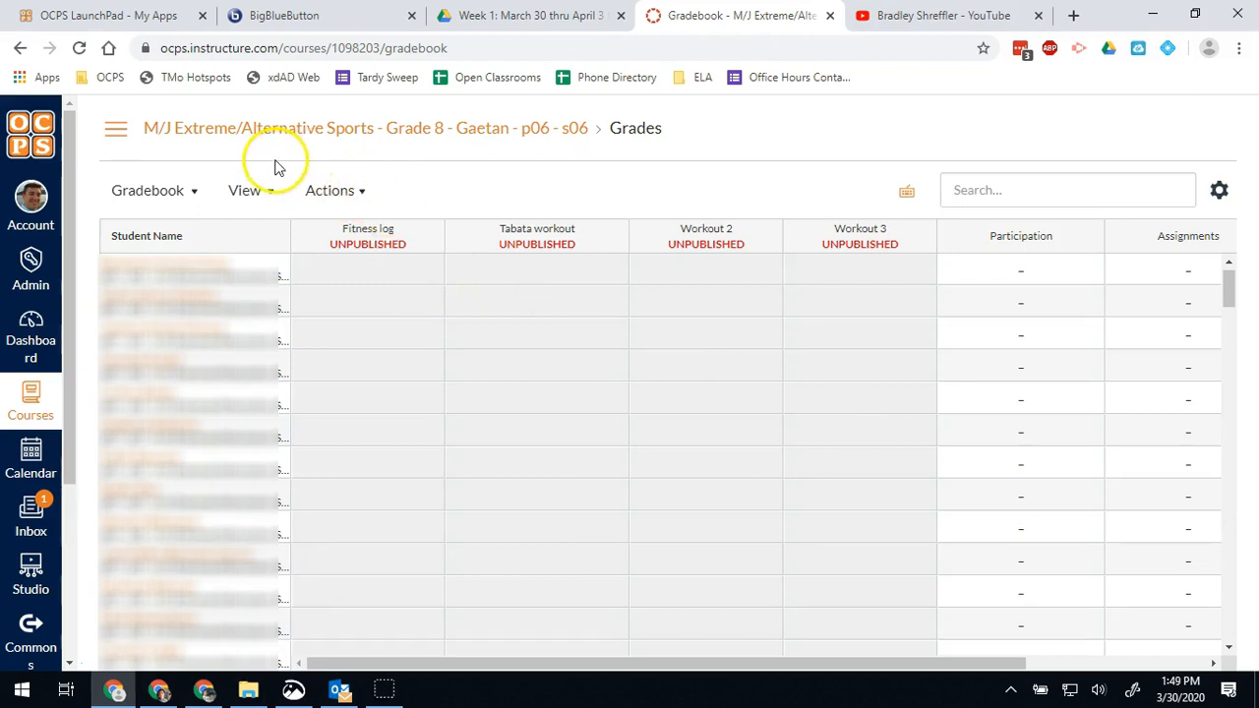
Enable the Grading Periods filter, review Quarter 3 grades, and reopen the period list.
left_click(245, 190)
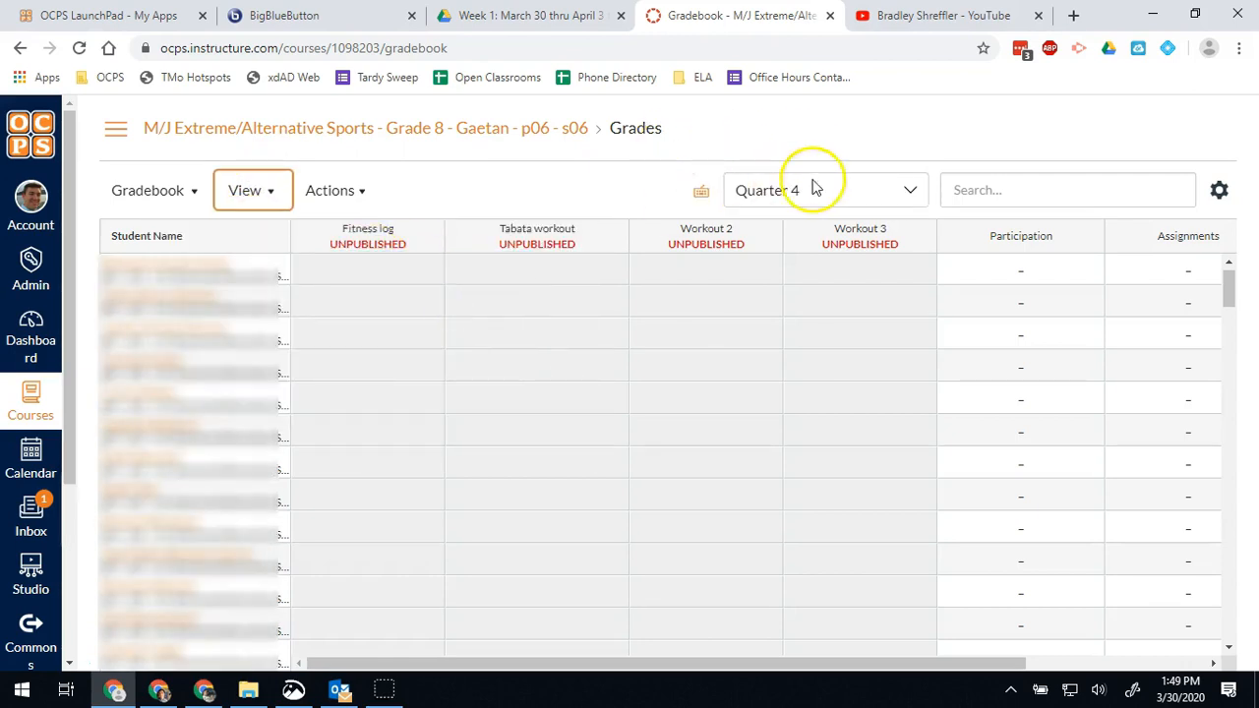
left_click(824, 190)
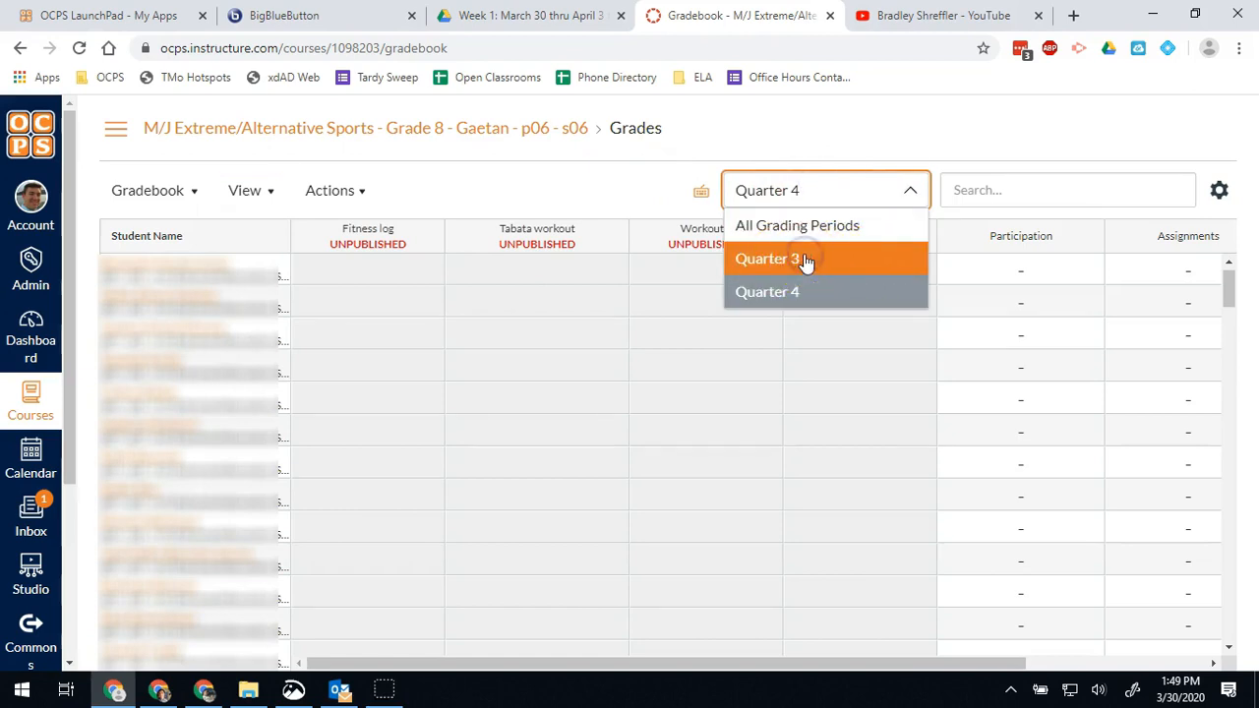
left_click(768, 259)
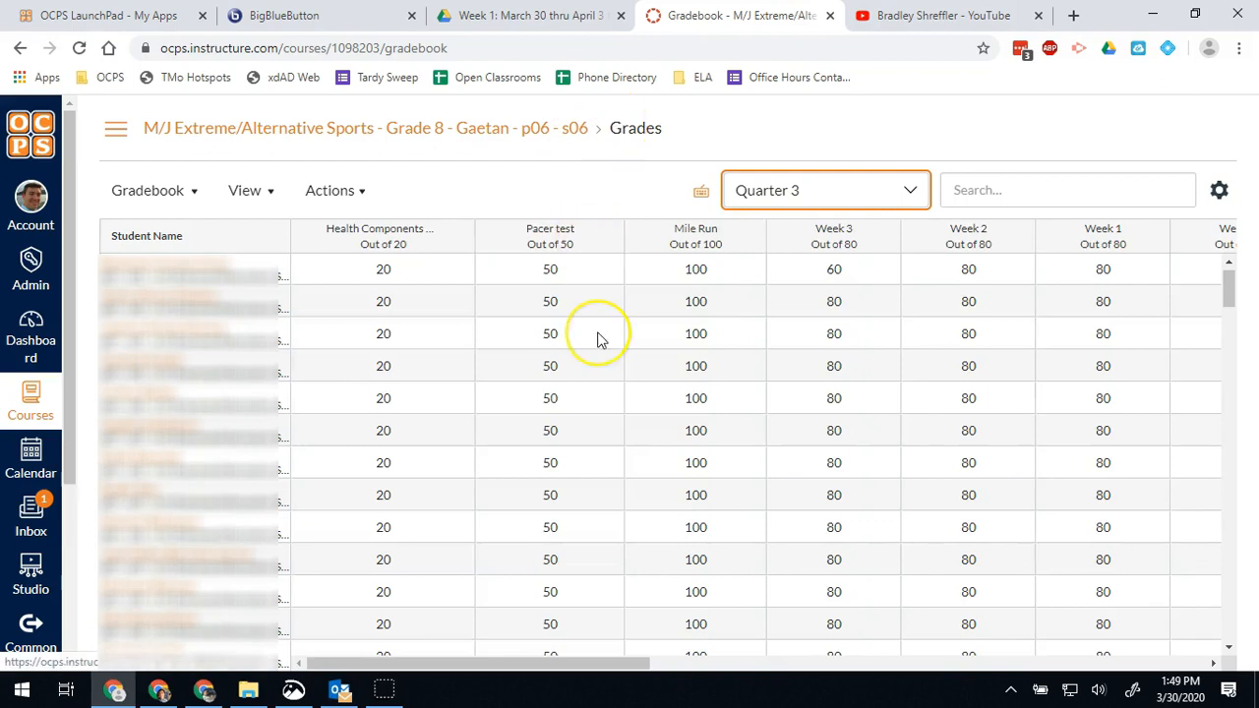
scroll("right", 3)
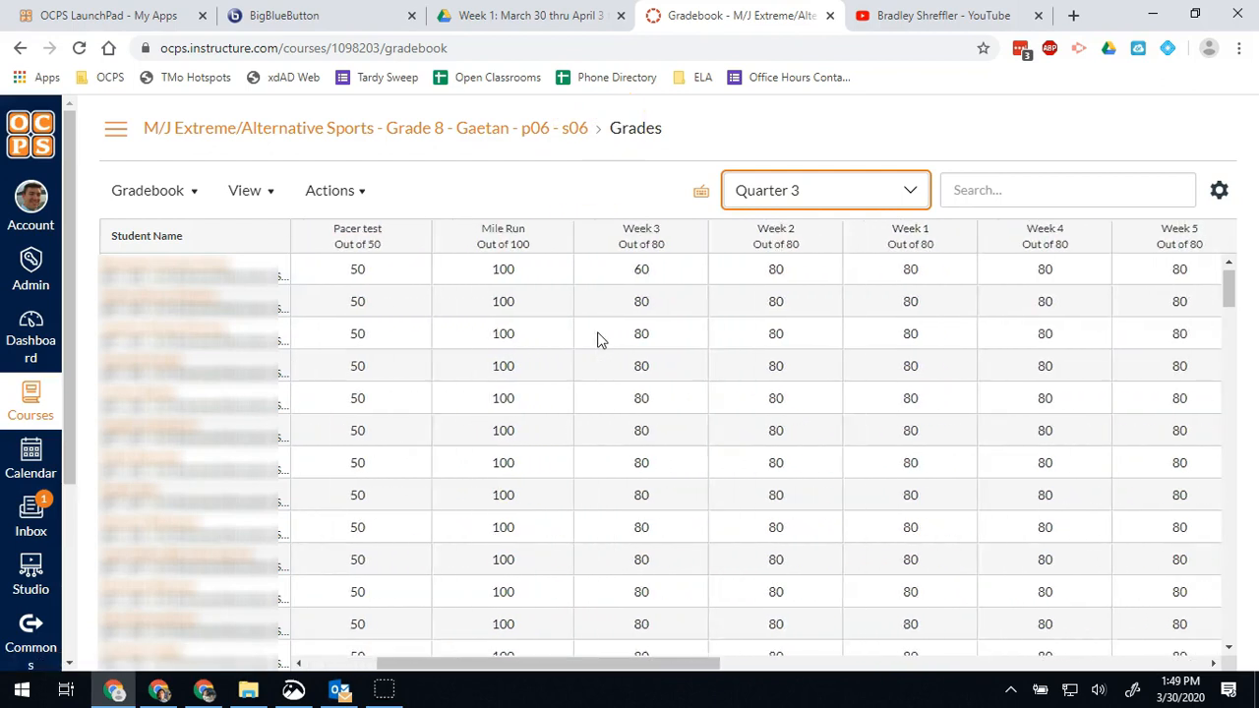
scroll("right", 3)
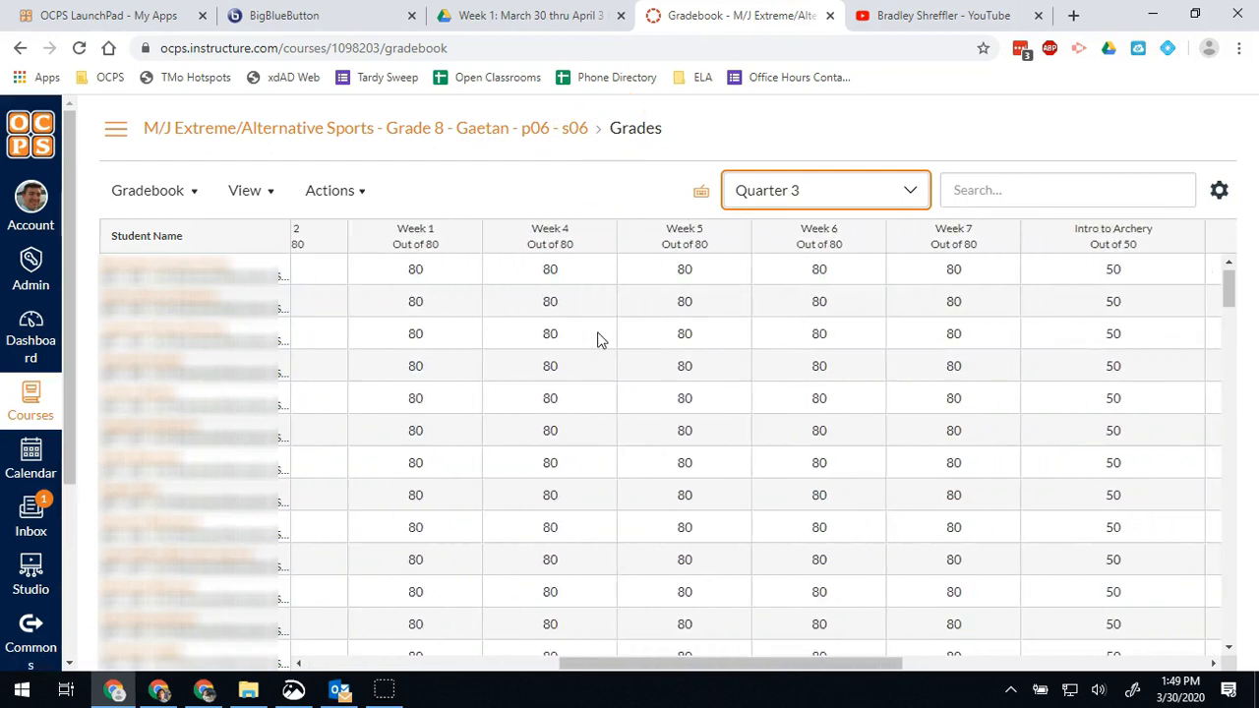
left_click(825, 190)
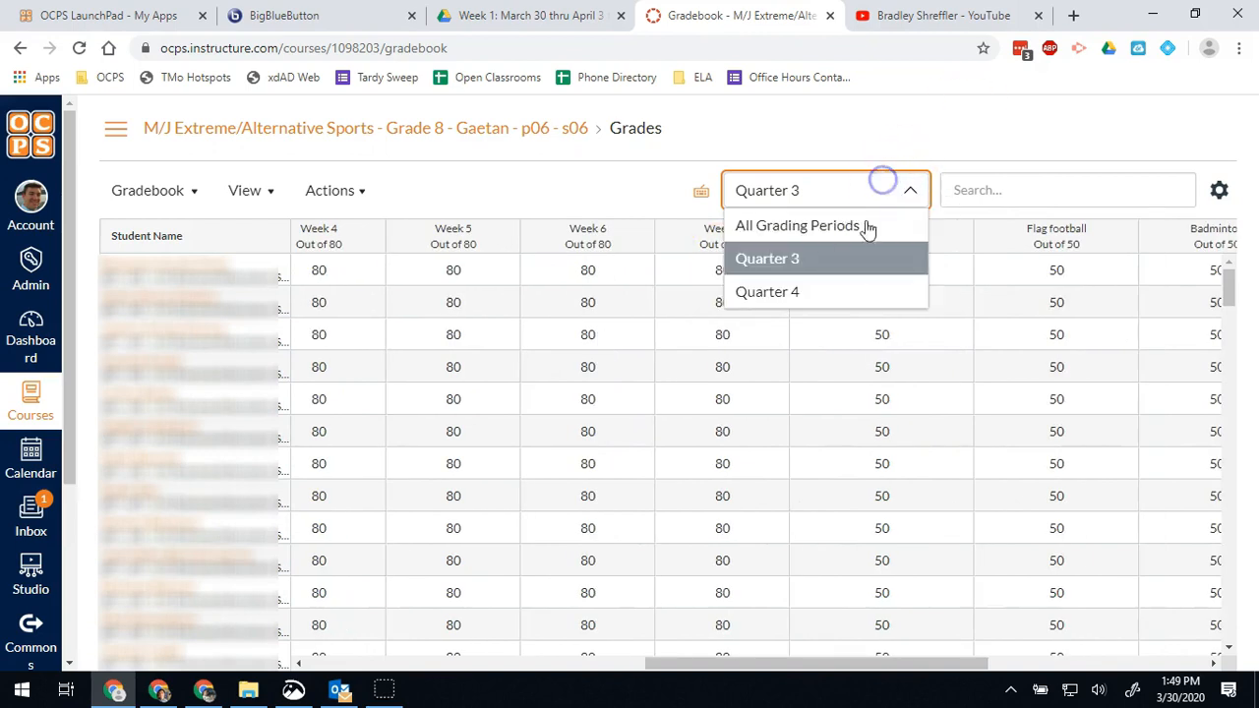
mouse_move(767, 291)
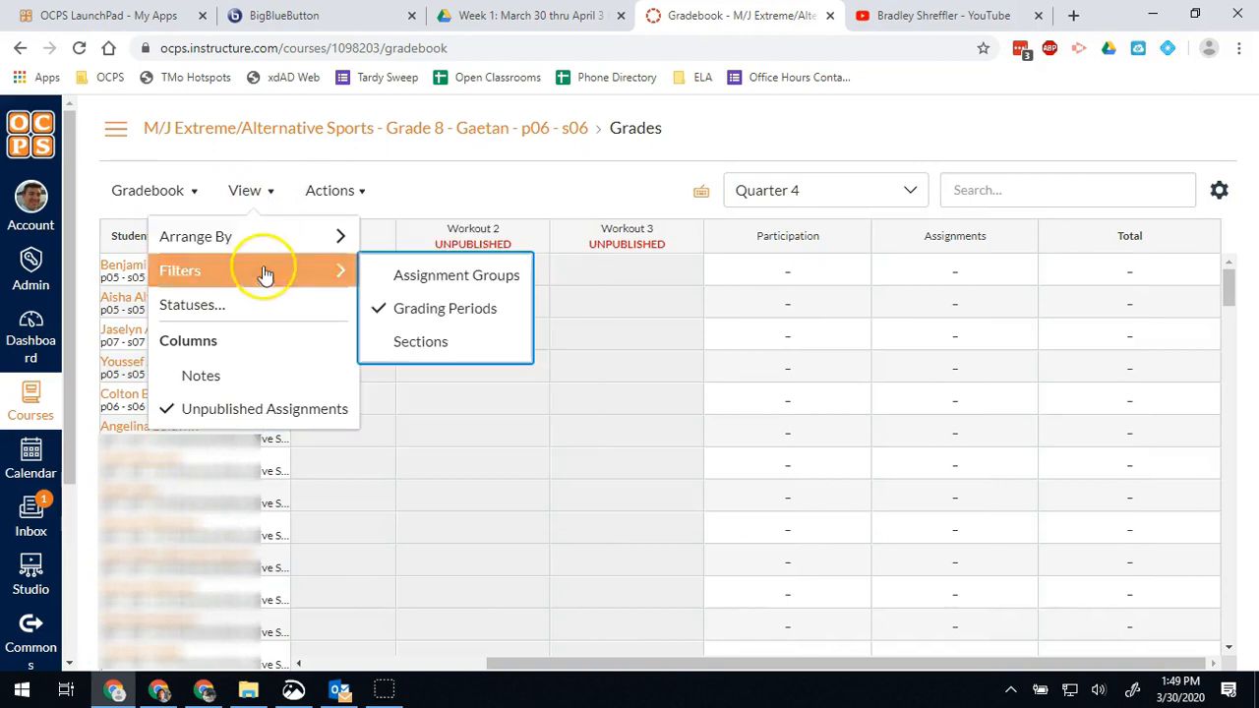
mouse_move(445, 308)
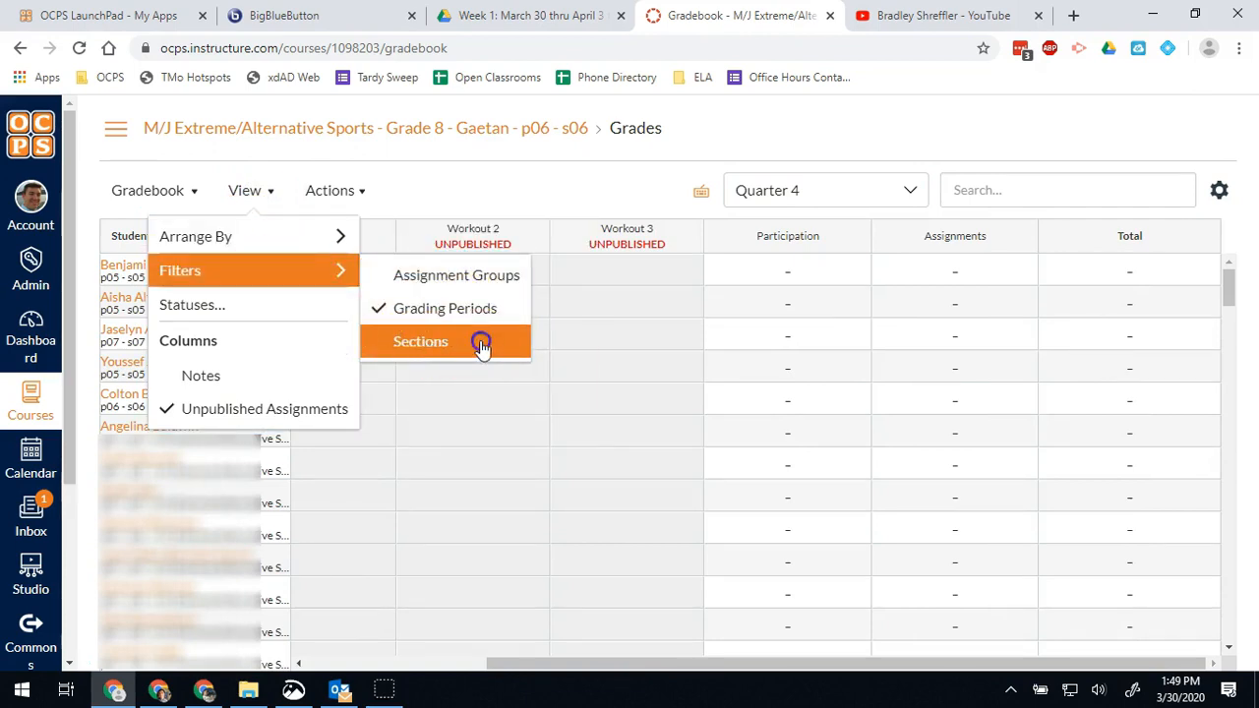
Add a sections filter to the gradebook listing All Sections, p05, p06 and p07.
left_click(421, 342)
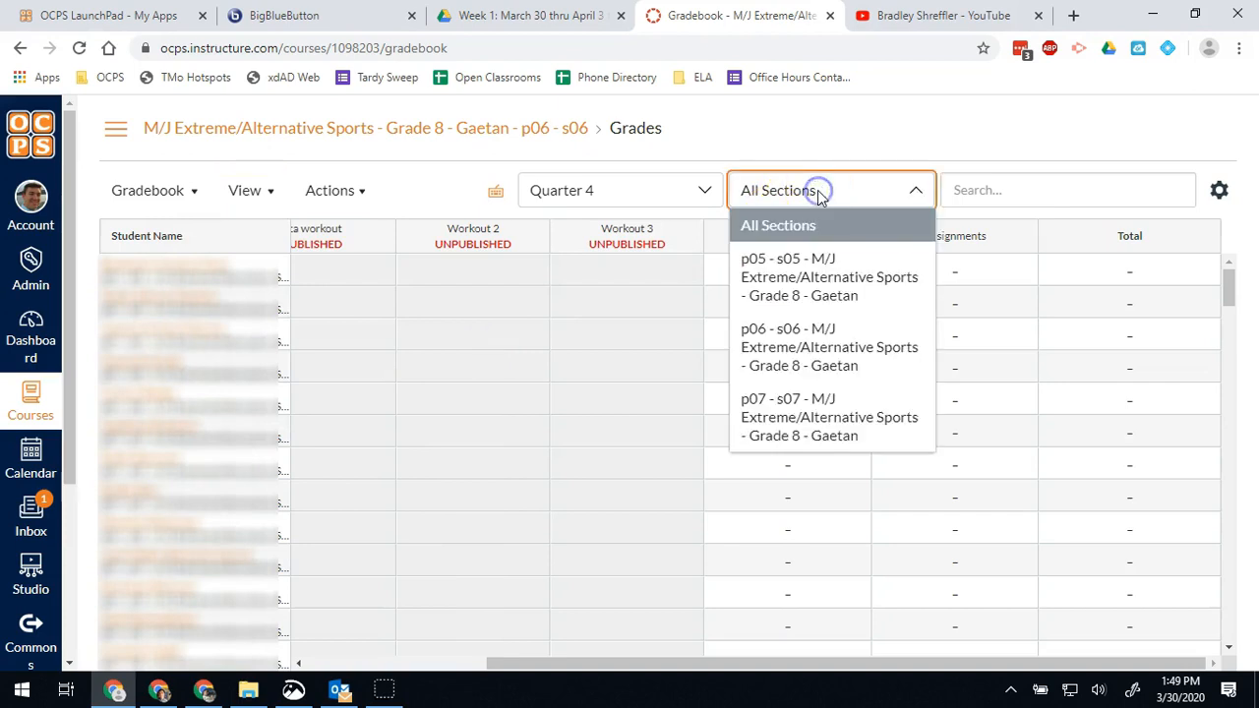
mouse_move(825, 276)
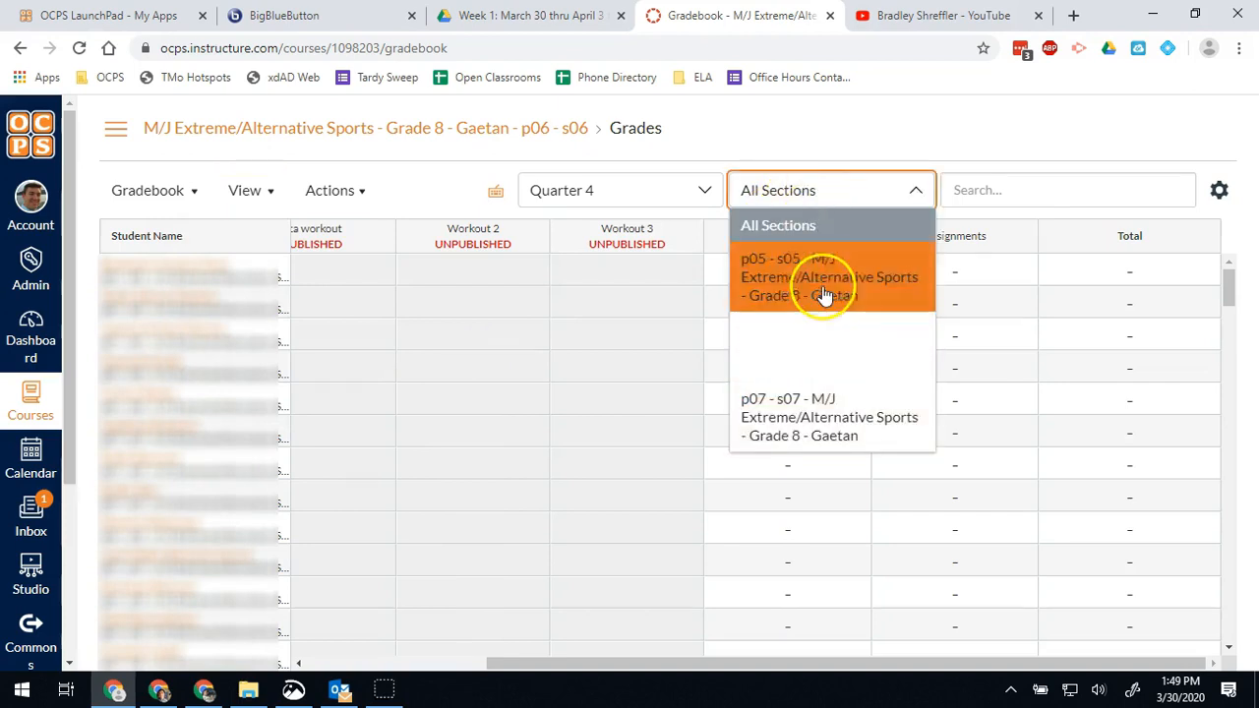
mouse_move(822, 335)
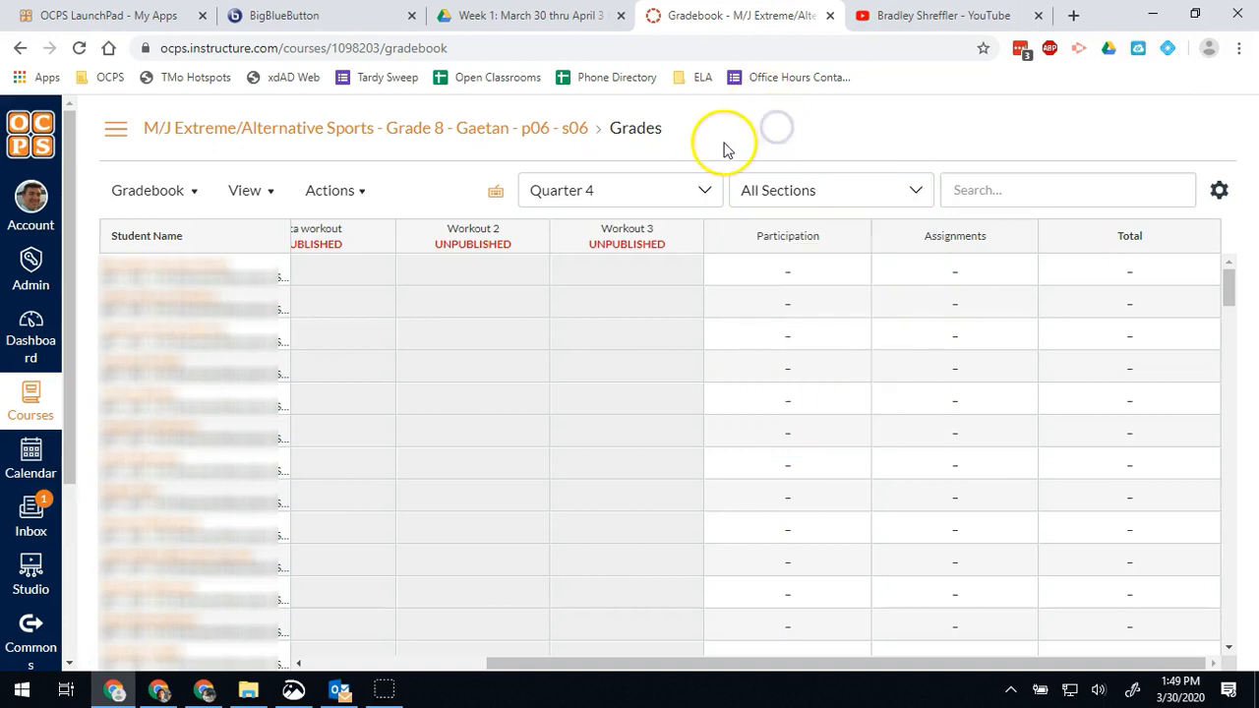
mouse_move(723, 148)
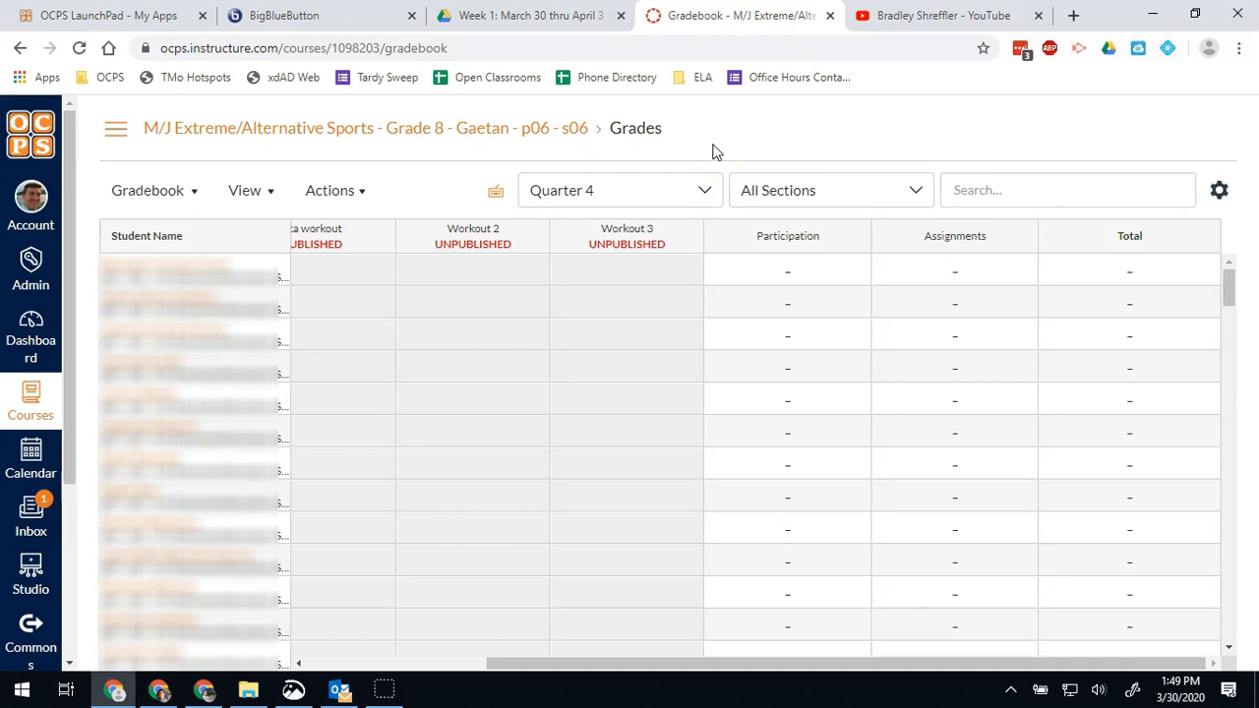
mouse_move(580, 201)
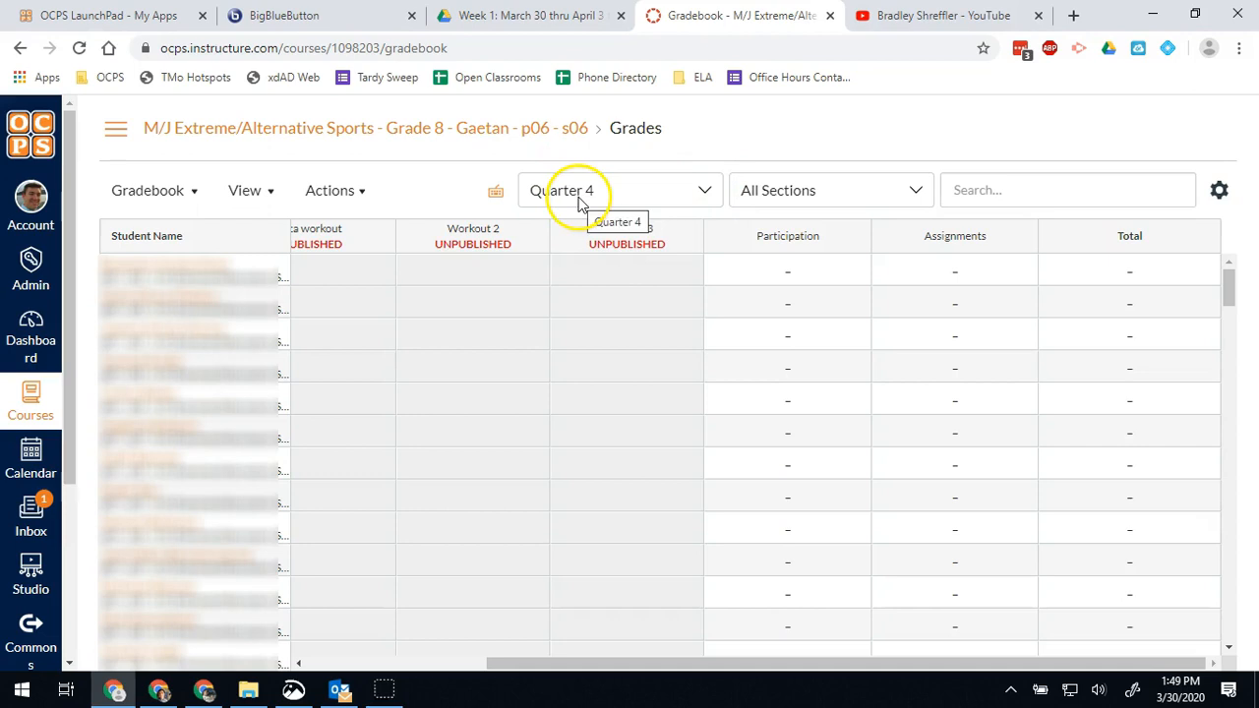
mouse_move(30, 275)
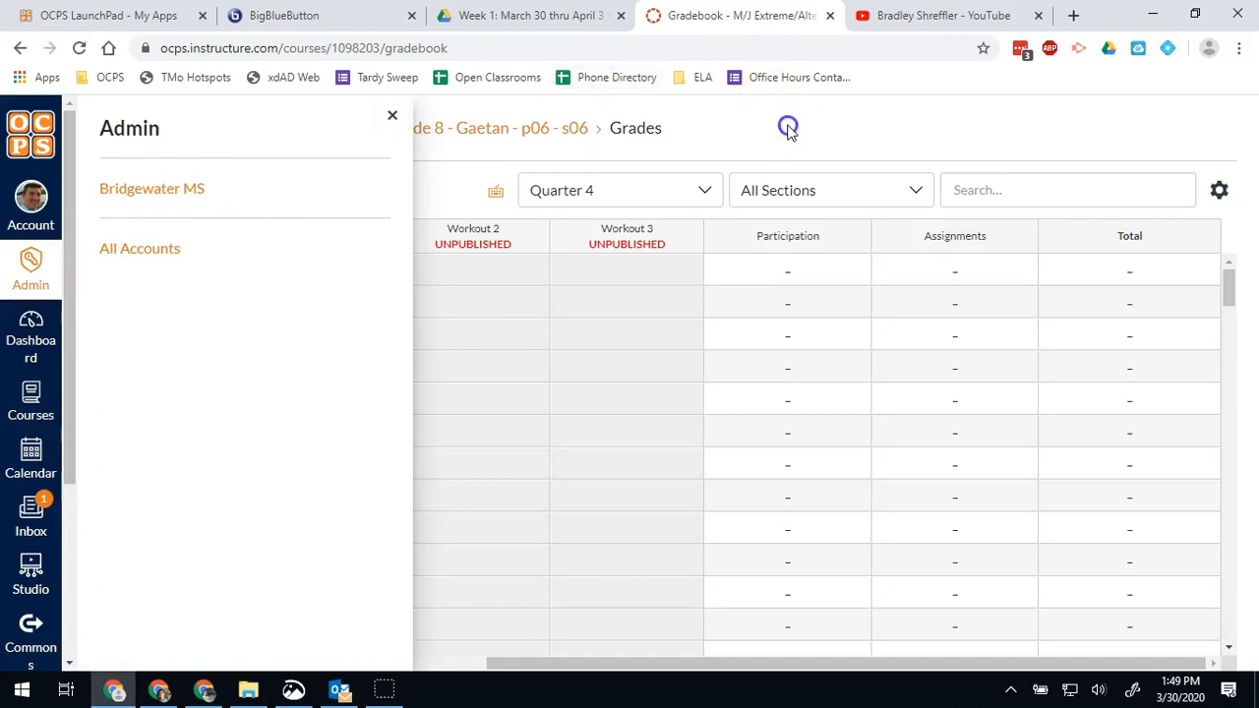
Close the Admin tray and open People from the course navigation.
left_click(392, 115)
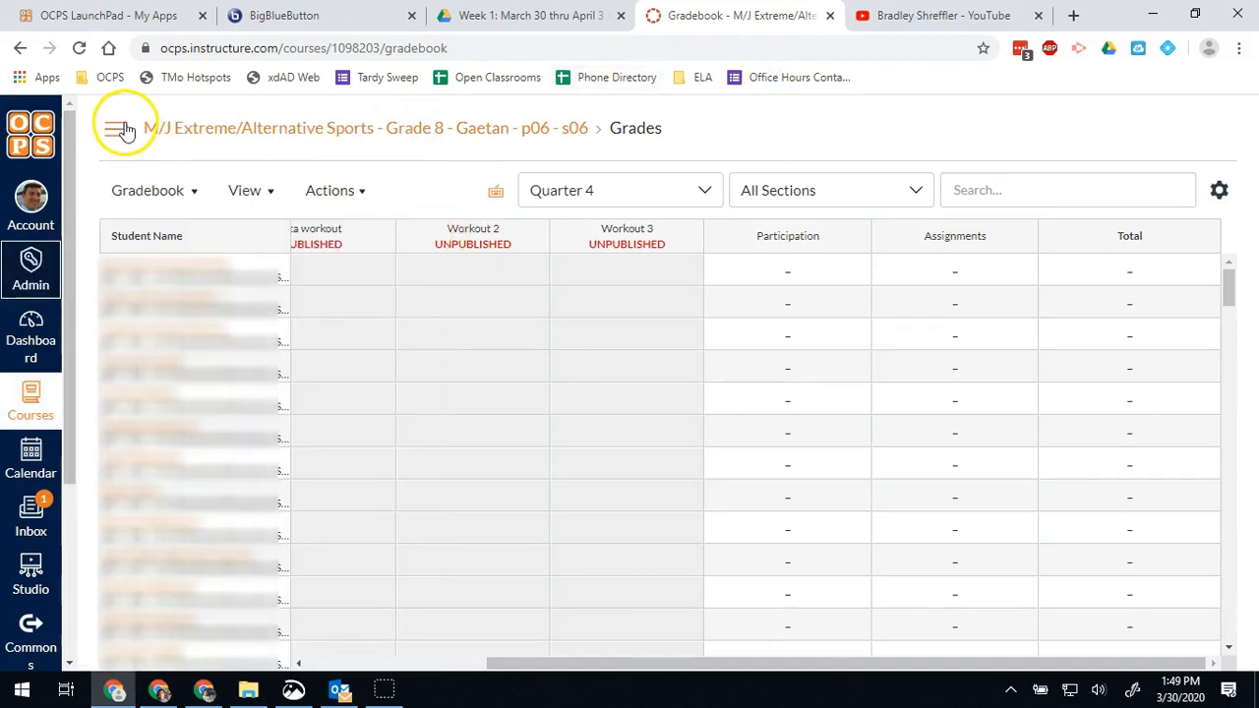
left_click(116, 128)
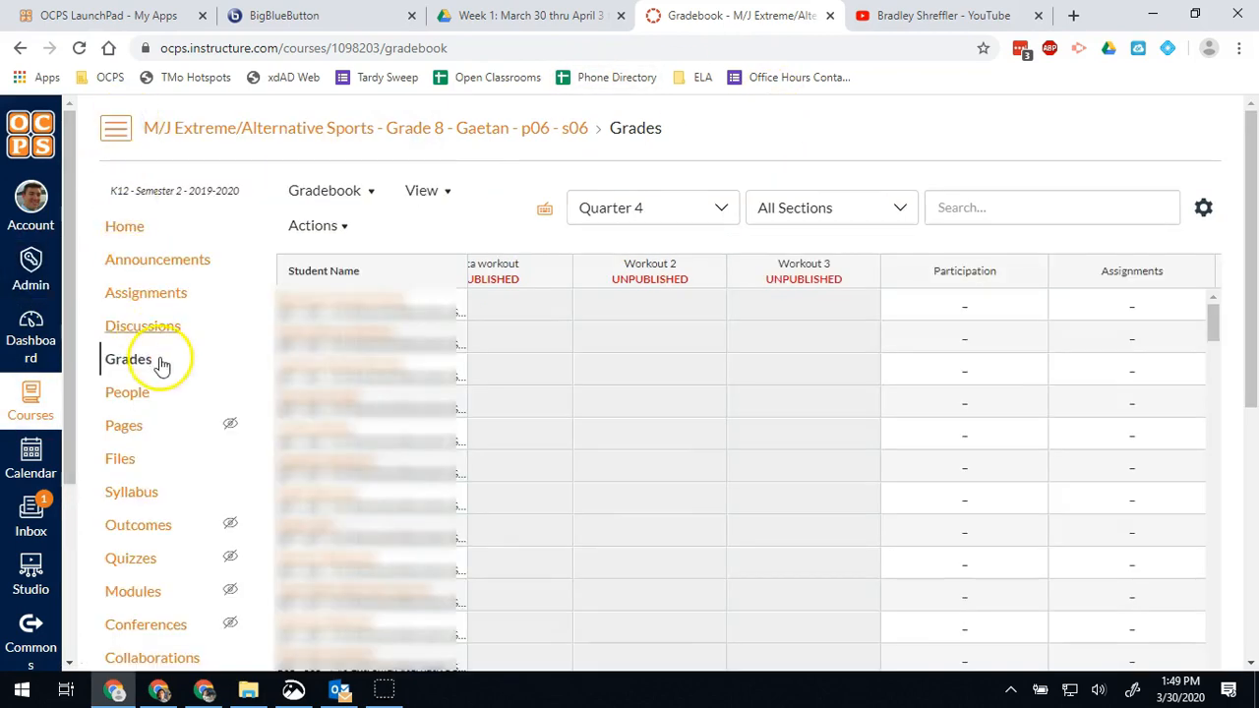
mouse_move(127, 392)
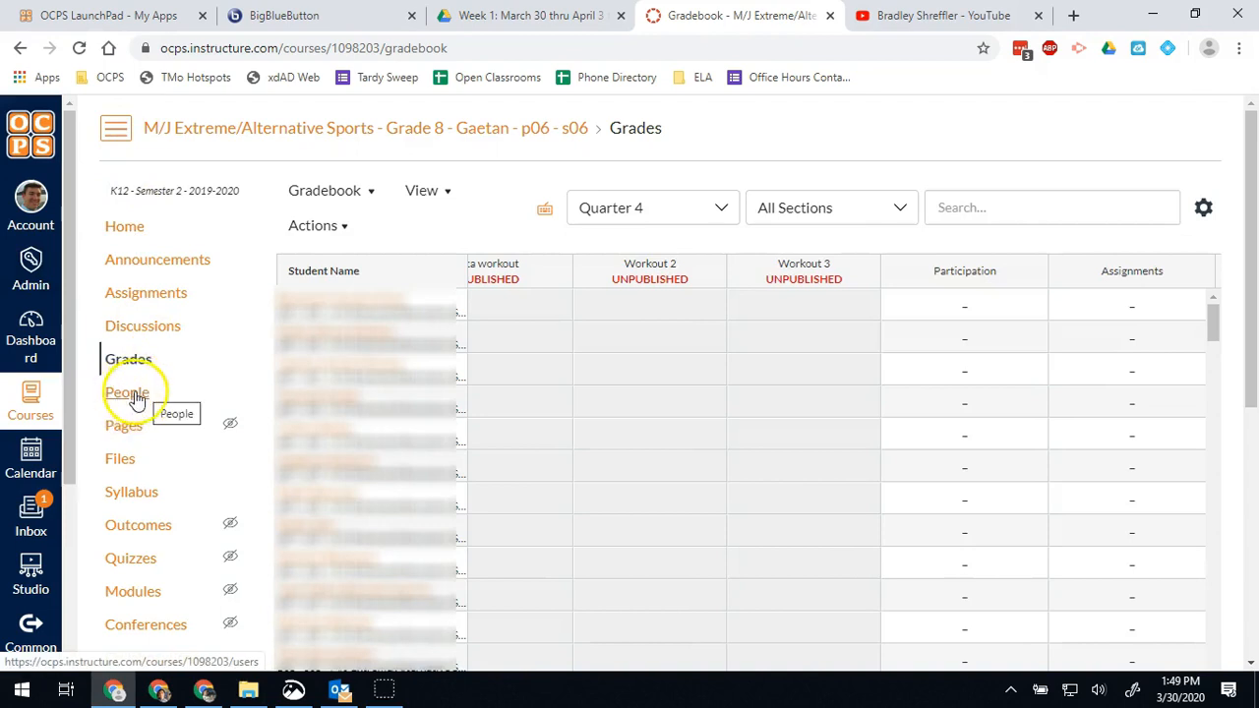
left_click(127, 391)
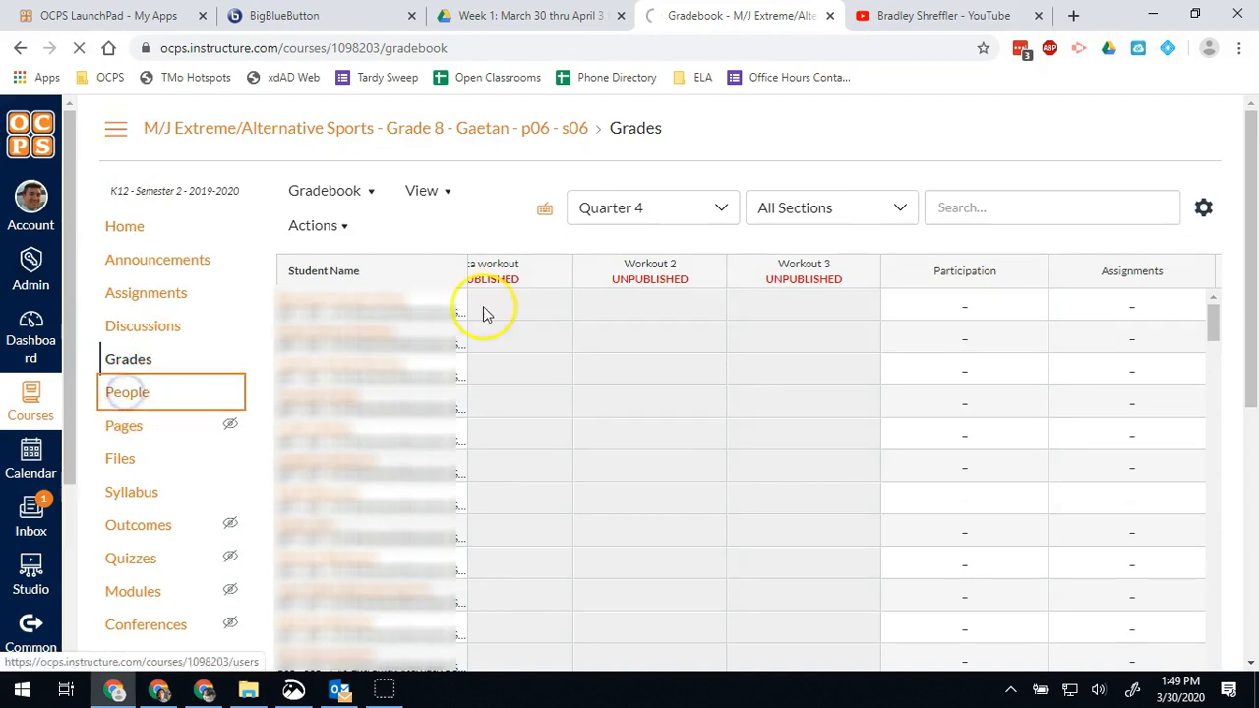
left_click(127, 391)
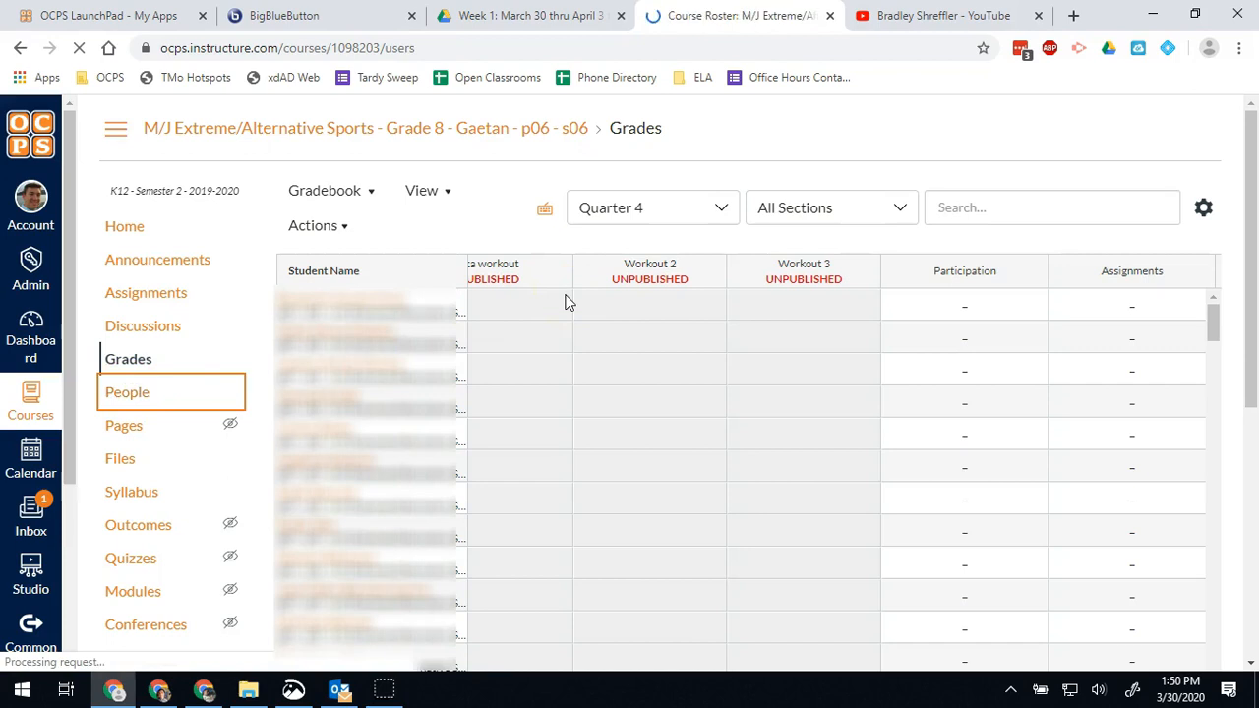
left_click(127, 391)
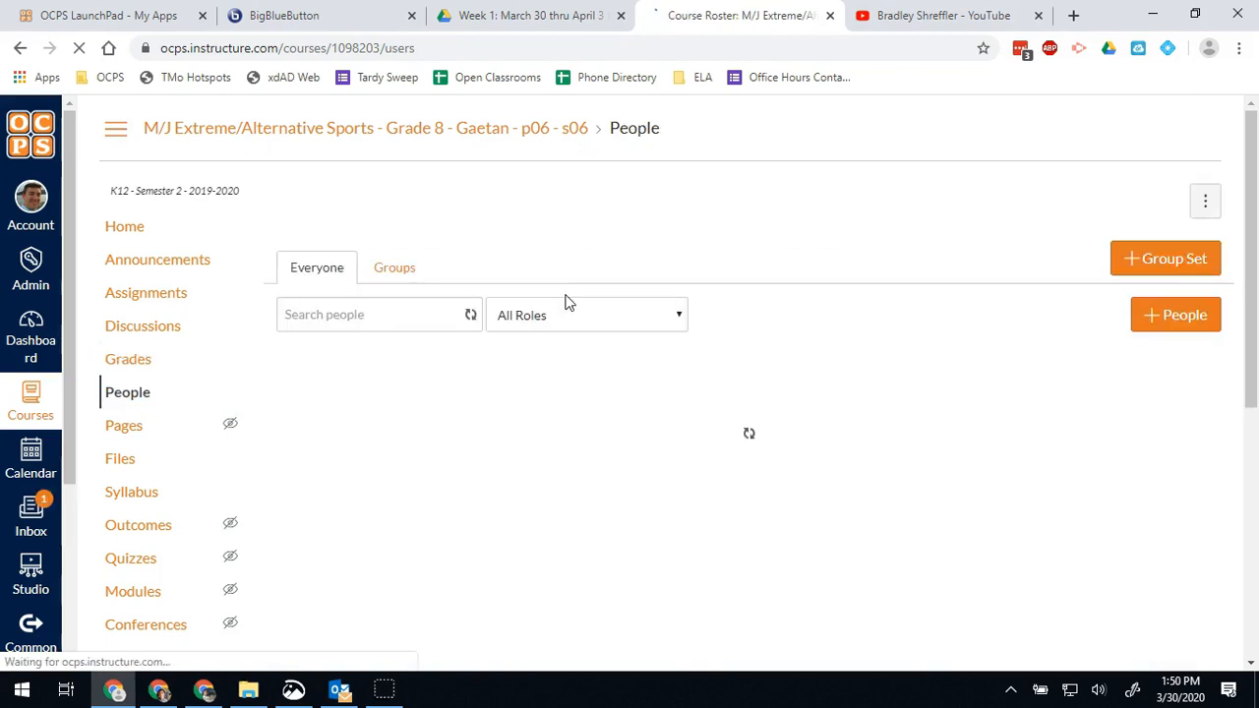
mouse_move(1176, 315)
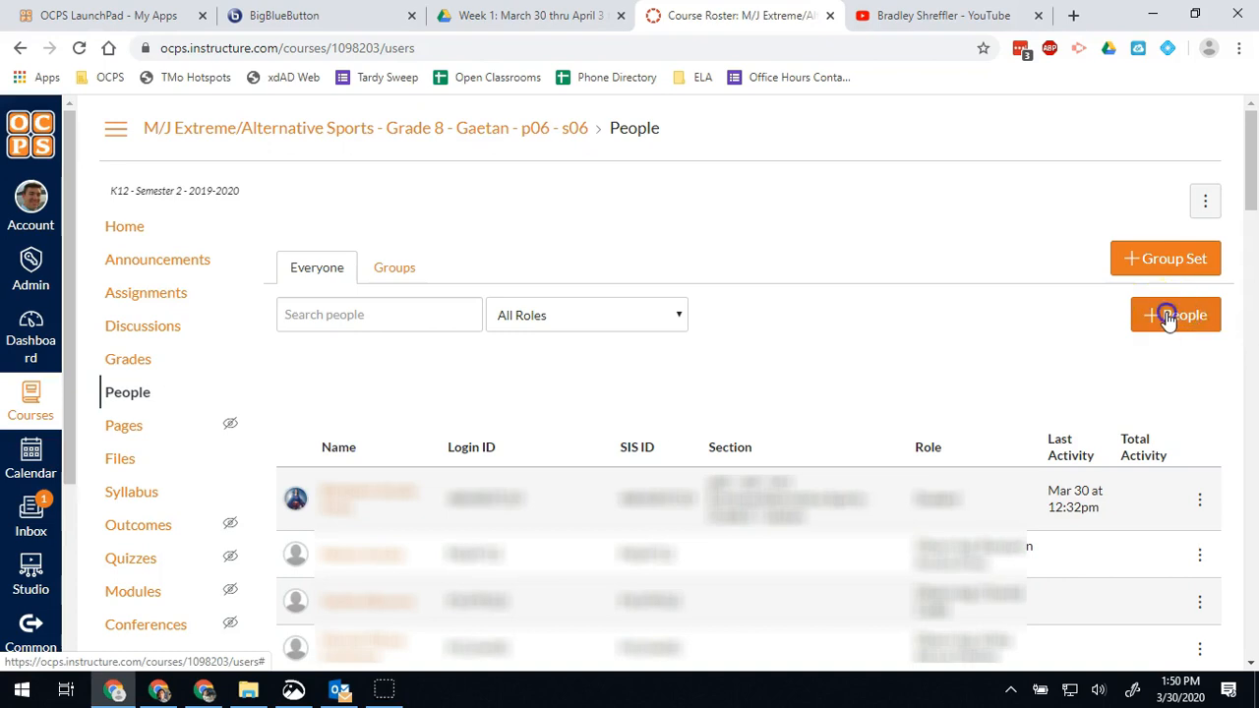
left_click(1175, 315)
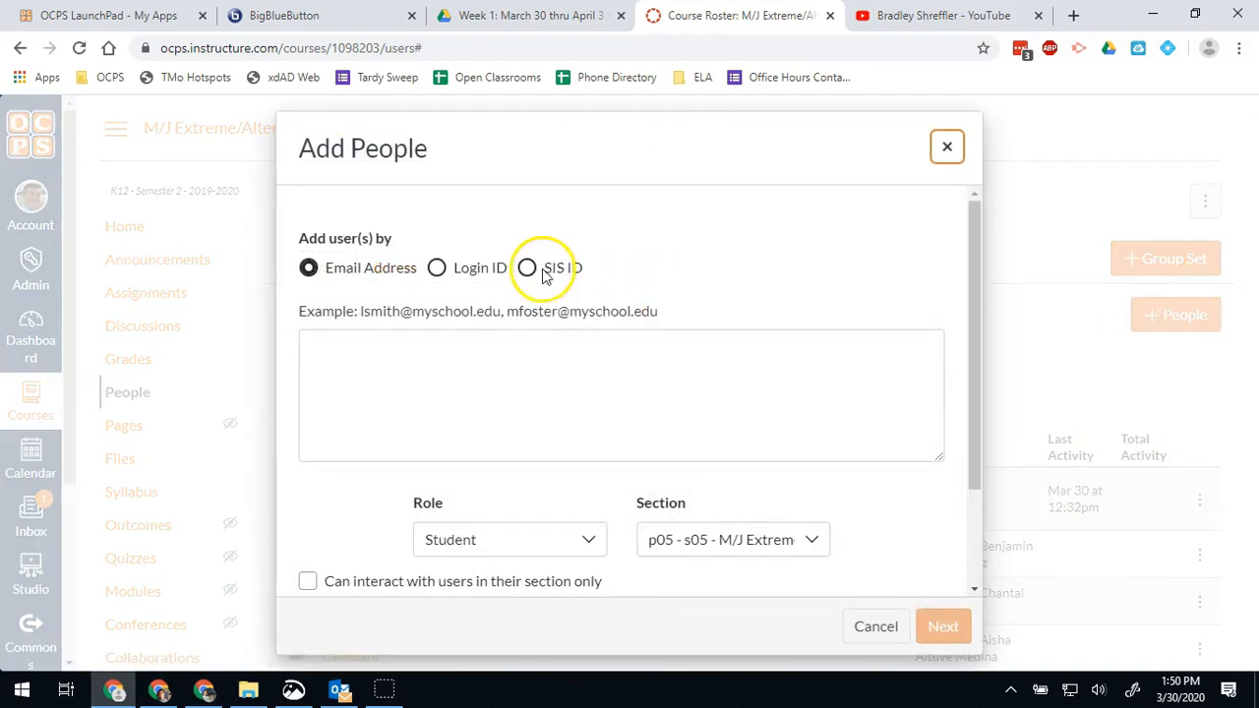
left_click(527, 267)
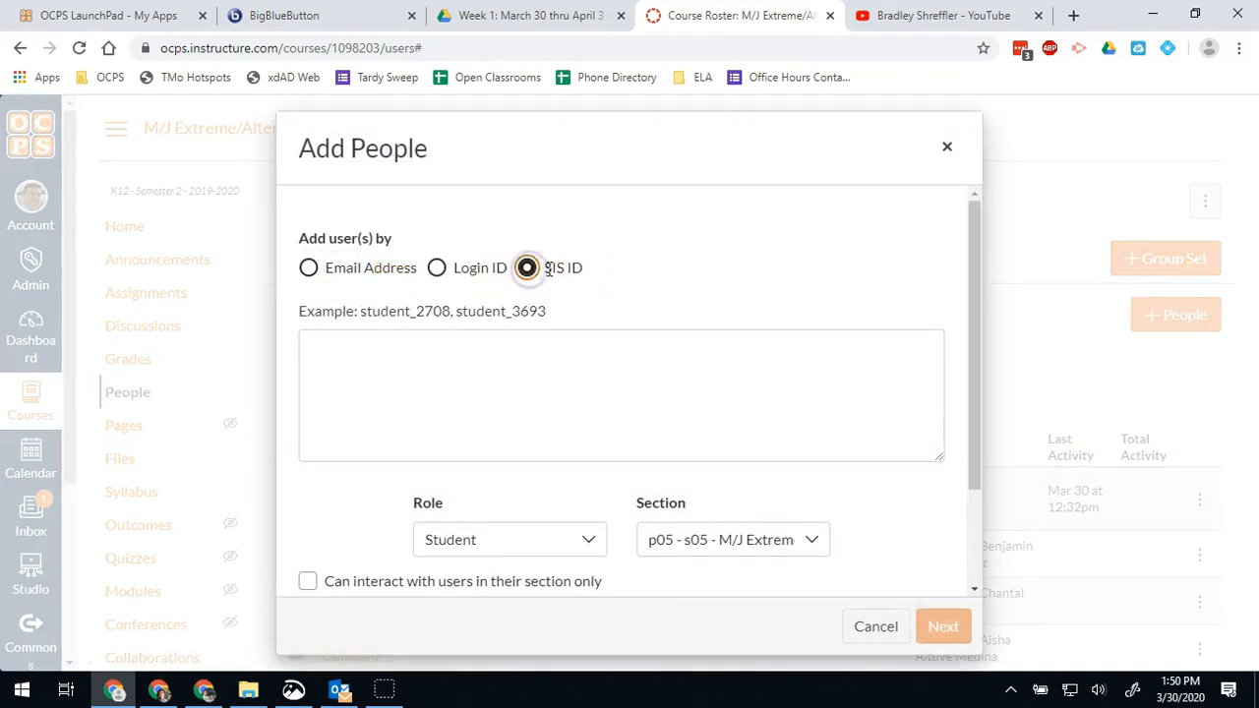
left_click(620, 393)
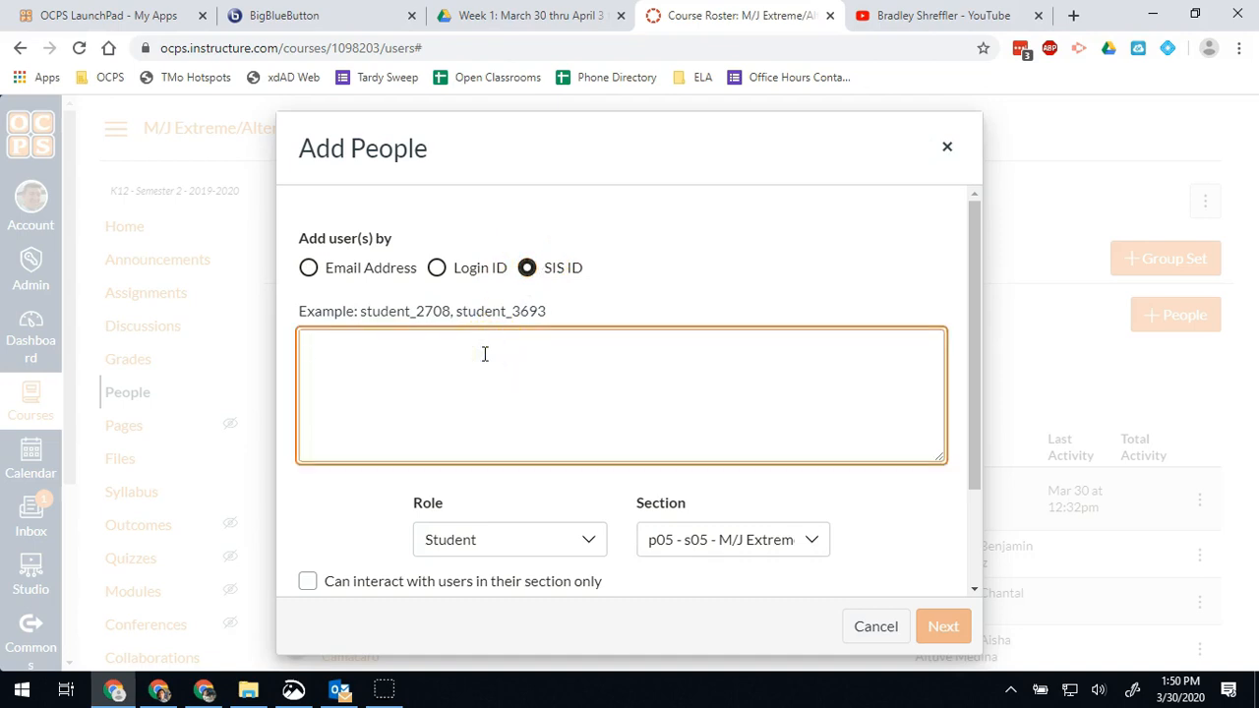
left_click(508, 539)
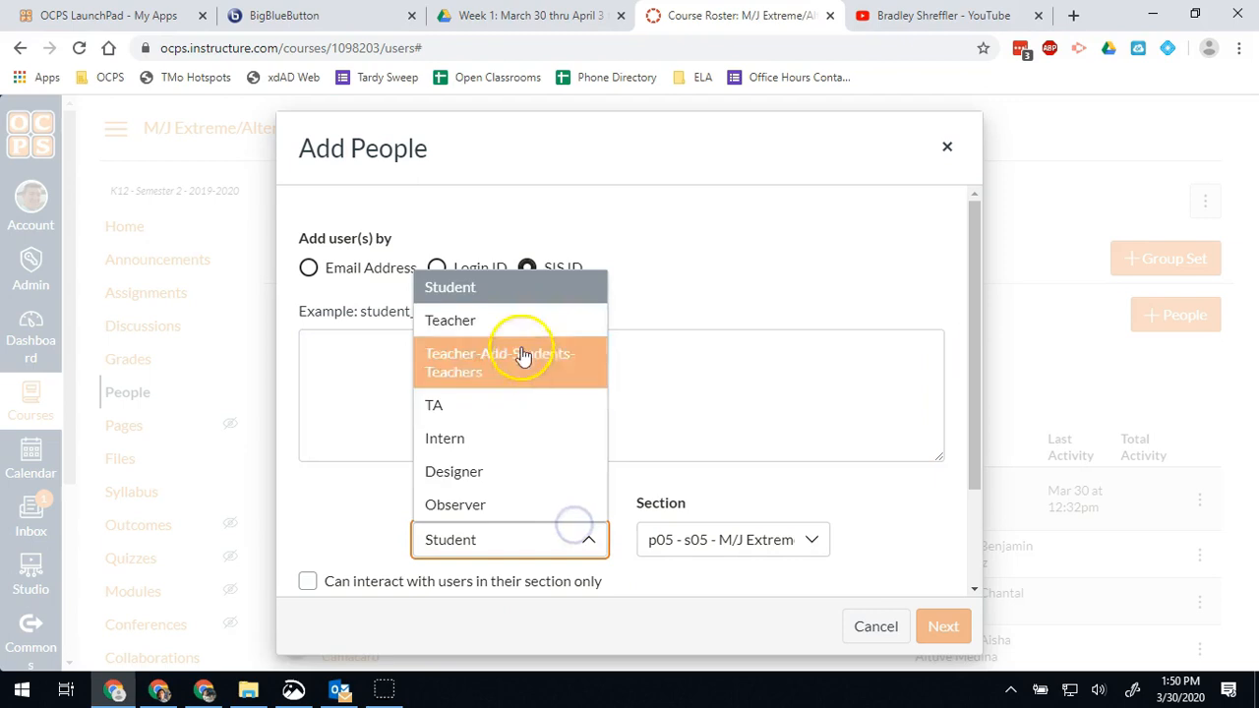
mouse_move(475, 324)
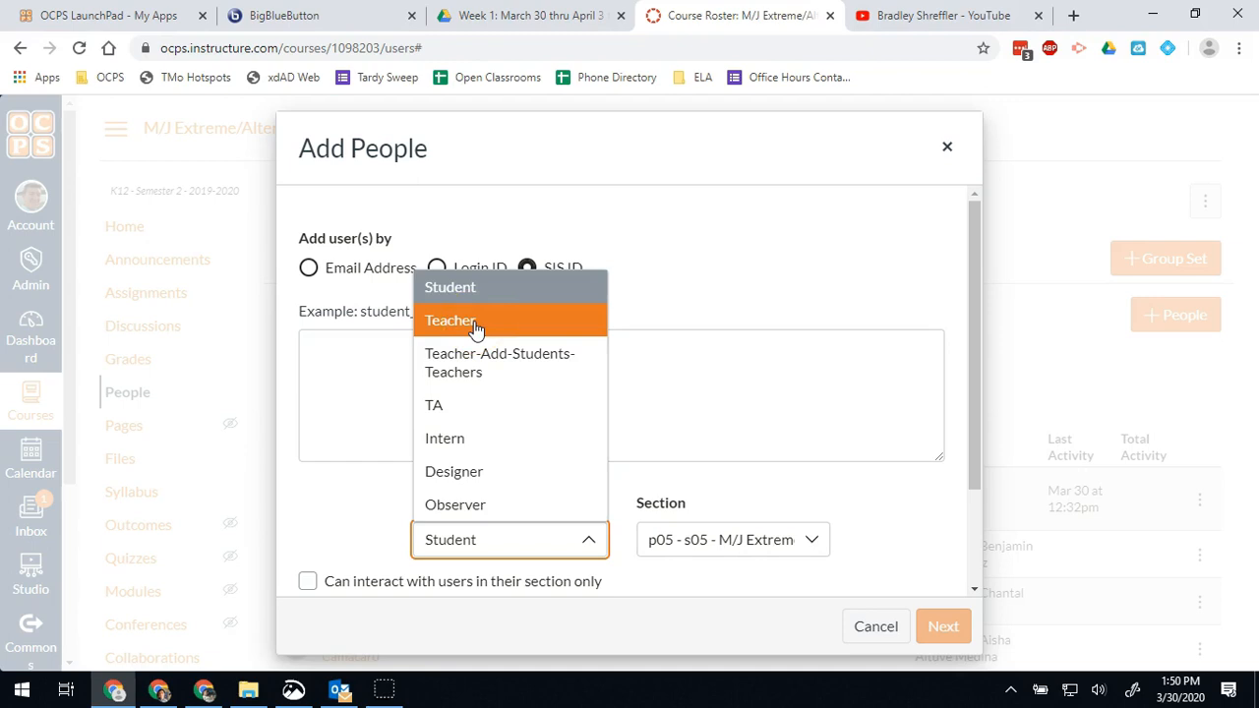
mouse_move(465, 440)
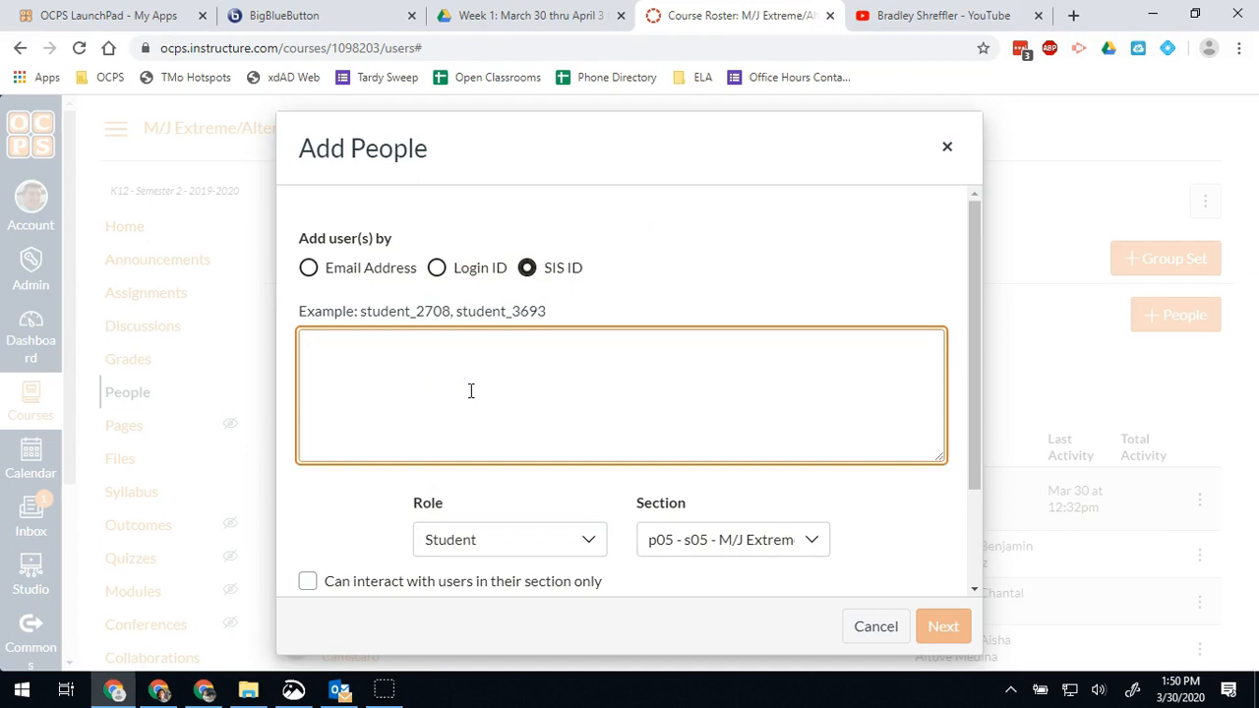
mouse_move(518, 311)
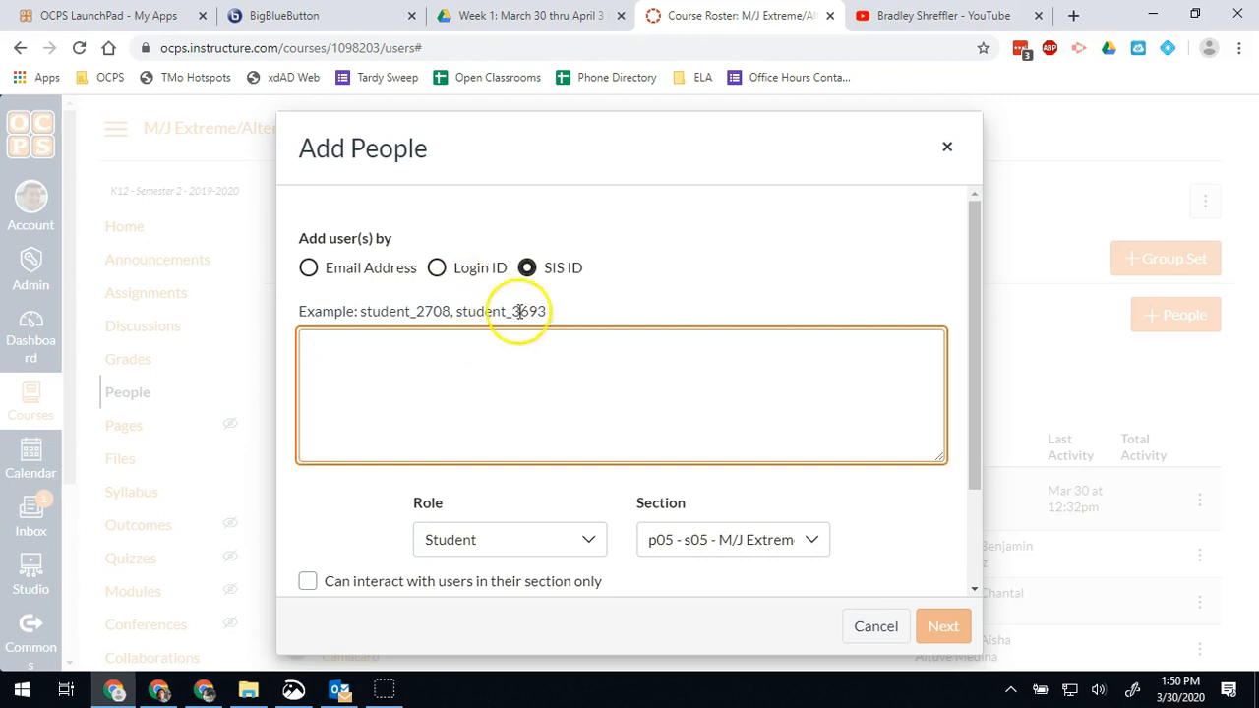
left_click(509, 539)
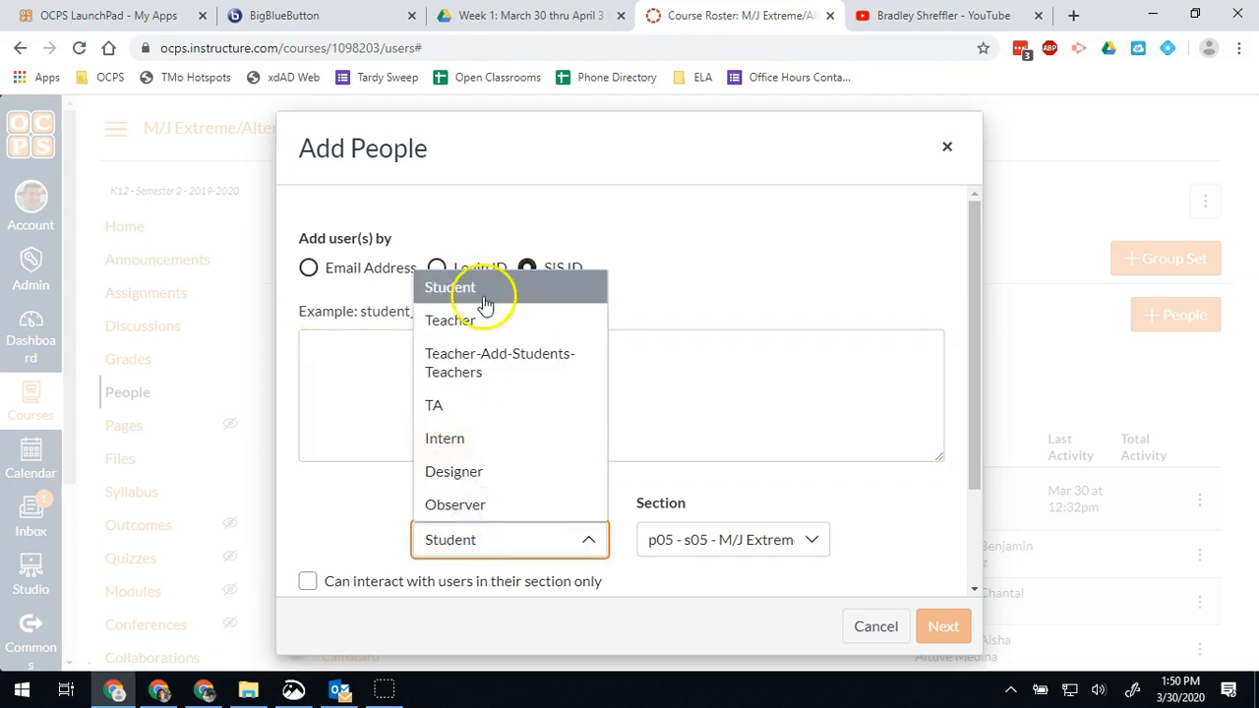
left_click(450, 320)
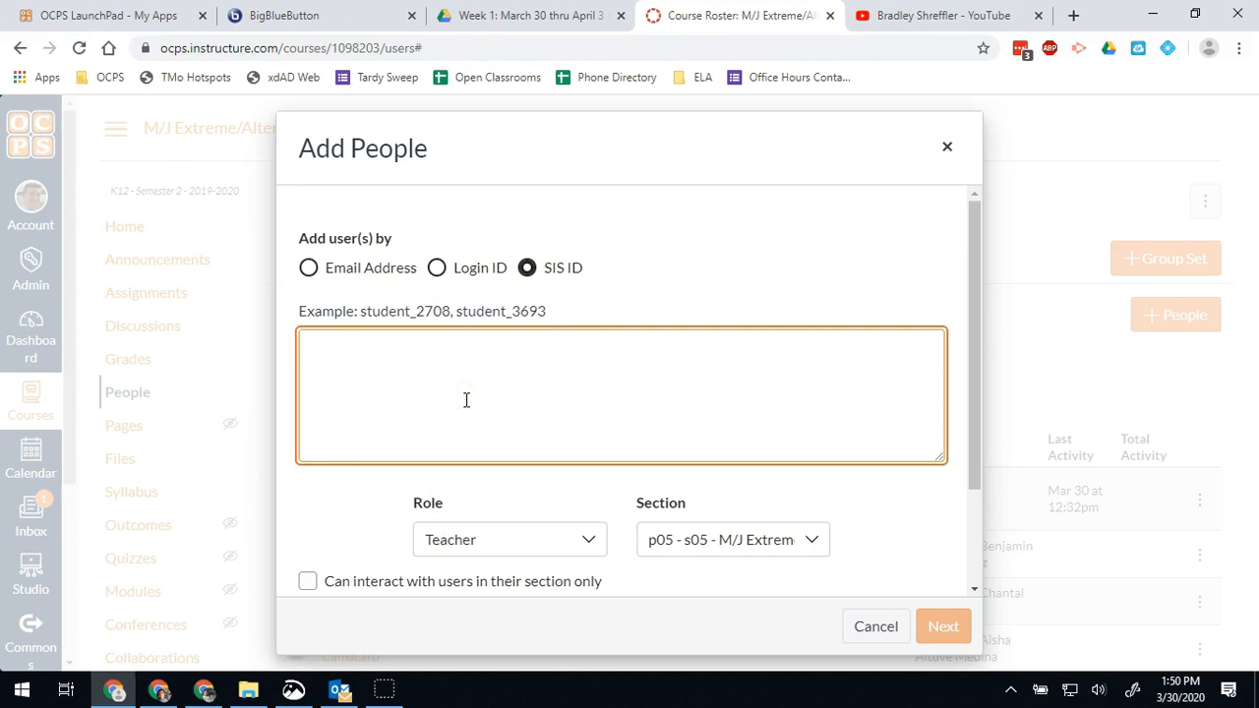
type("94250")
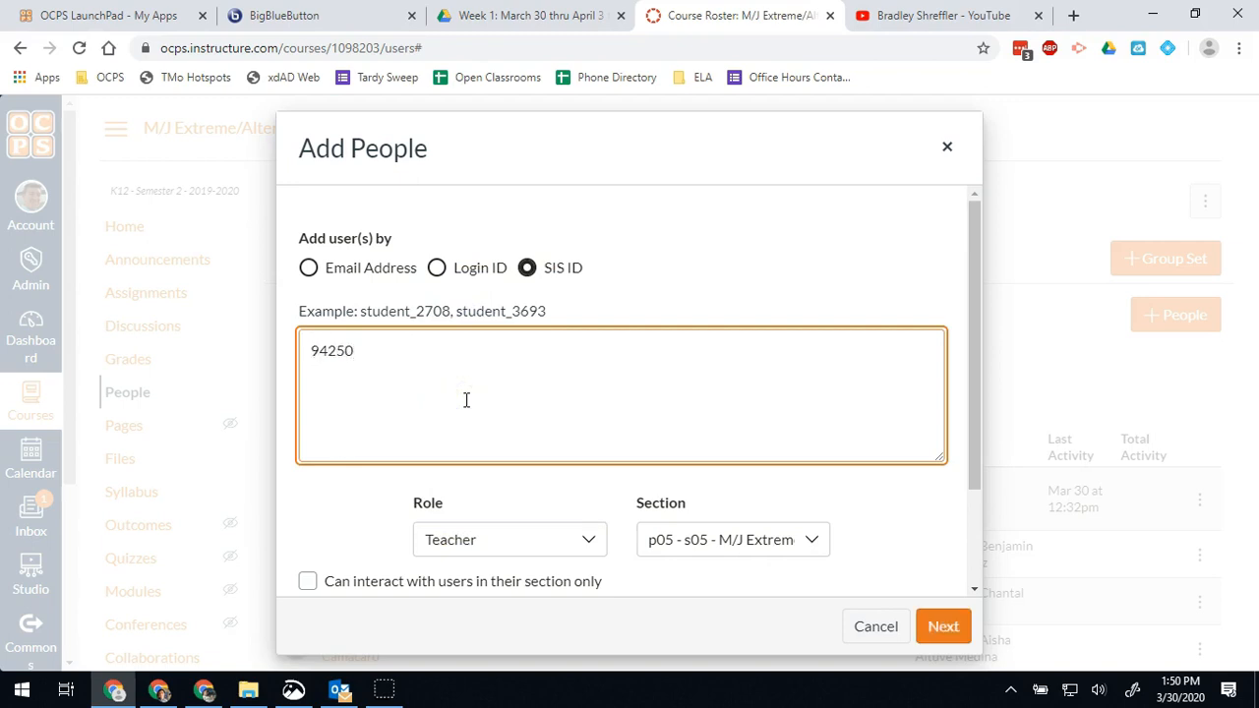
mouse_move(526, 517)
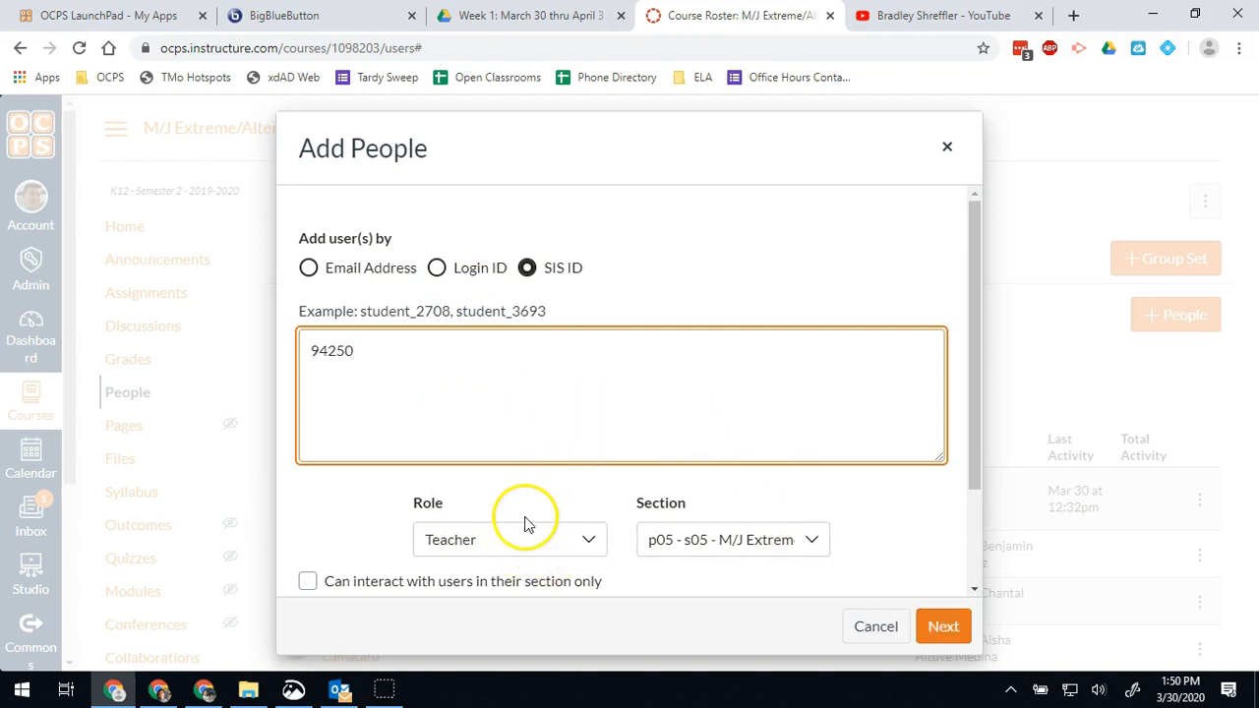
left_click(942, 626)
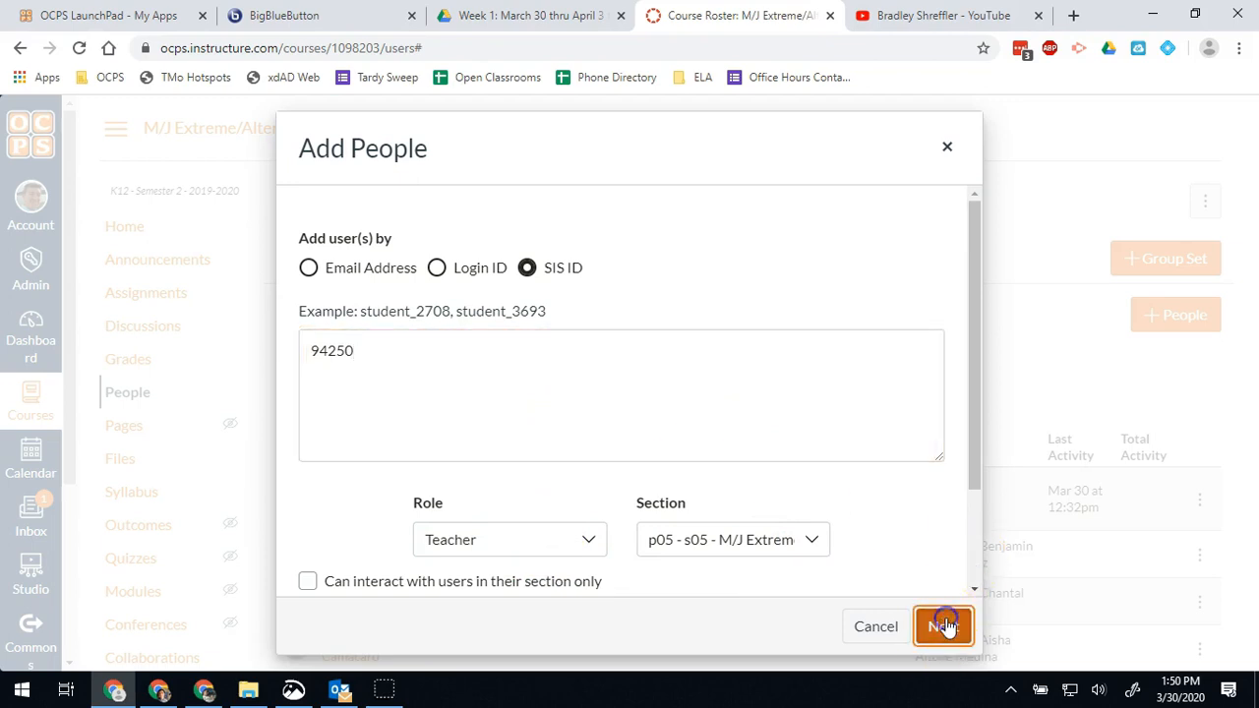
left_click(942, 627)
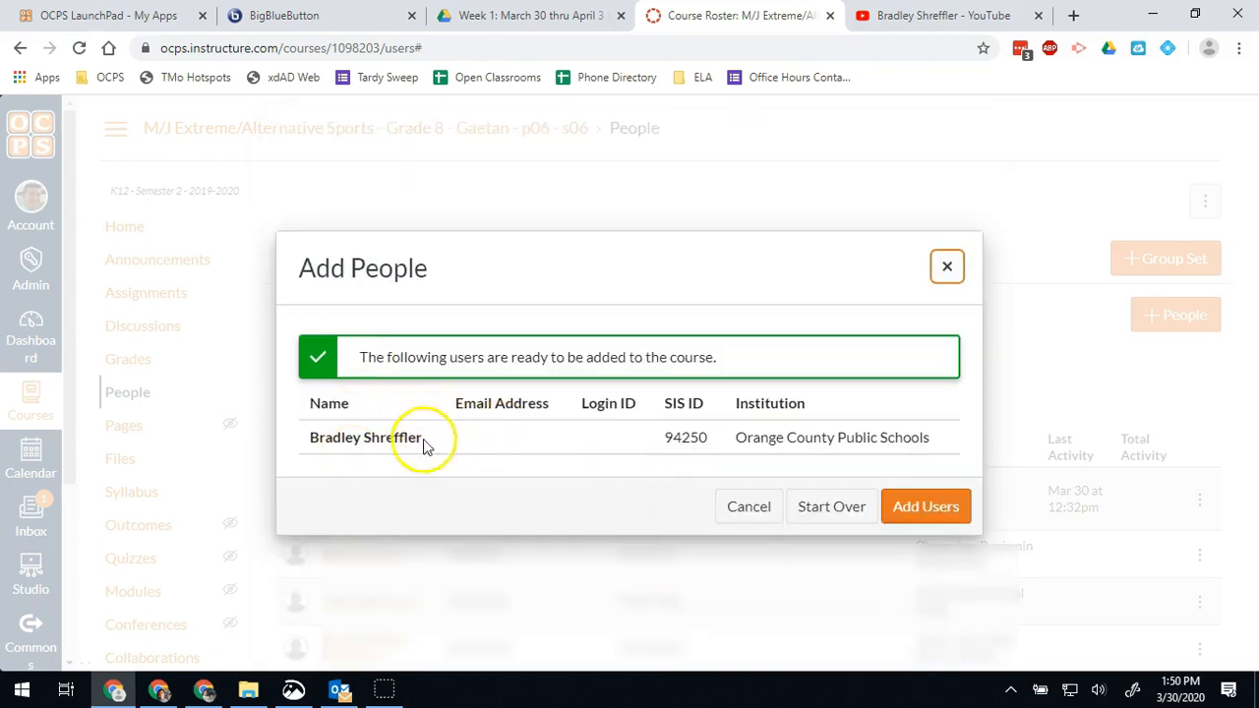
mouse_move(871, 401)
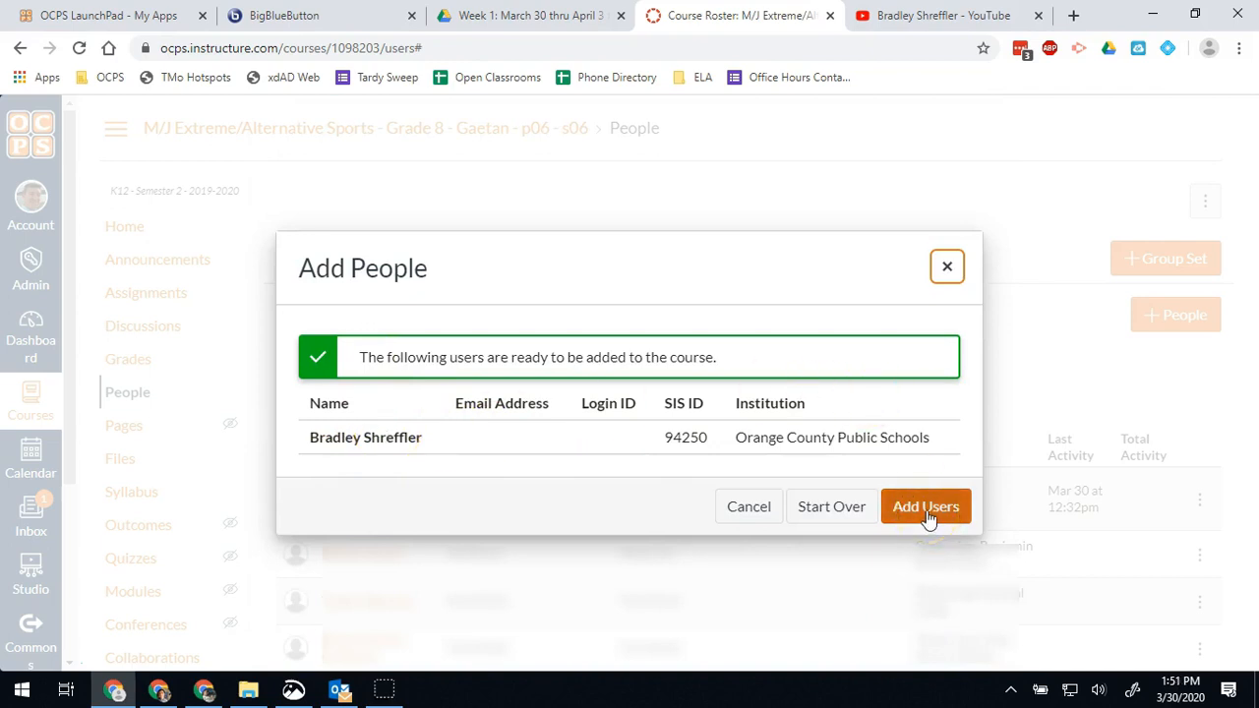
Add the SIS ID 94250 user, revisit the course Home syllabus page, then go to Dashboard.
left_click(926, 506)
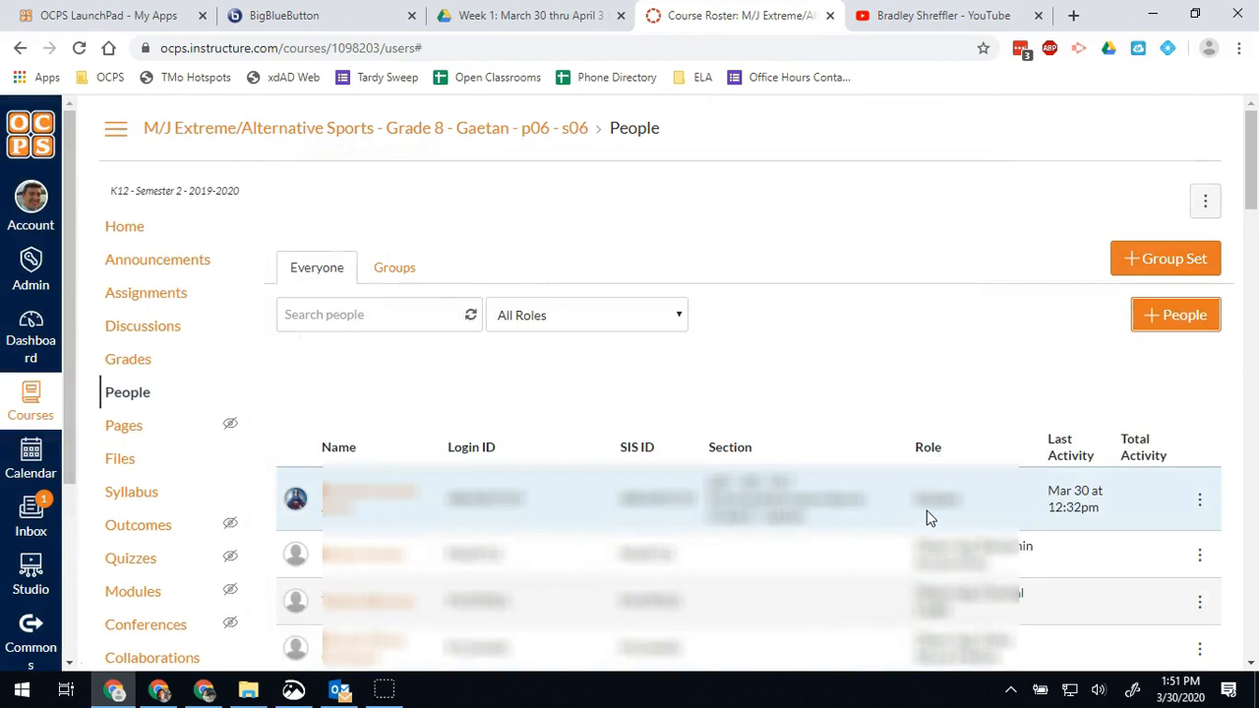
mouse_move(125, 226)
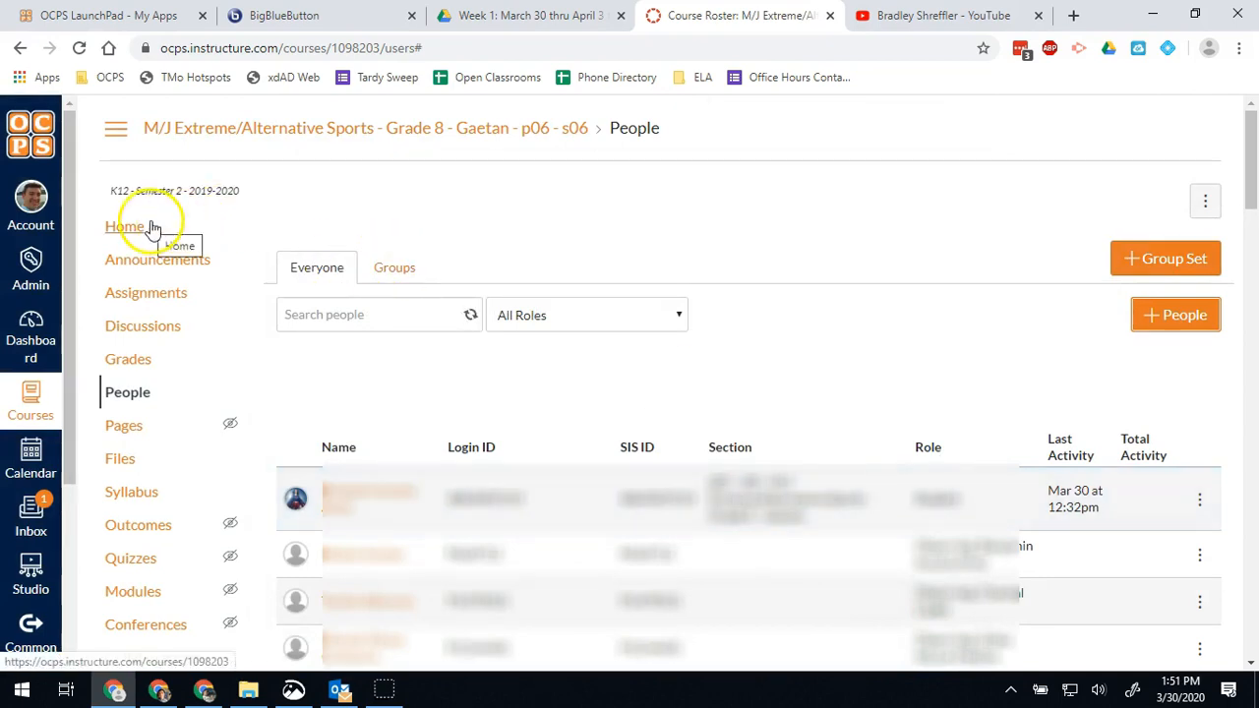
left_click(125, 226)
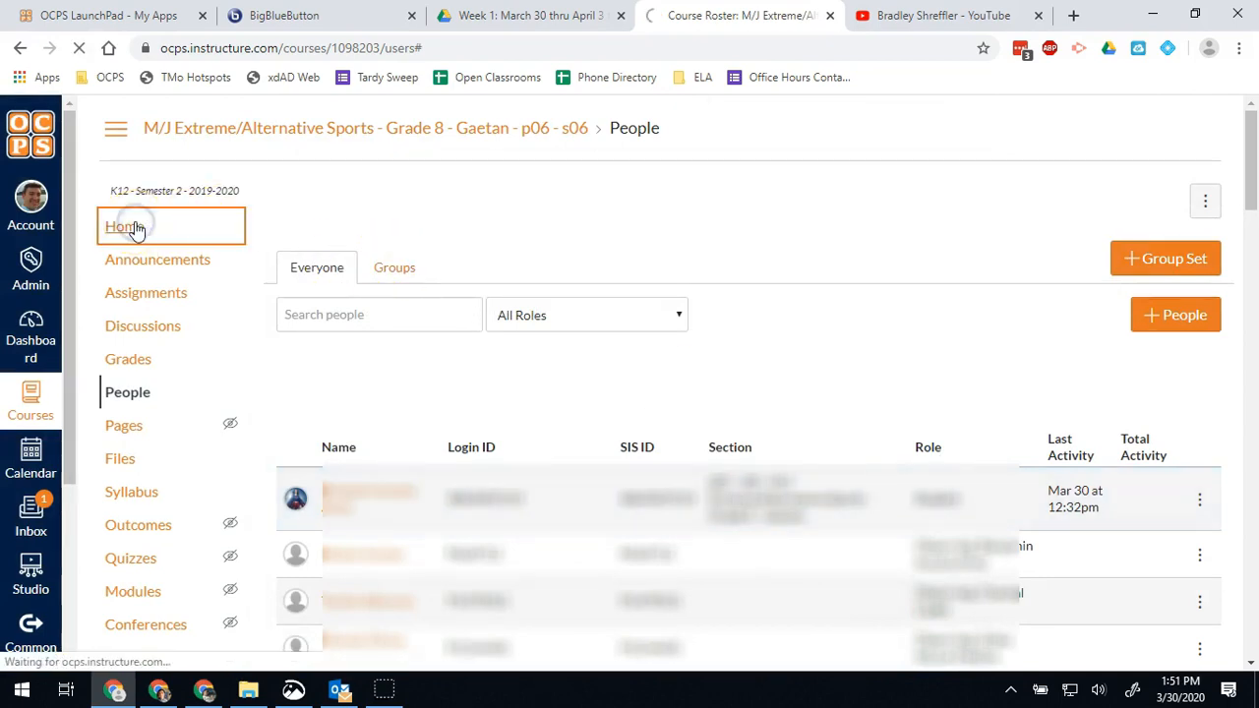
left_click(122, 227)
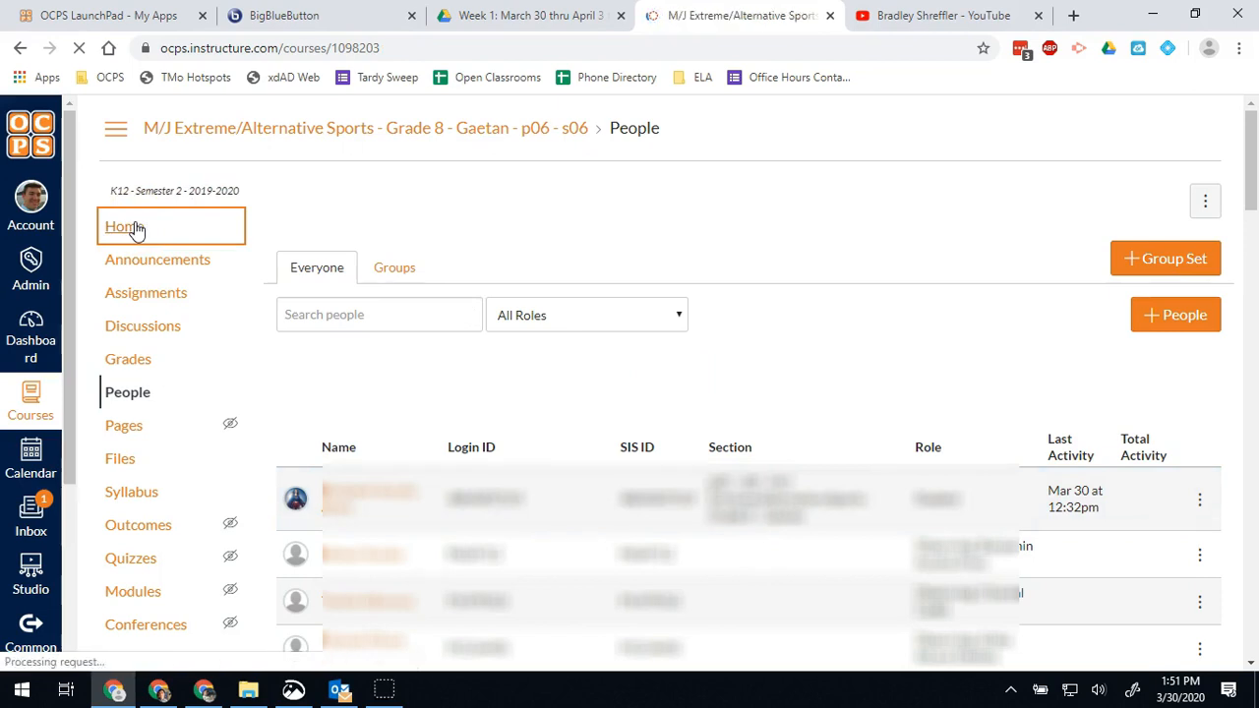
left_click(131, 491)
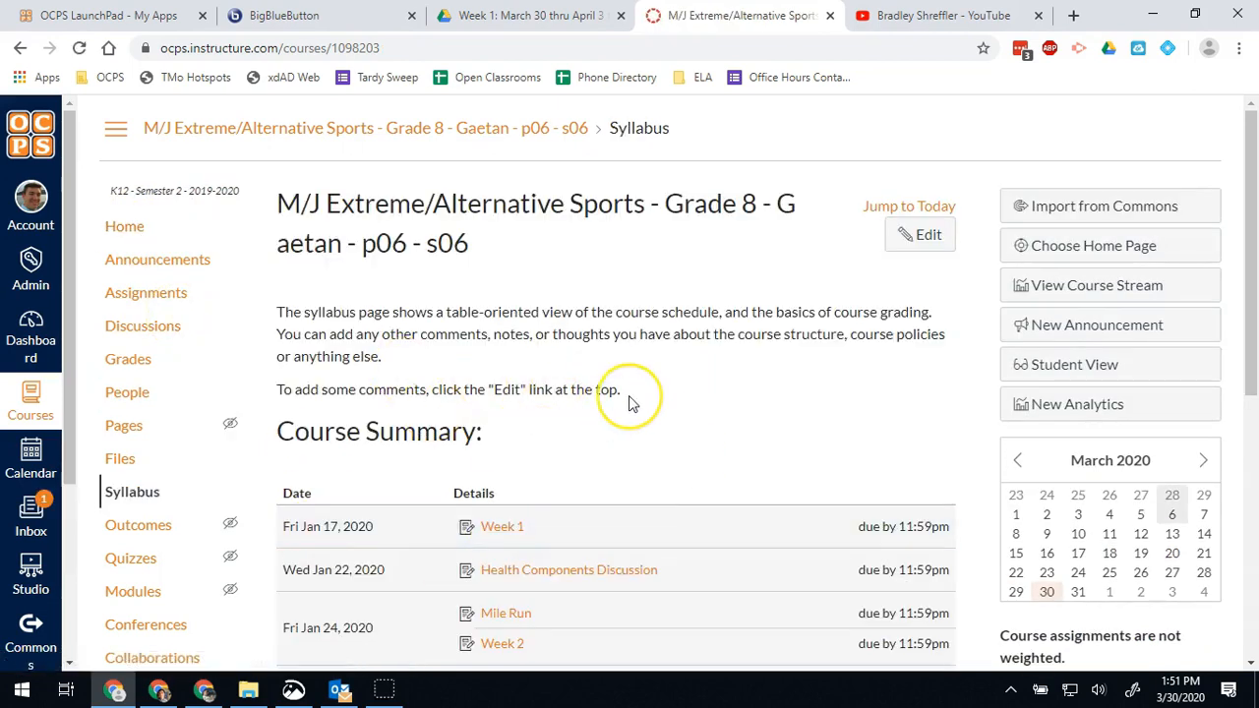
mouse_move(31, 324)
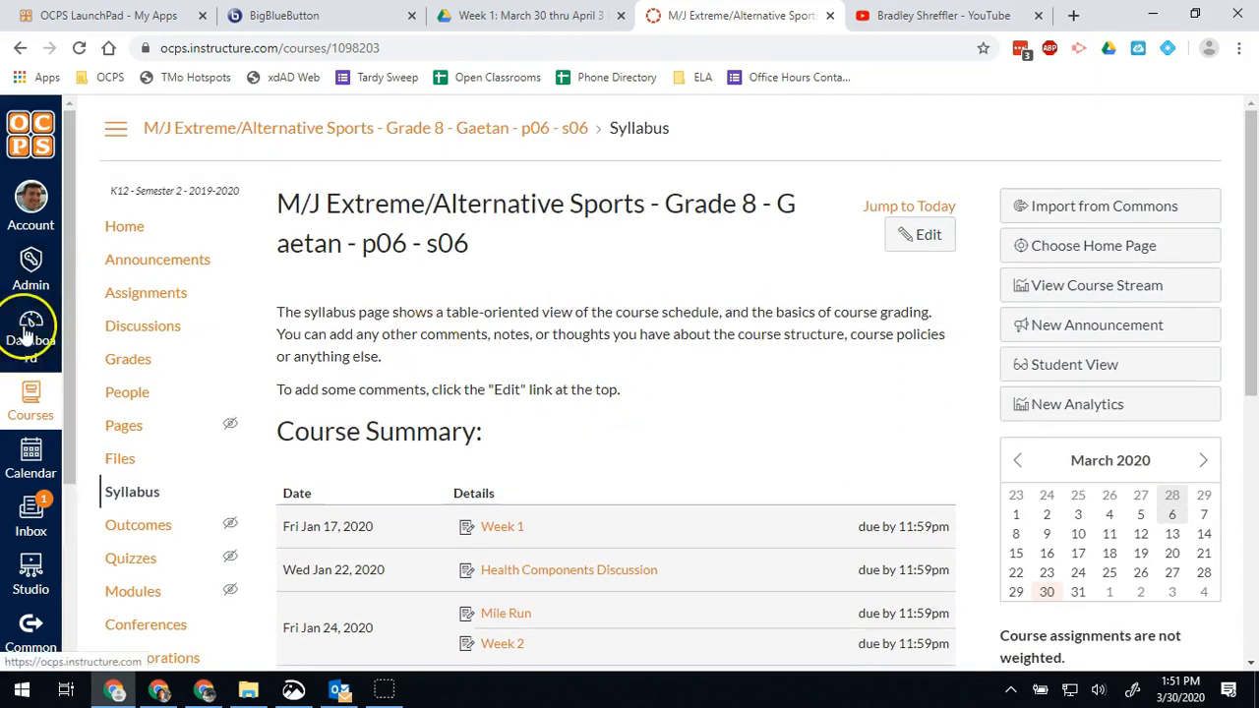
left_click(31, 334)
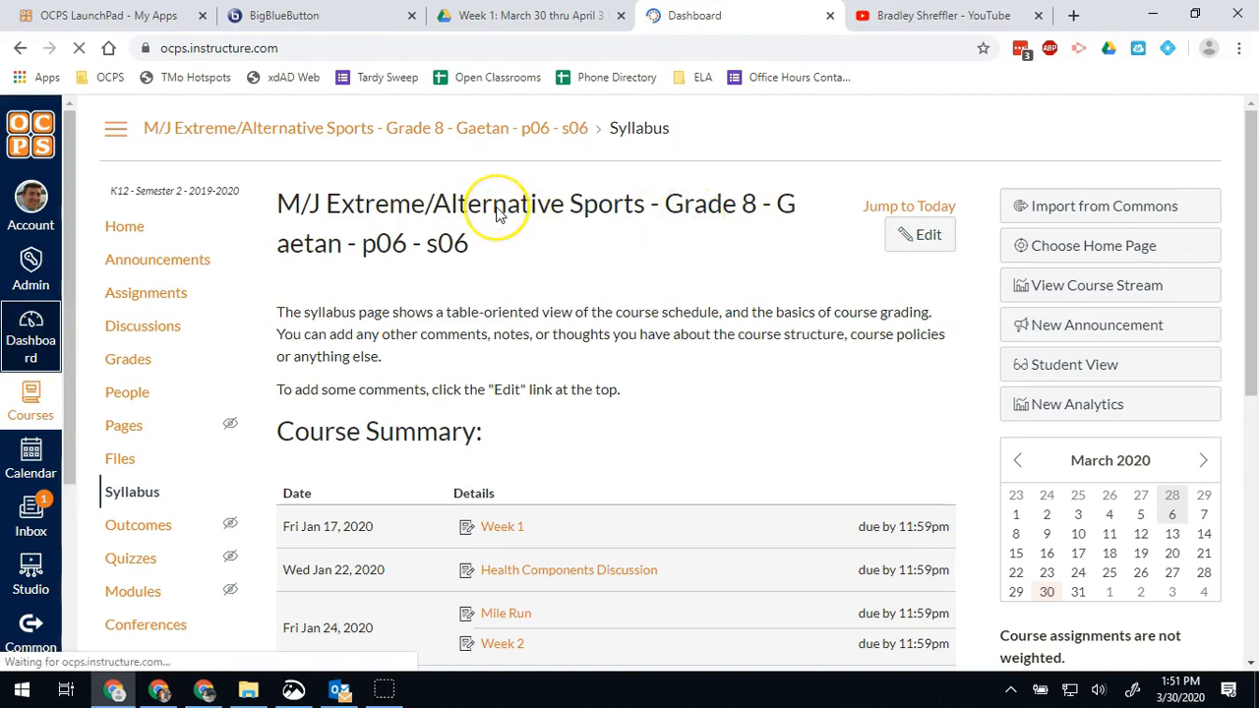
Decline the Grade 8 Extreme/Alternative Sports teaching invitation until 'Invitation canceled' appears.
left_click(31, 334)
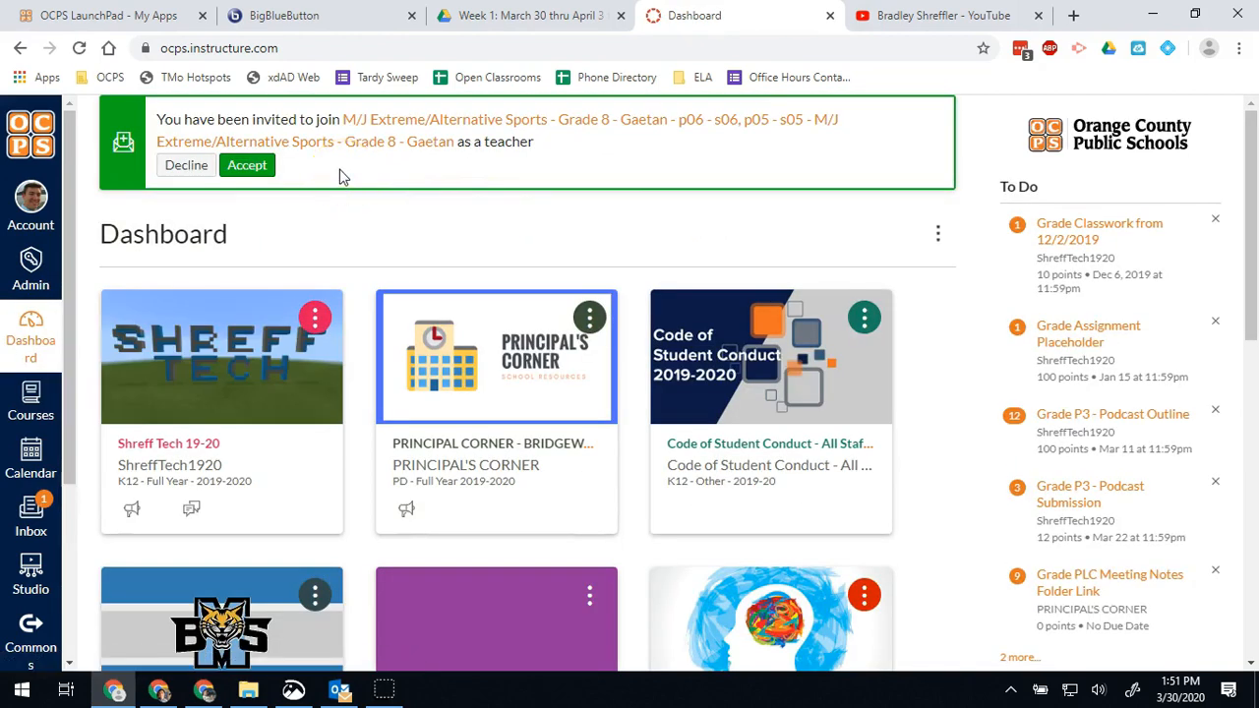
mouse_move(186, 165)
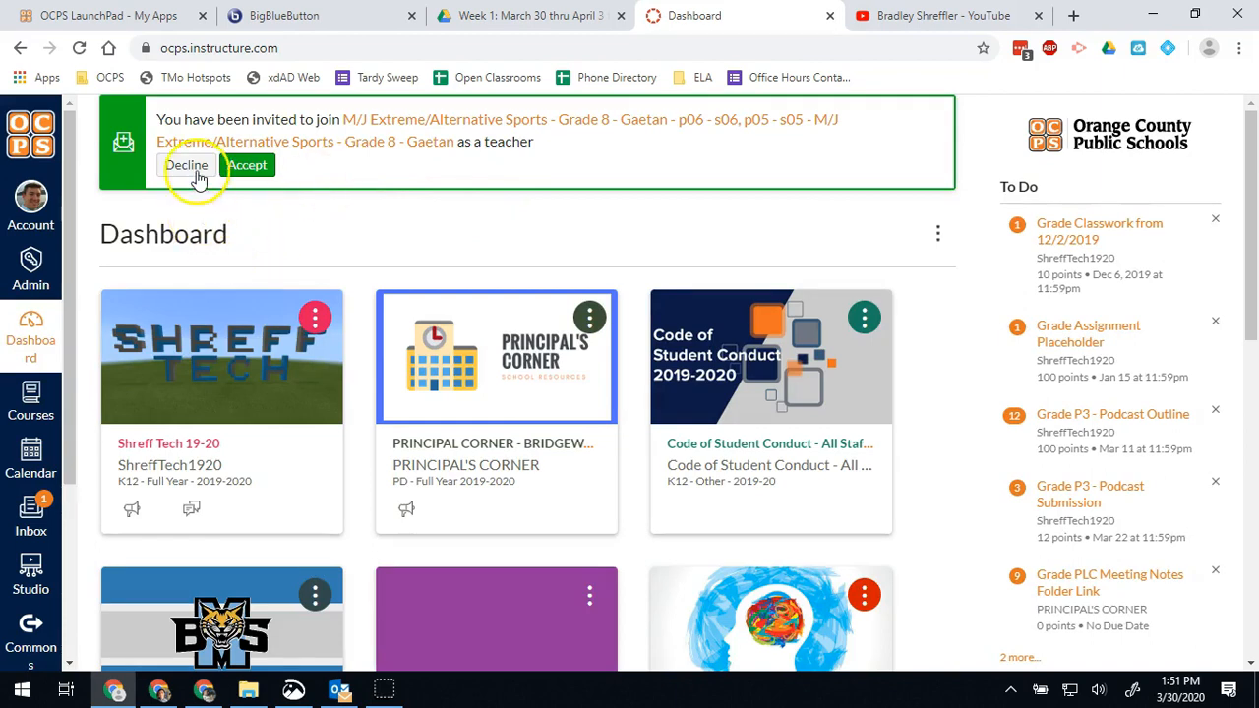
left_click(186, 164)
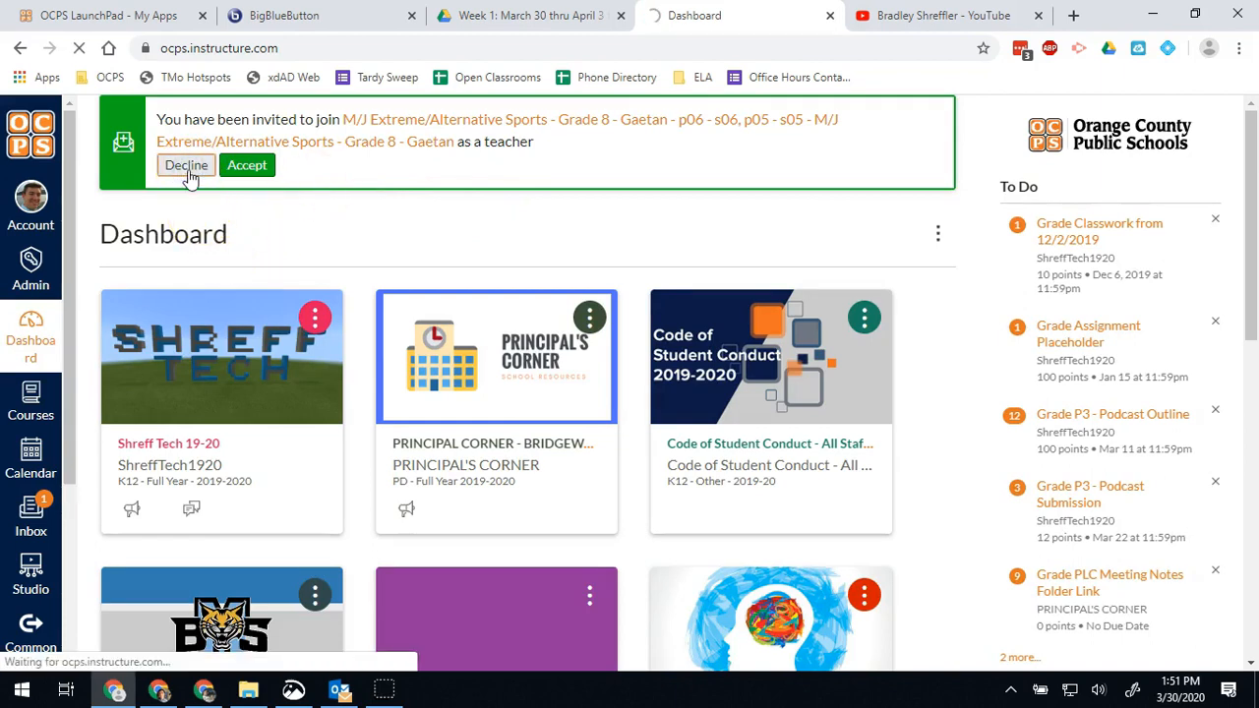
left_click(186, 164)
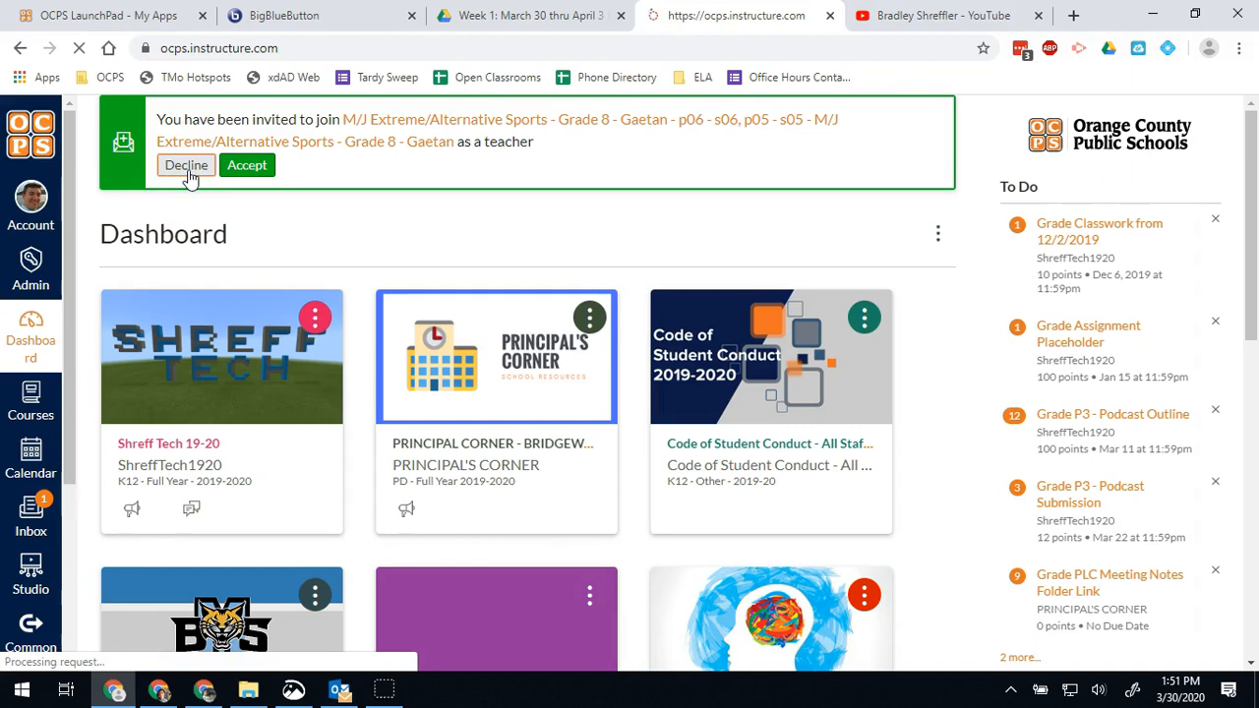
left_click(185, 164)
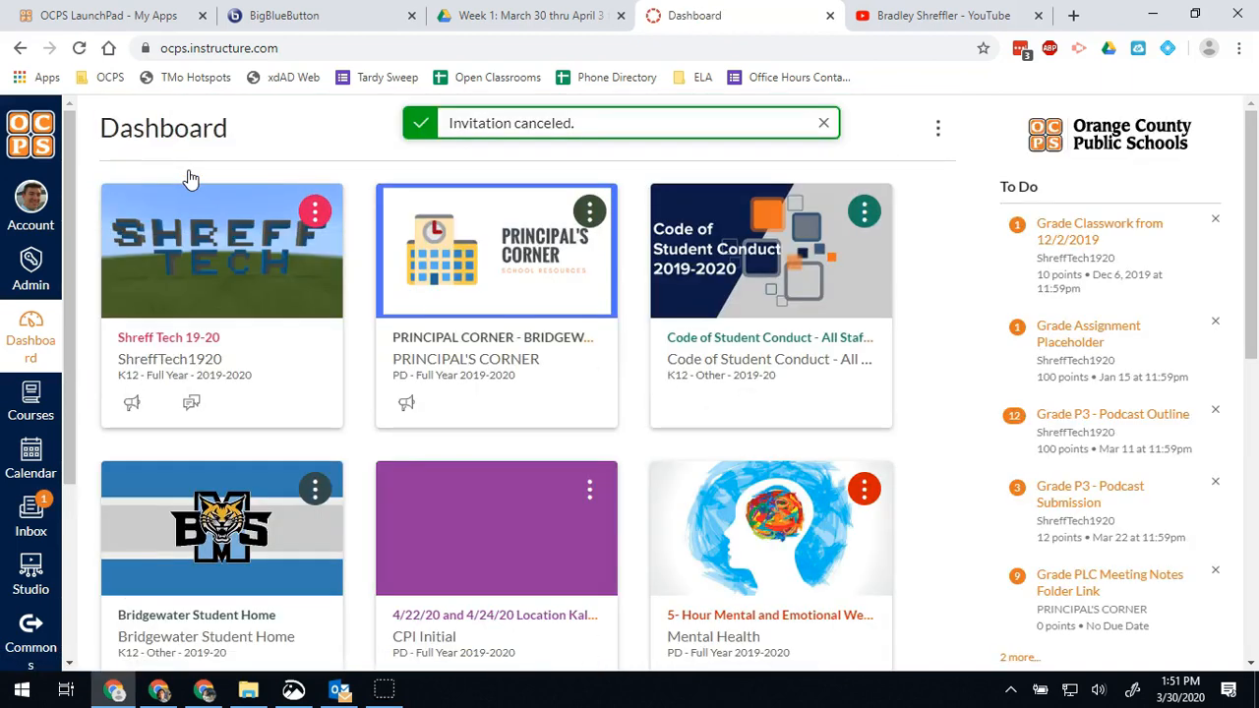
mouse_move(879, 462)
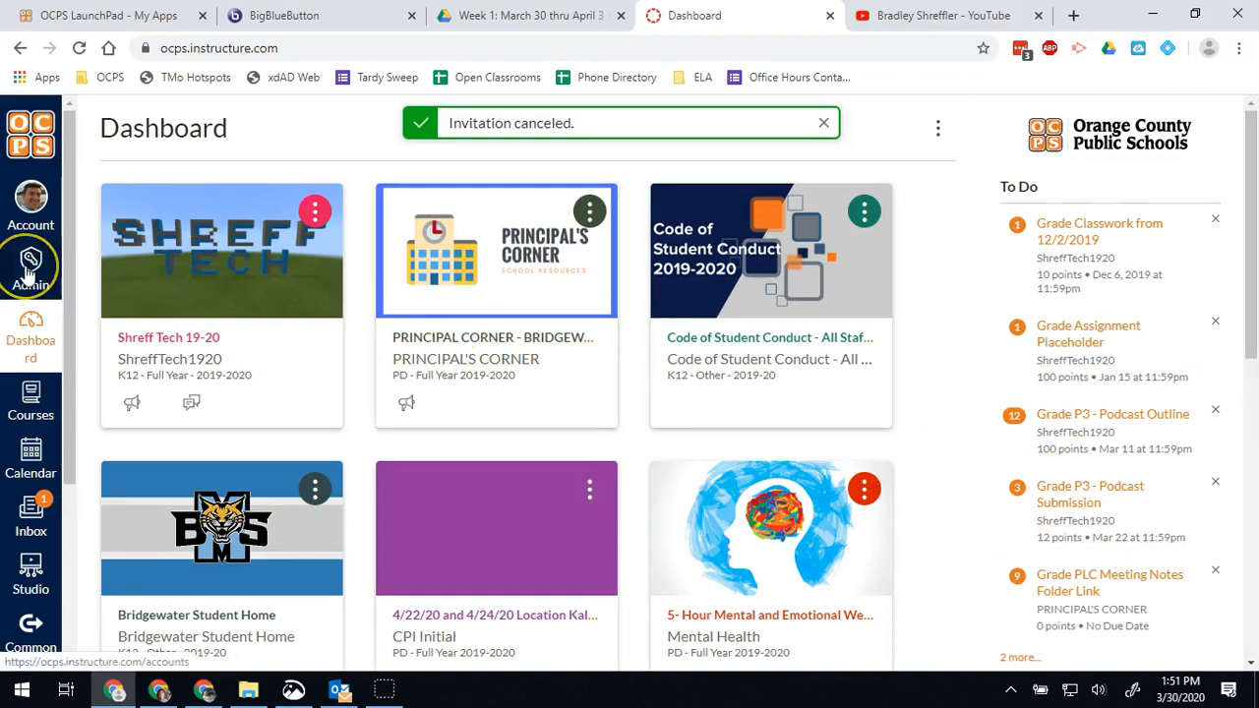
Go through Admin to the Bridgewater MS account and show its Courses list.
left_click(30, 266)
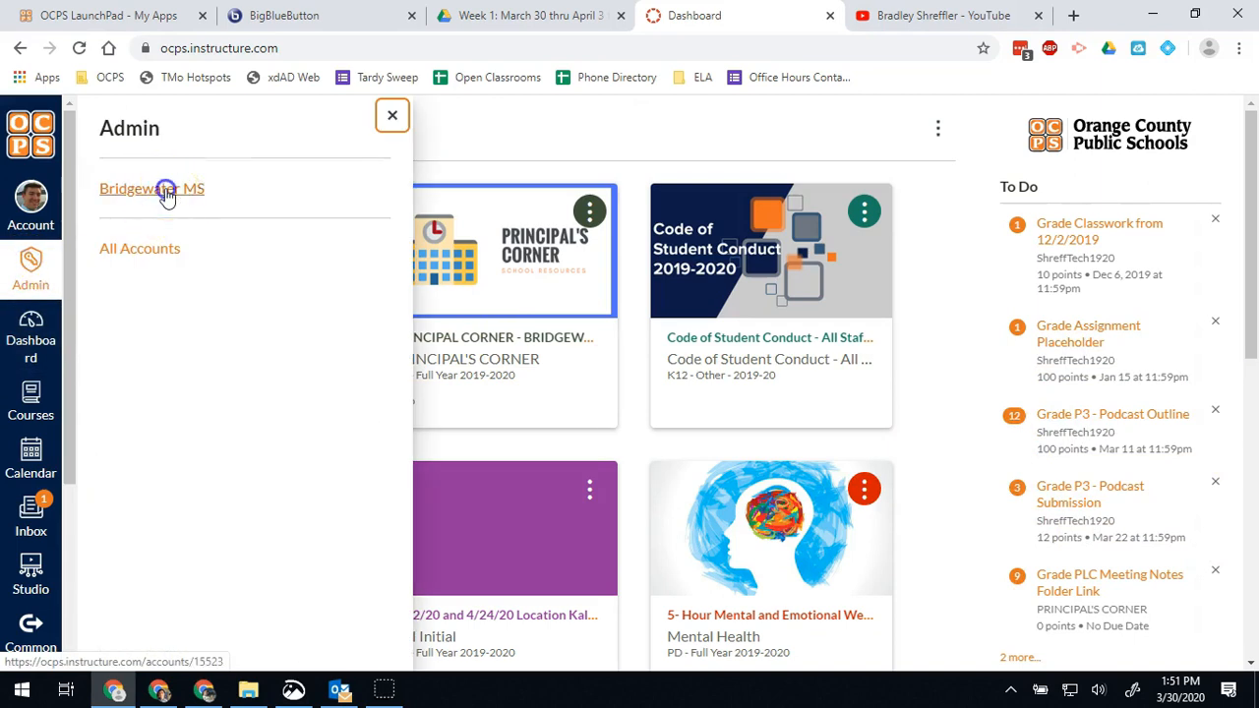
left_click(152, 188)
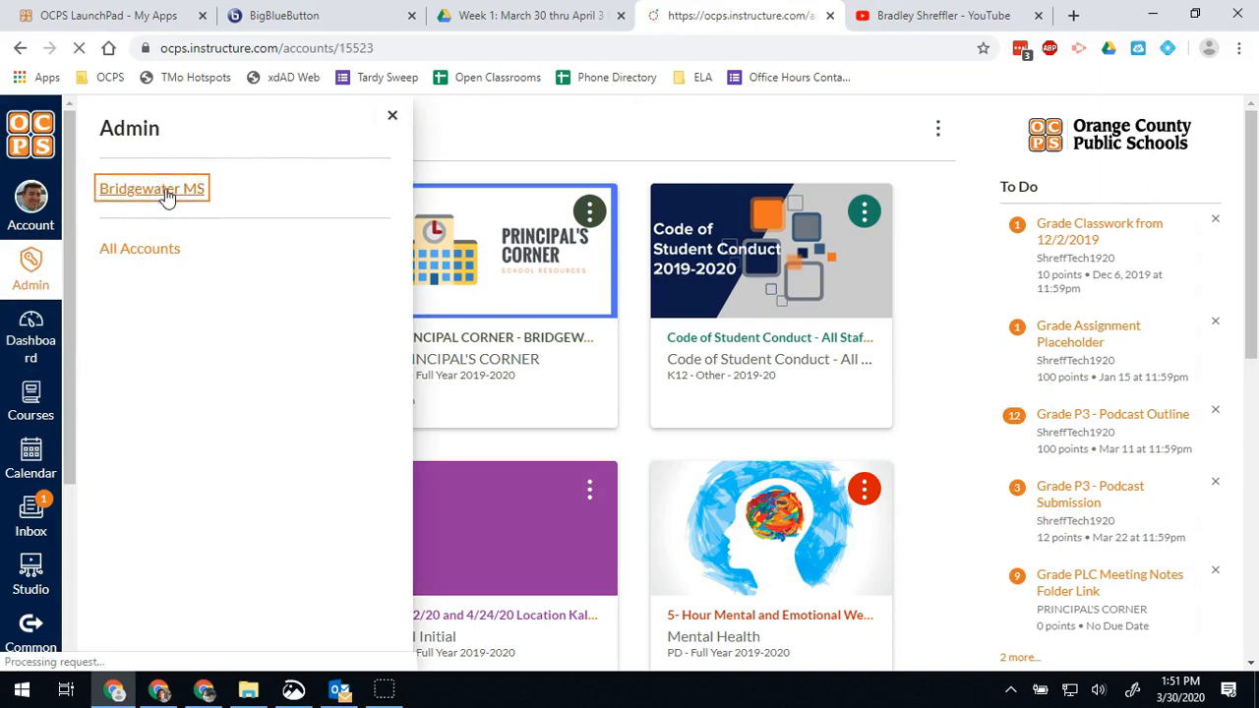
left_click(152, 188)
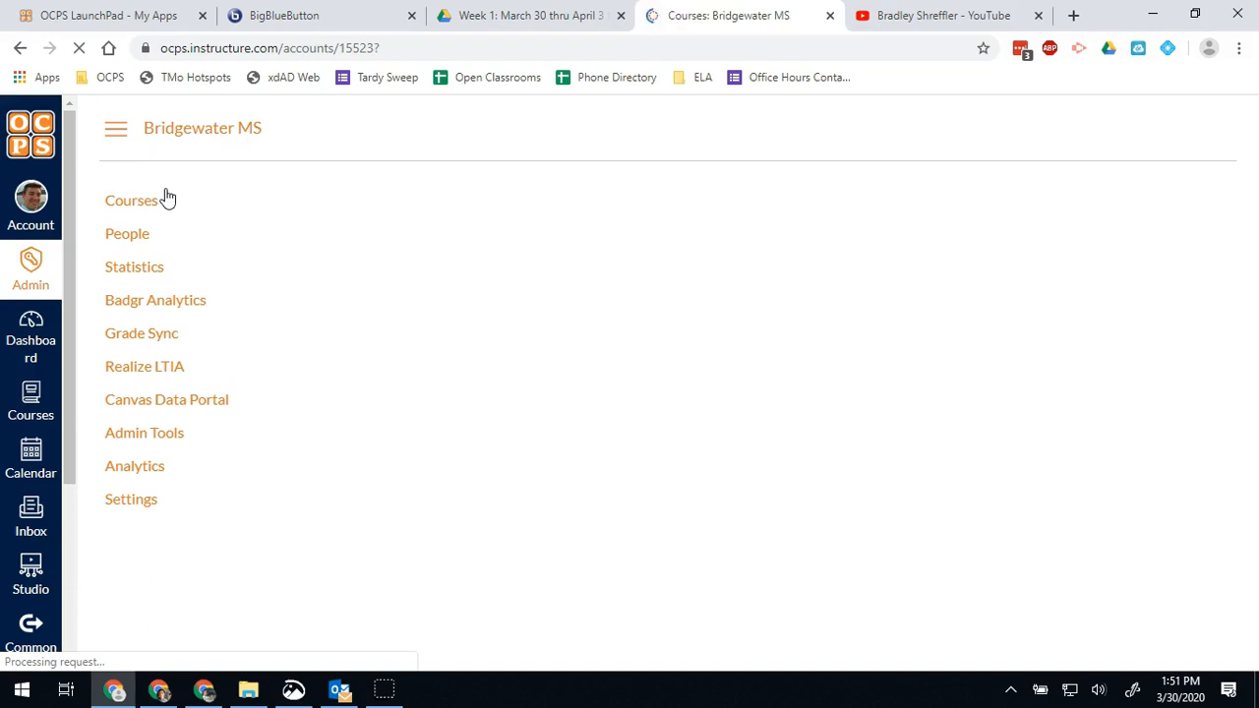
left_click(131, 200)
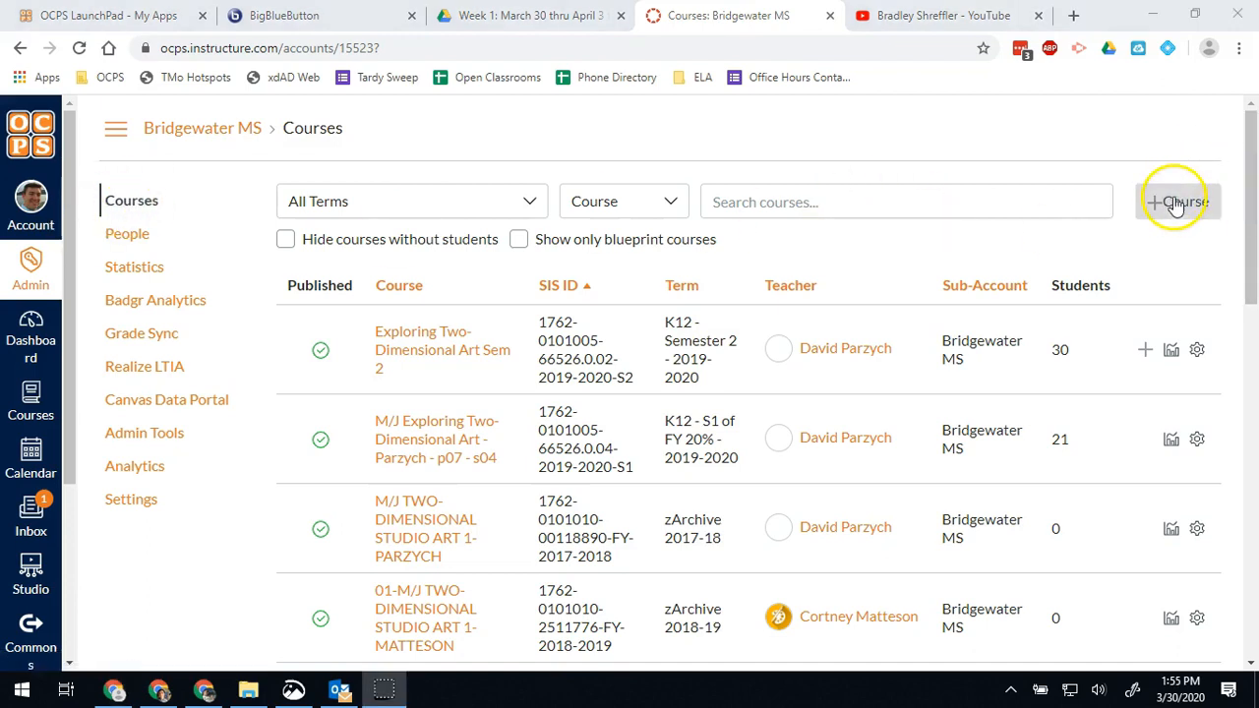
Add course 'Support Room', code Support, in Bridgewater MS for term K12 - Full Year - 2019-2020.
left_click(1178, 201)
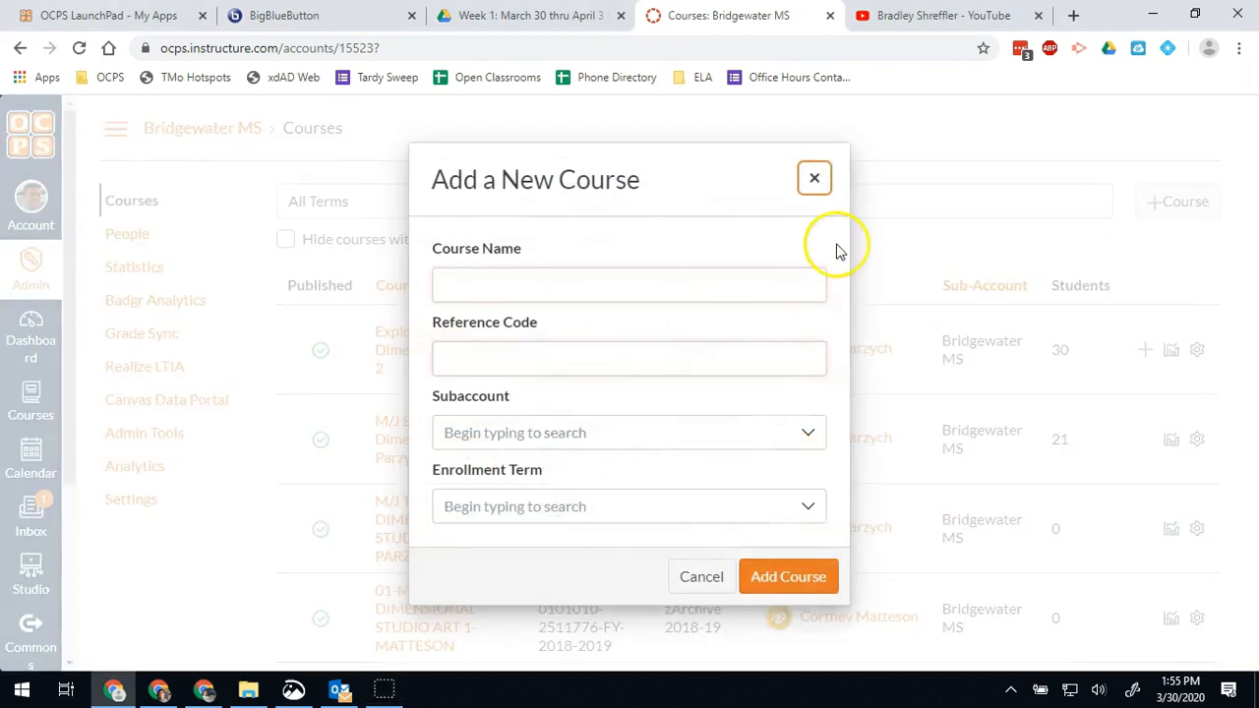
left_click(630, 285)
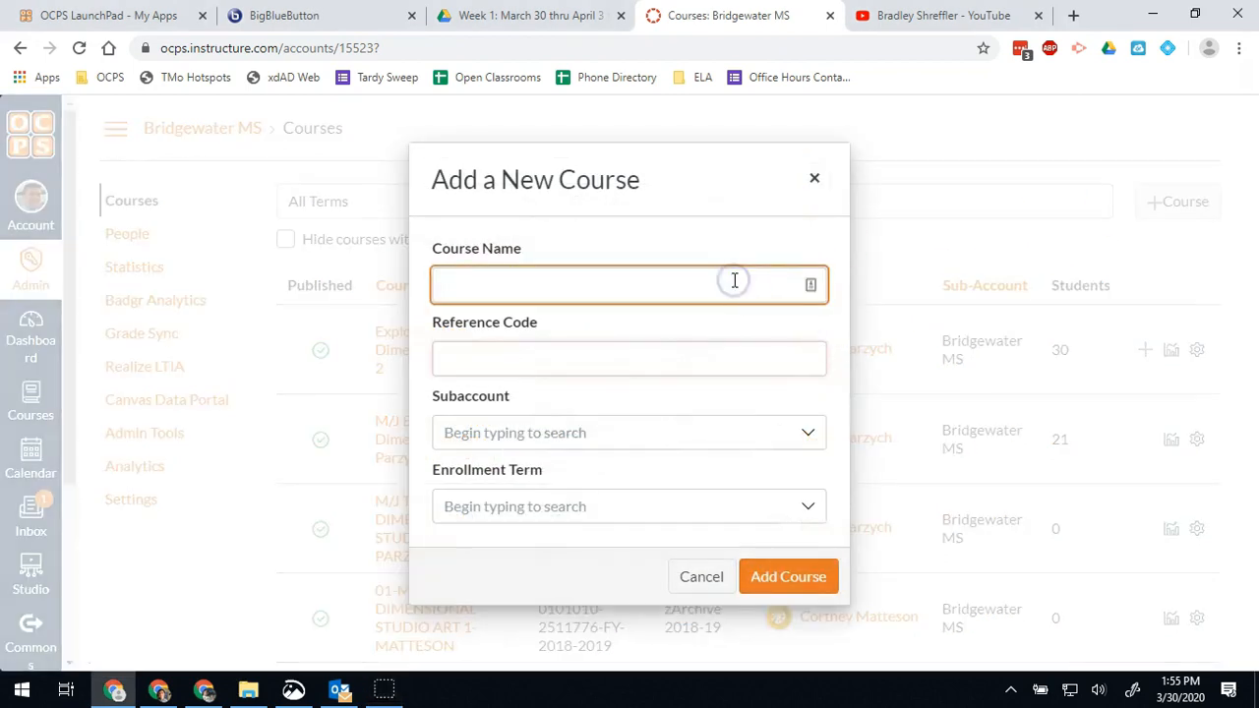
type("Su")
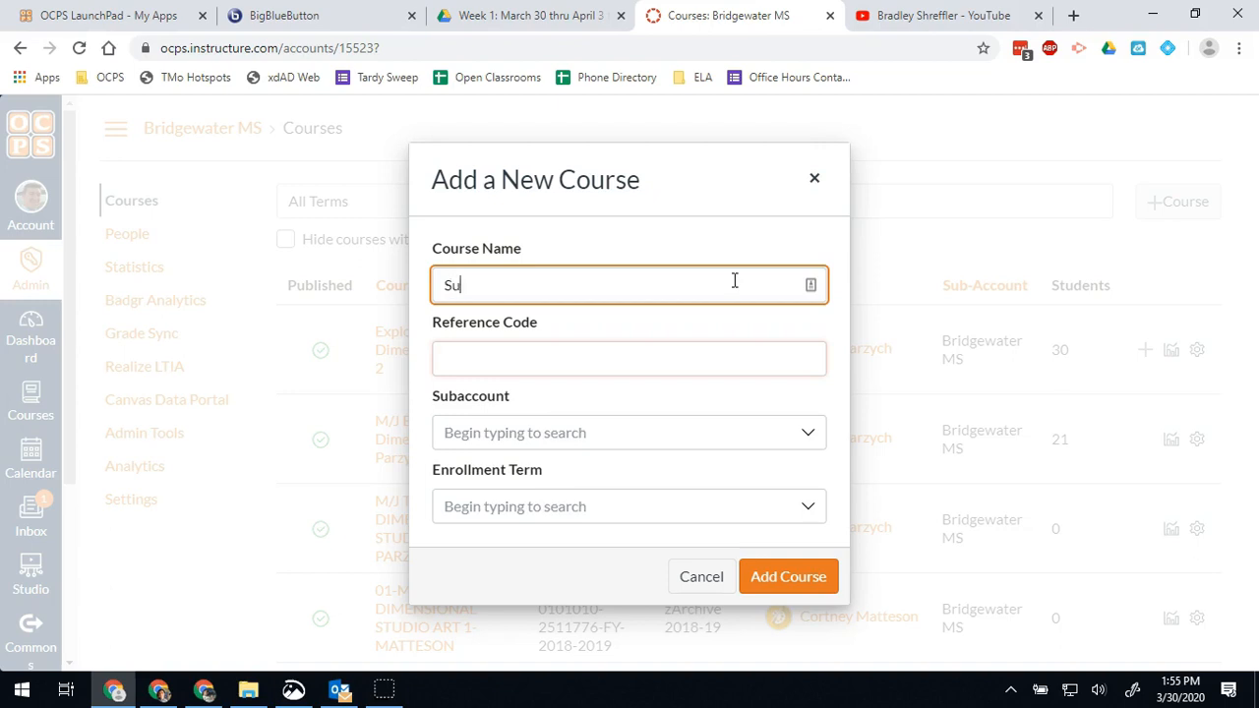
type("pport Room")
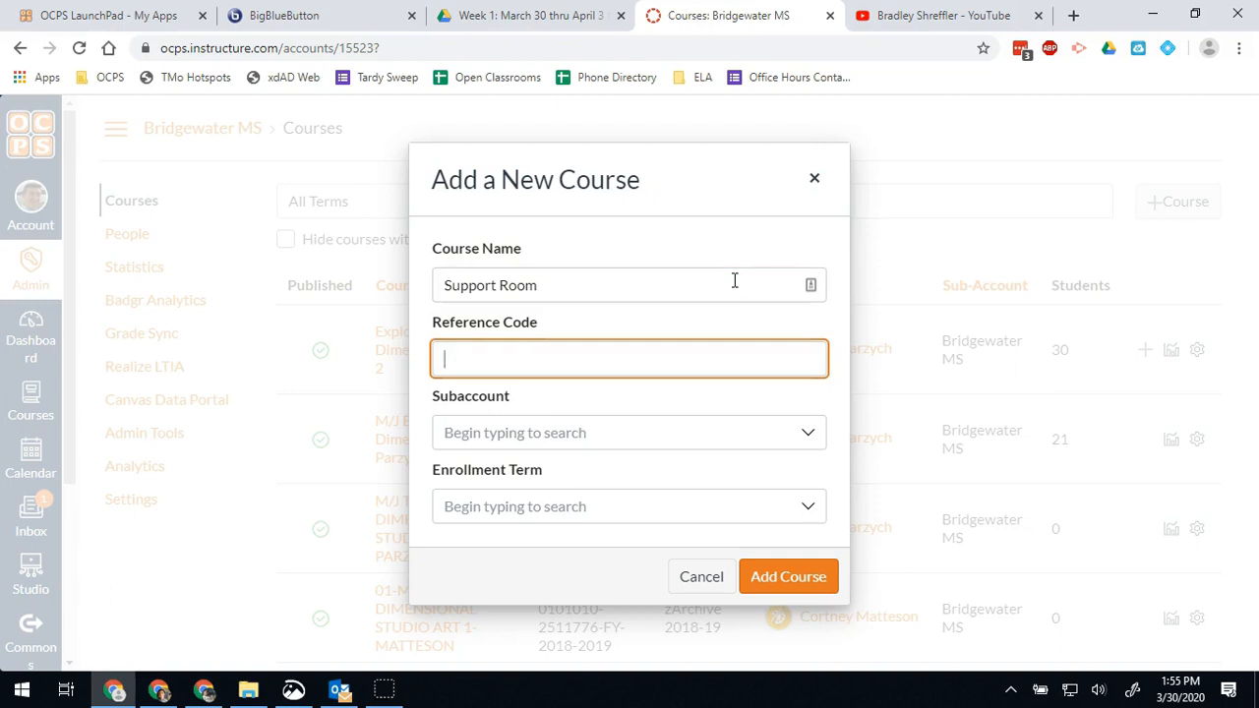
type("Support")
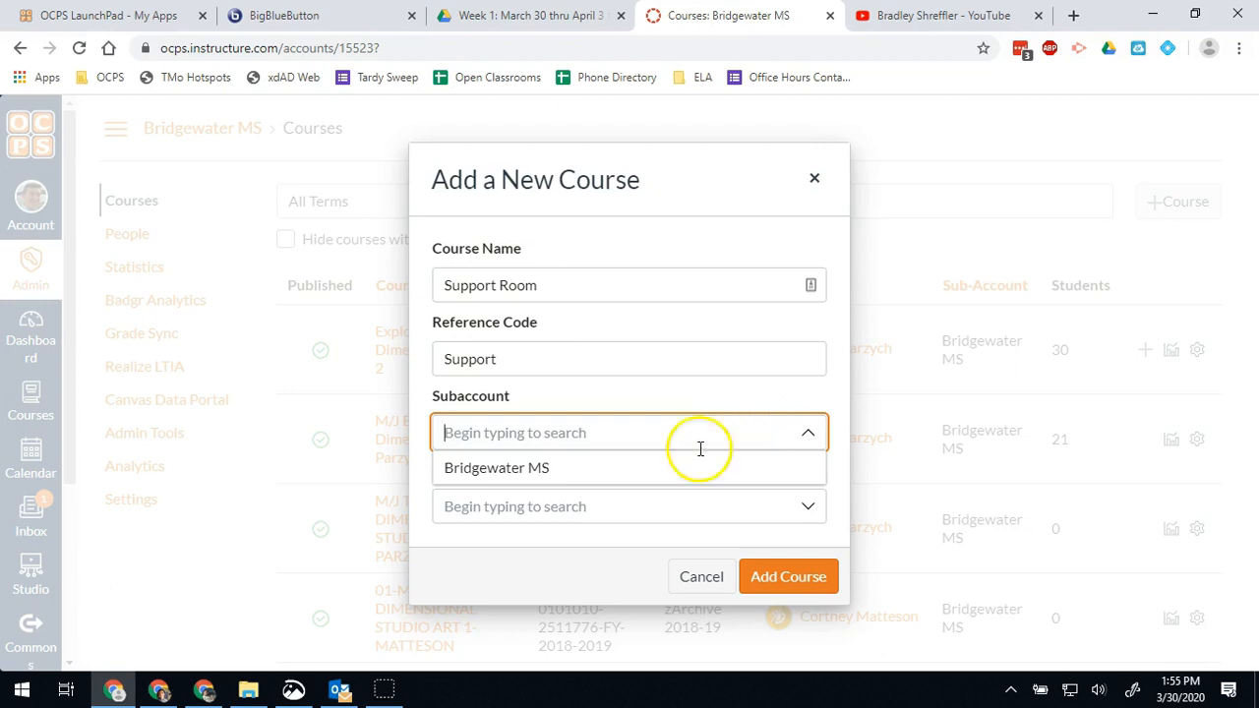
left_click(496, 468)
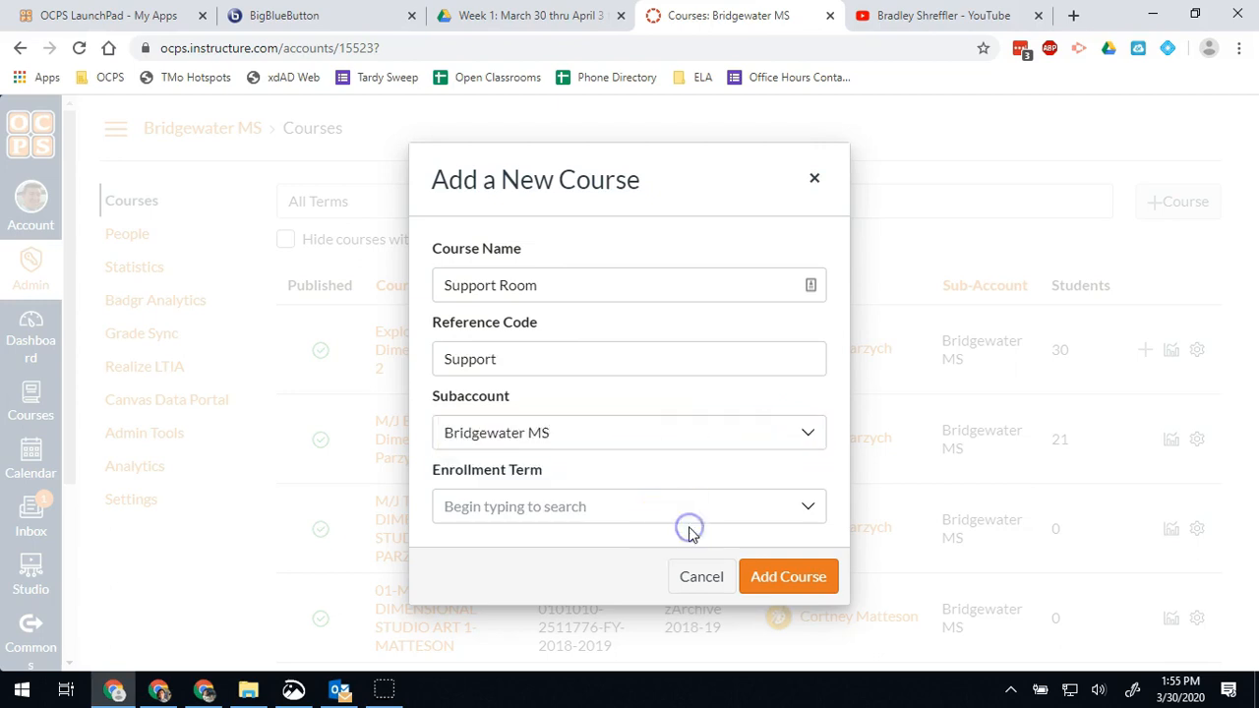
left_click(628, 505)
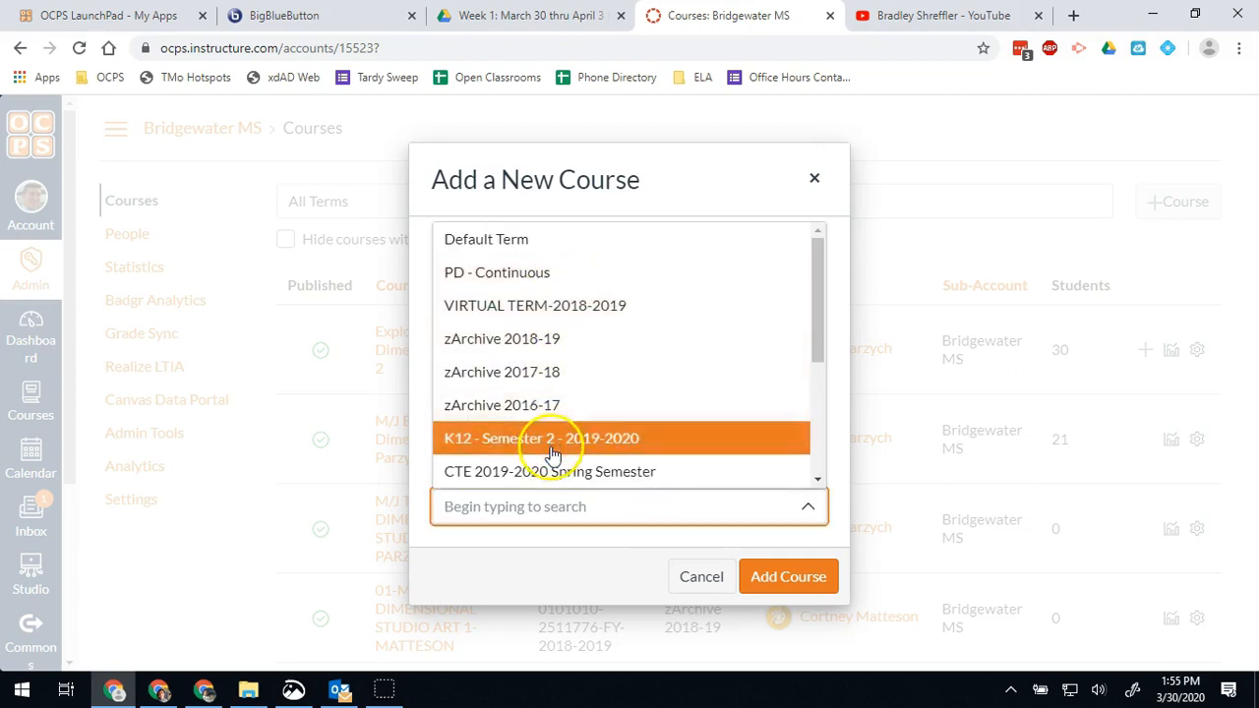
scroll("down", 3)
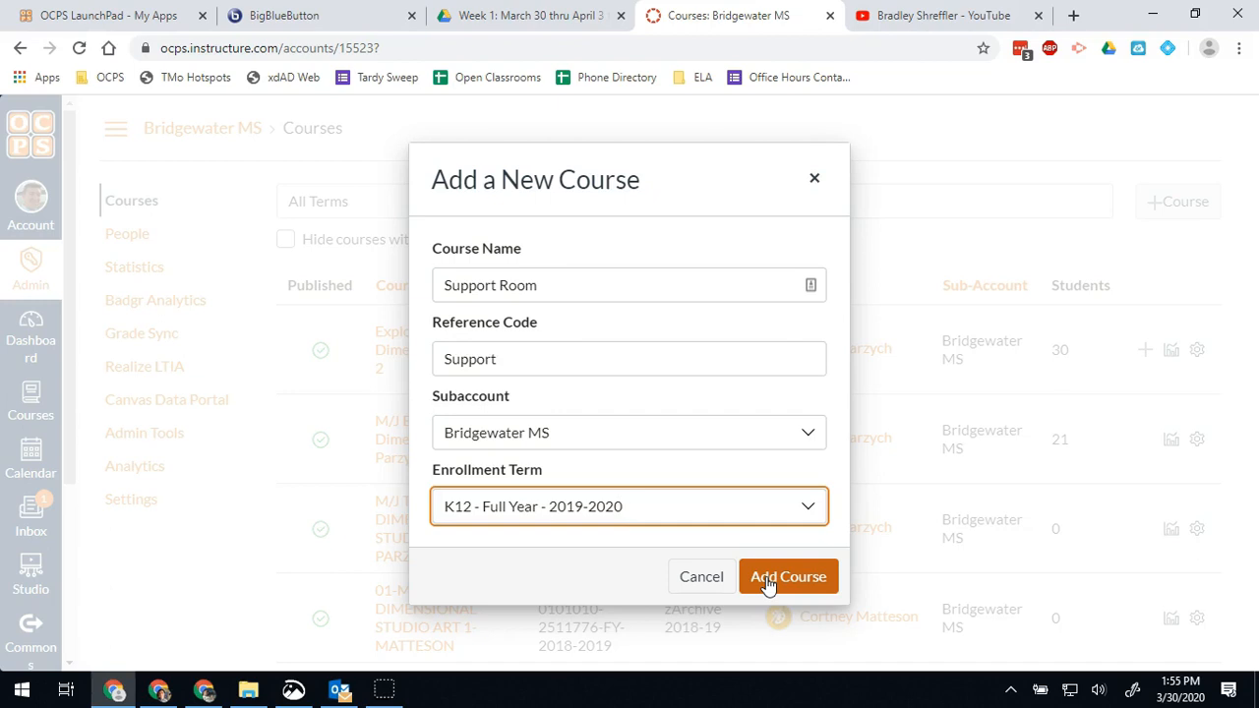
left_click(788, 576)
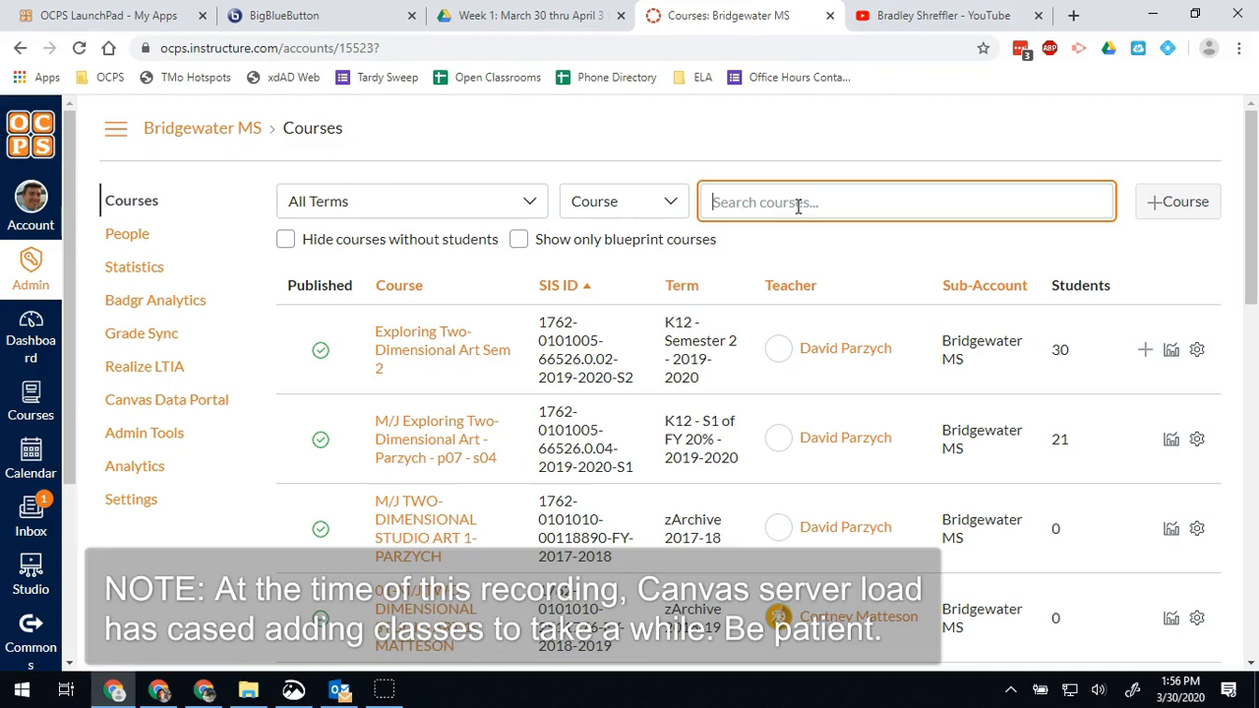
Search courses for 'support' to list Support Room alongside ELL Support.
type("support")
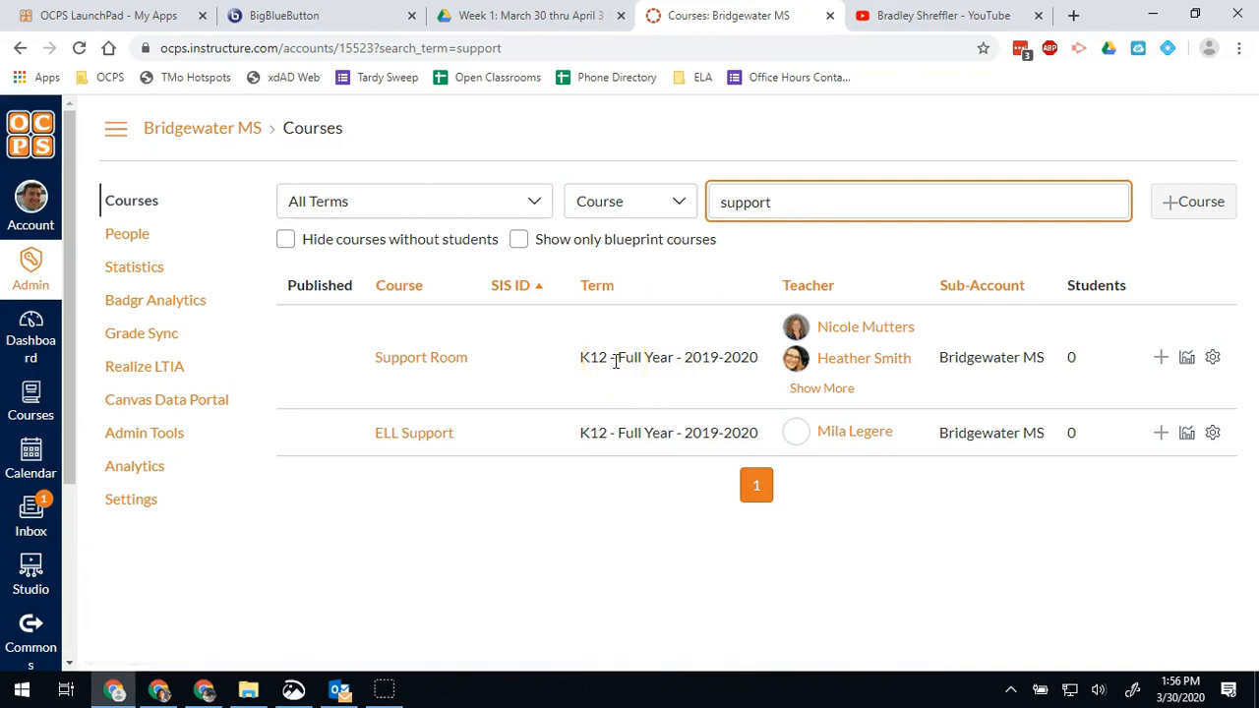
mouse_move(528, 393)
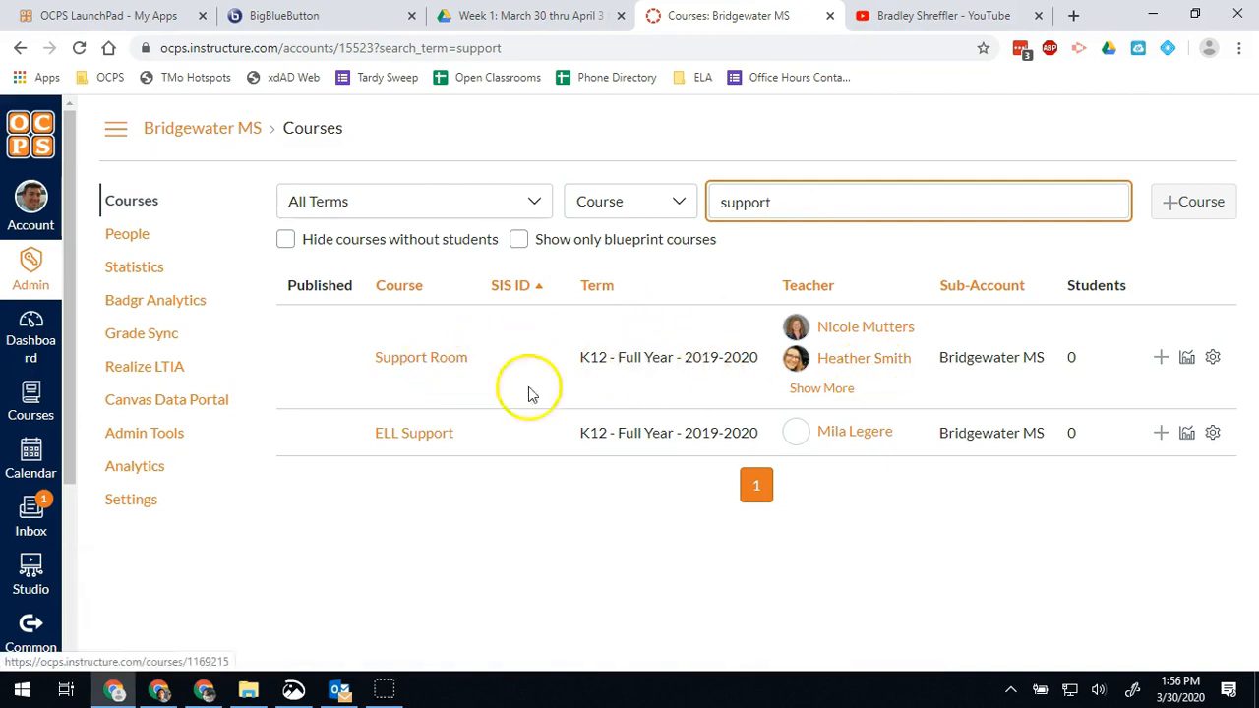
mouse_move(855, 431)
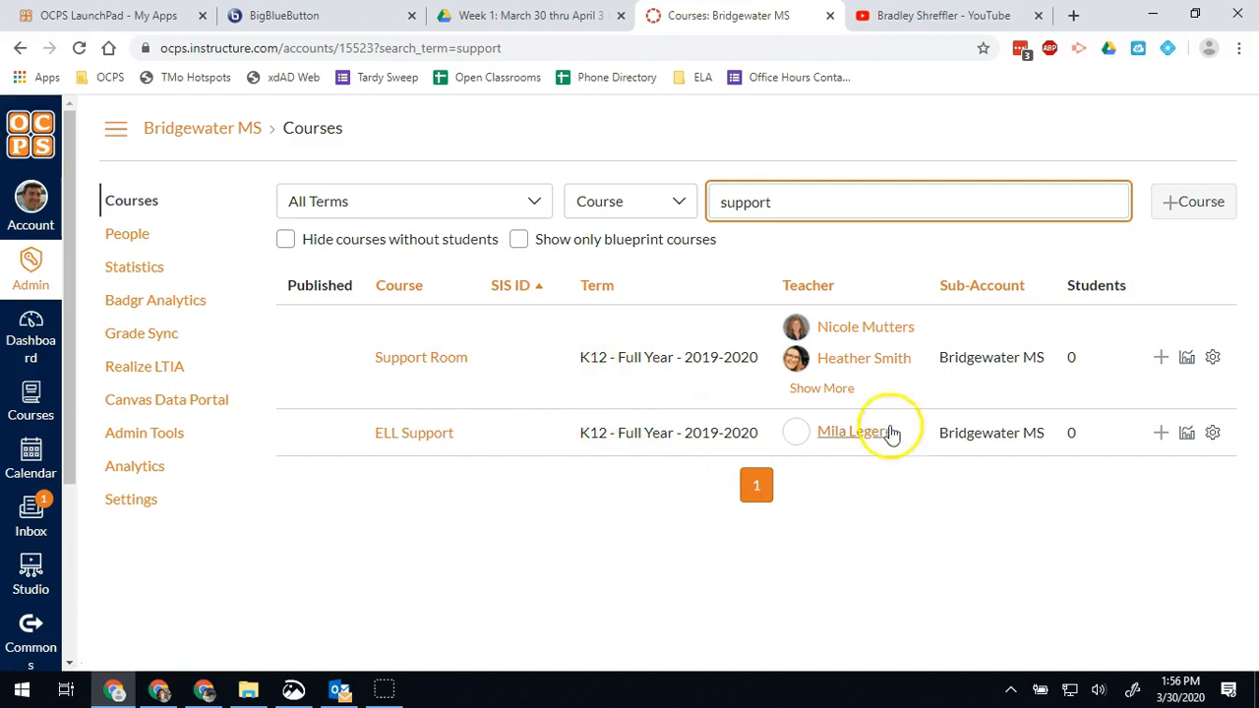
mouse_move(1161, 357)
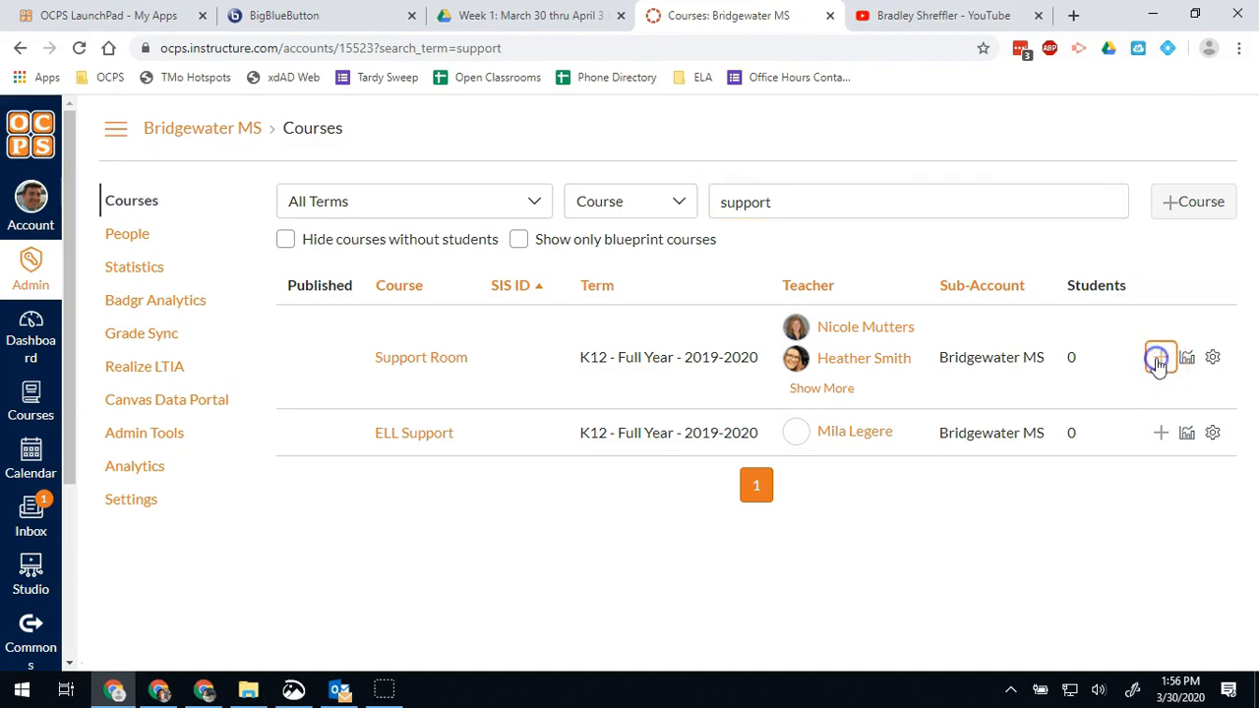
left_click(1160, 357)
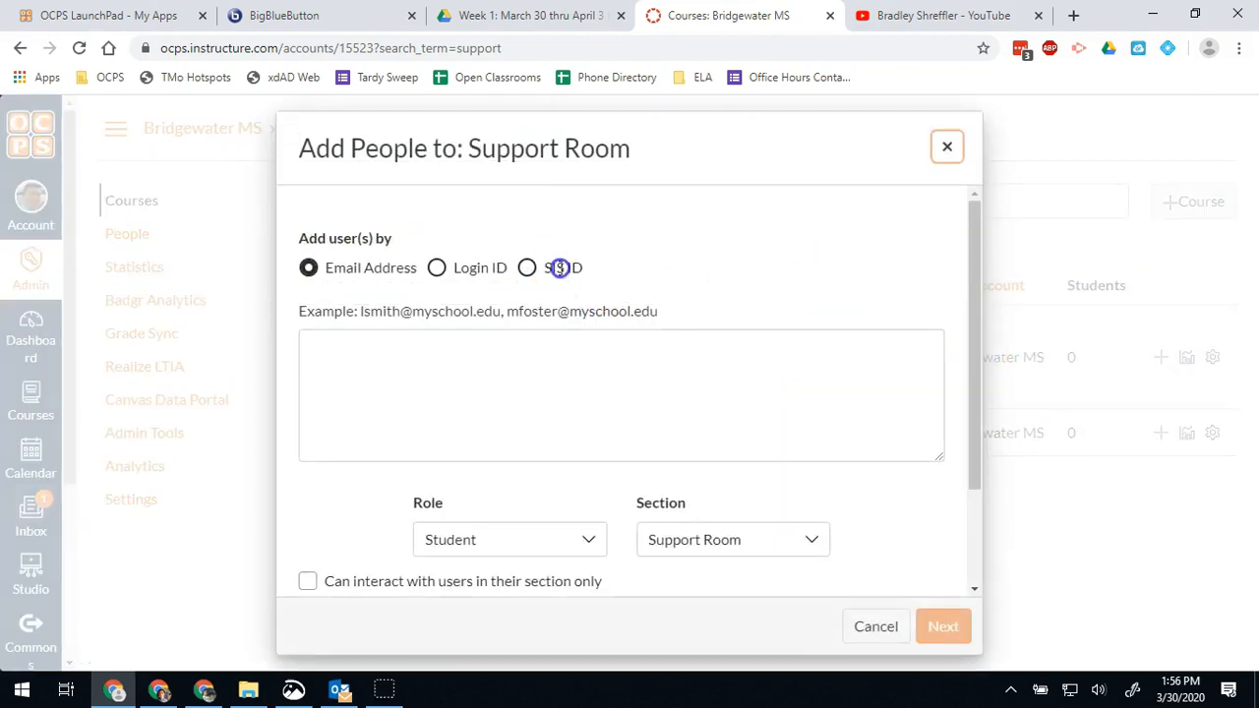
left_click(526, 266)
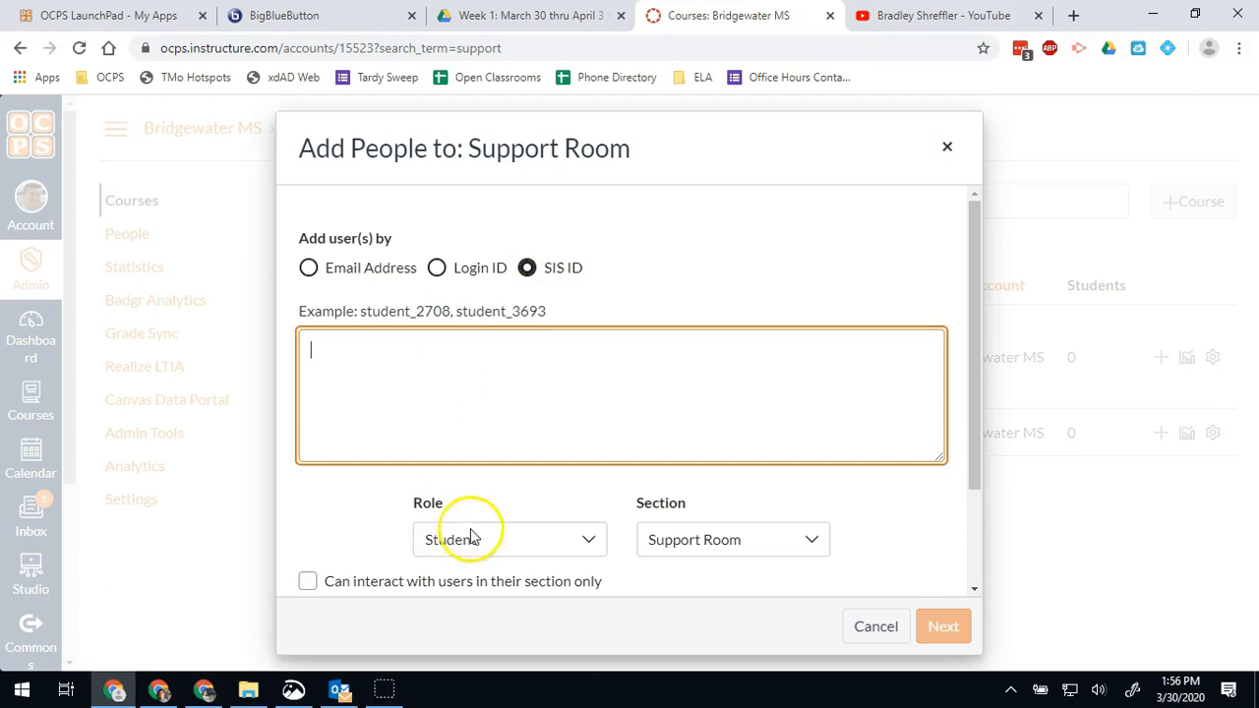
left_click(508, 539)
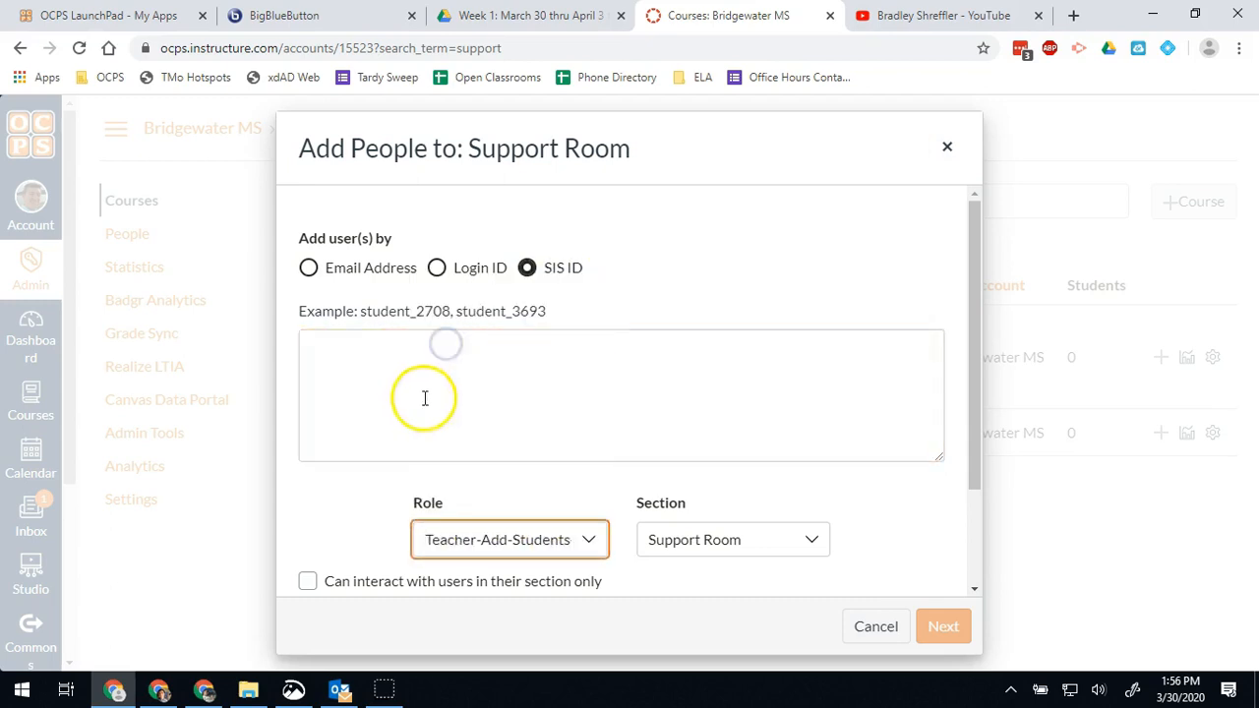
left_click(621, 395)
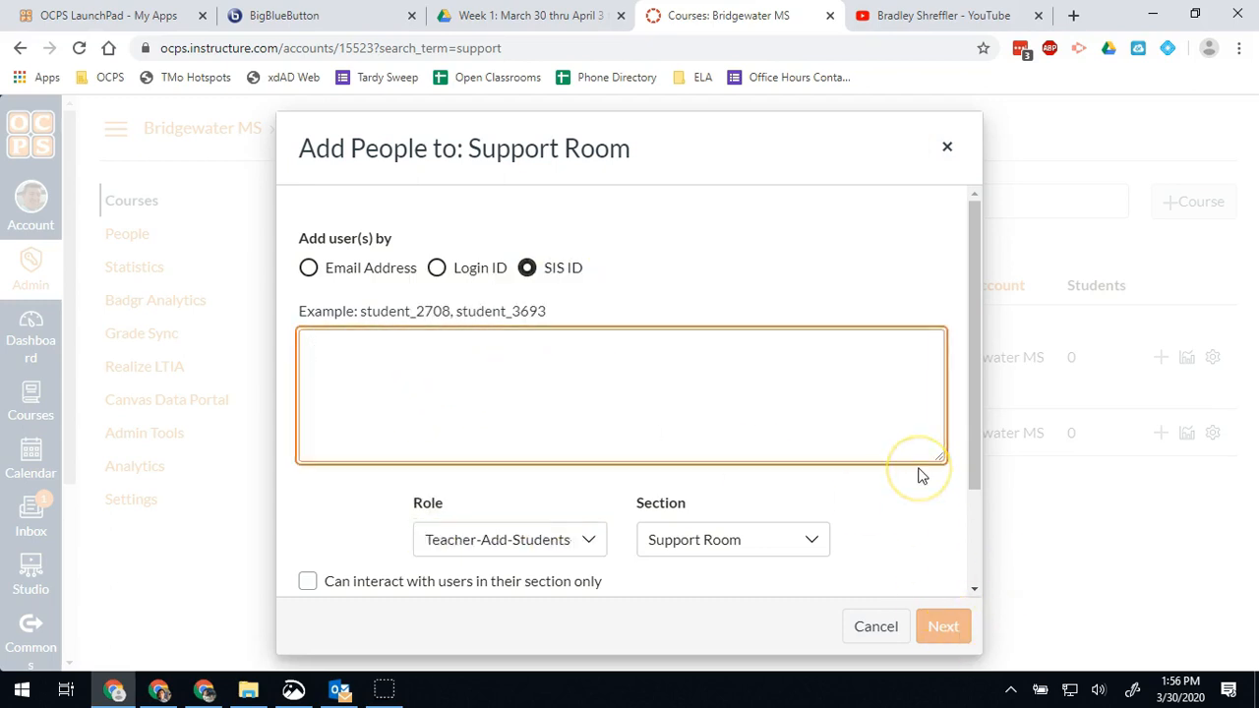
mouse_move(875, 626)
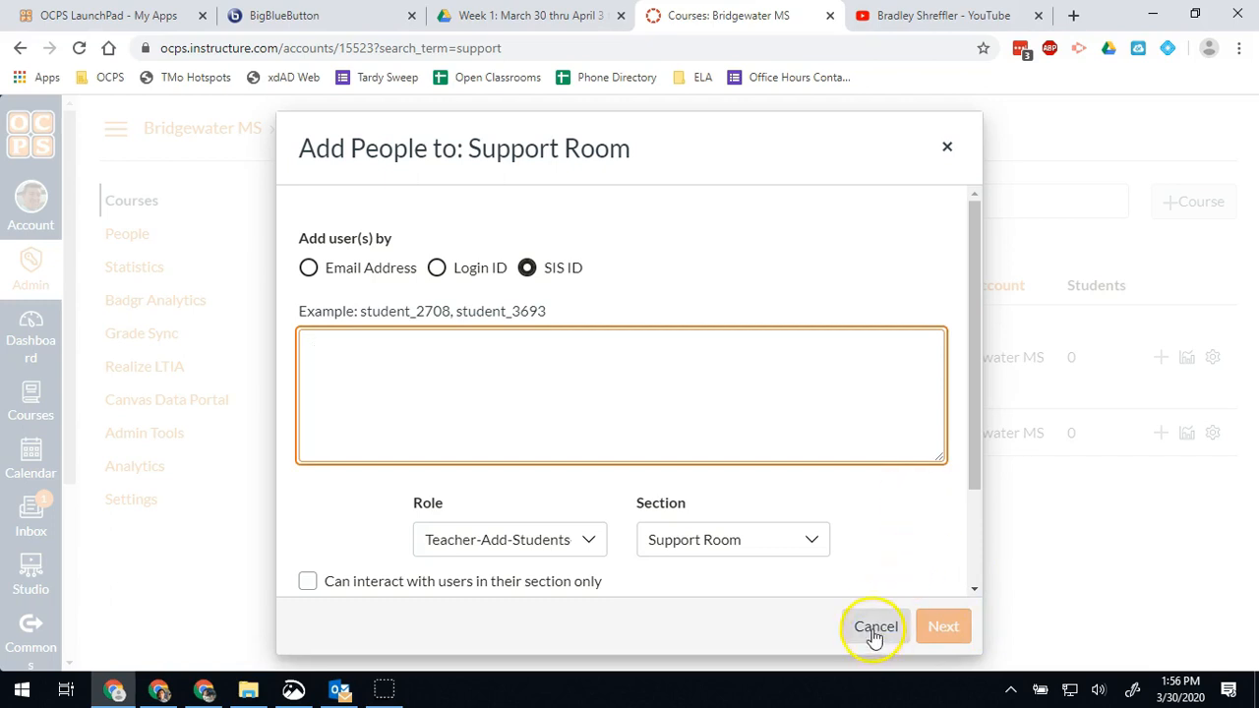
left_click(309, 268)
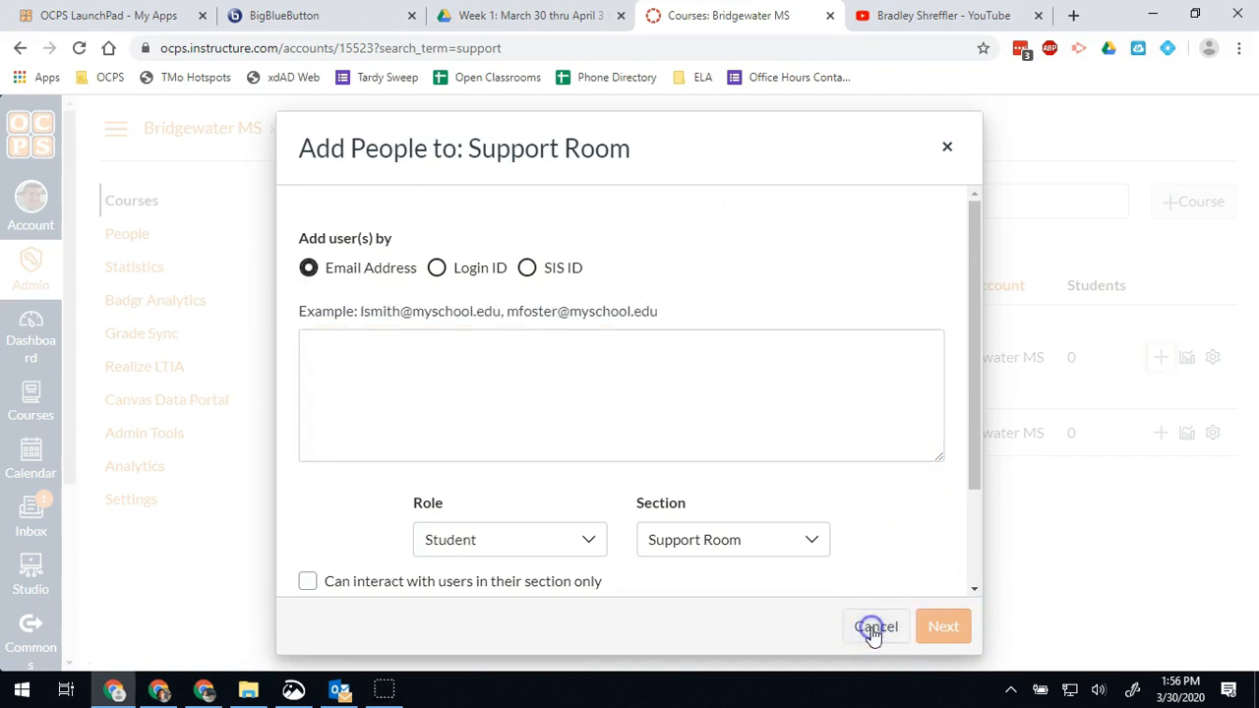
left_click(874, 627)
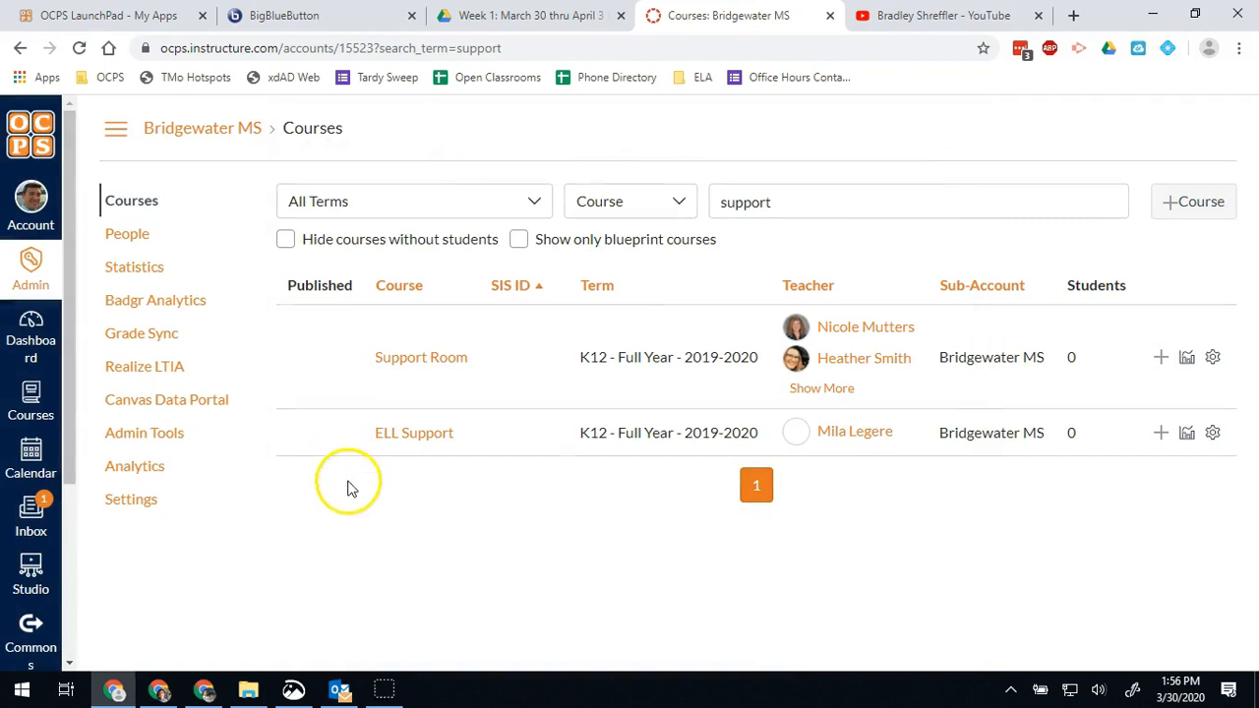
mouse_move(352, 515)
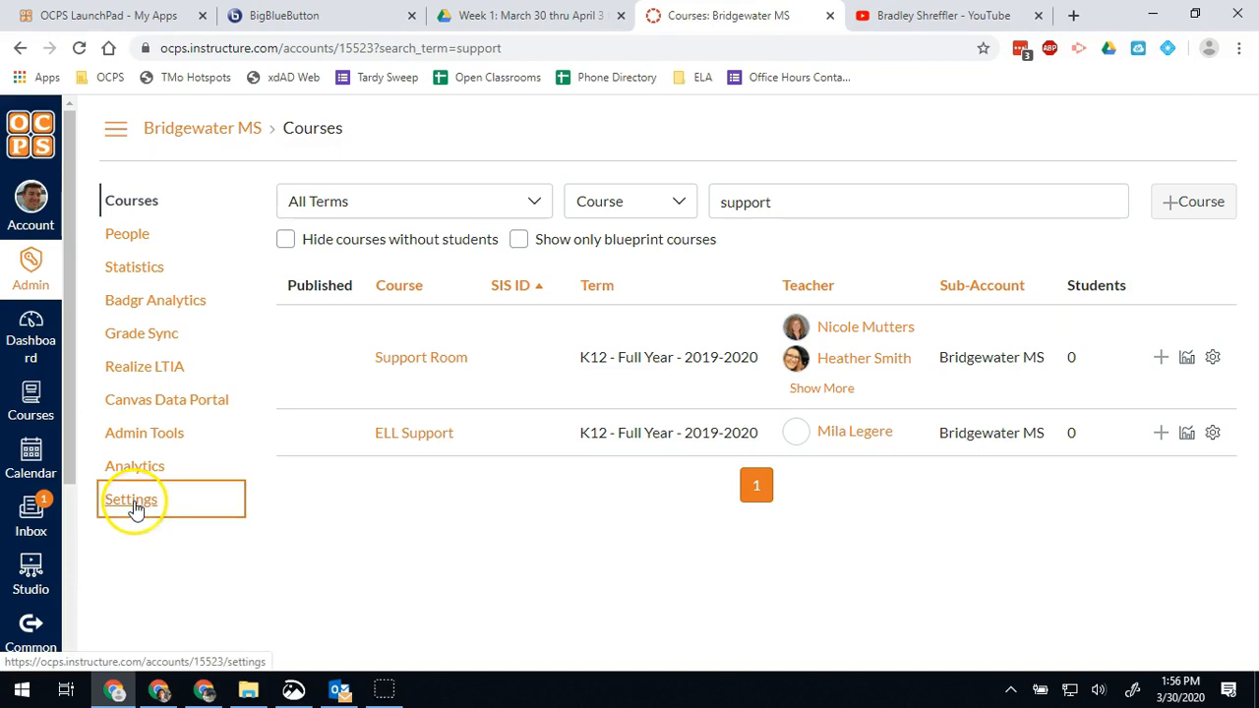
Open Bridgewater MS account Settings on the Admins tab listing admins and counselors.
left_click(131, 500)
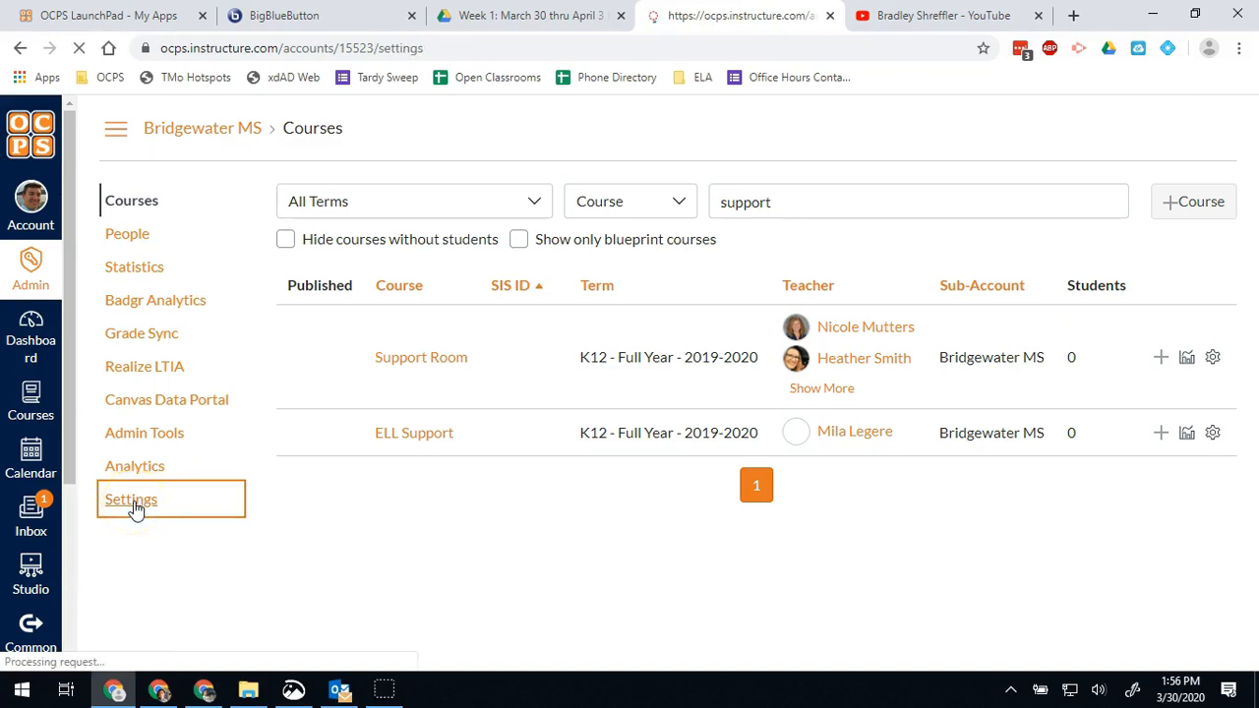
left_click(131, 499)
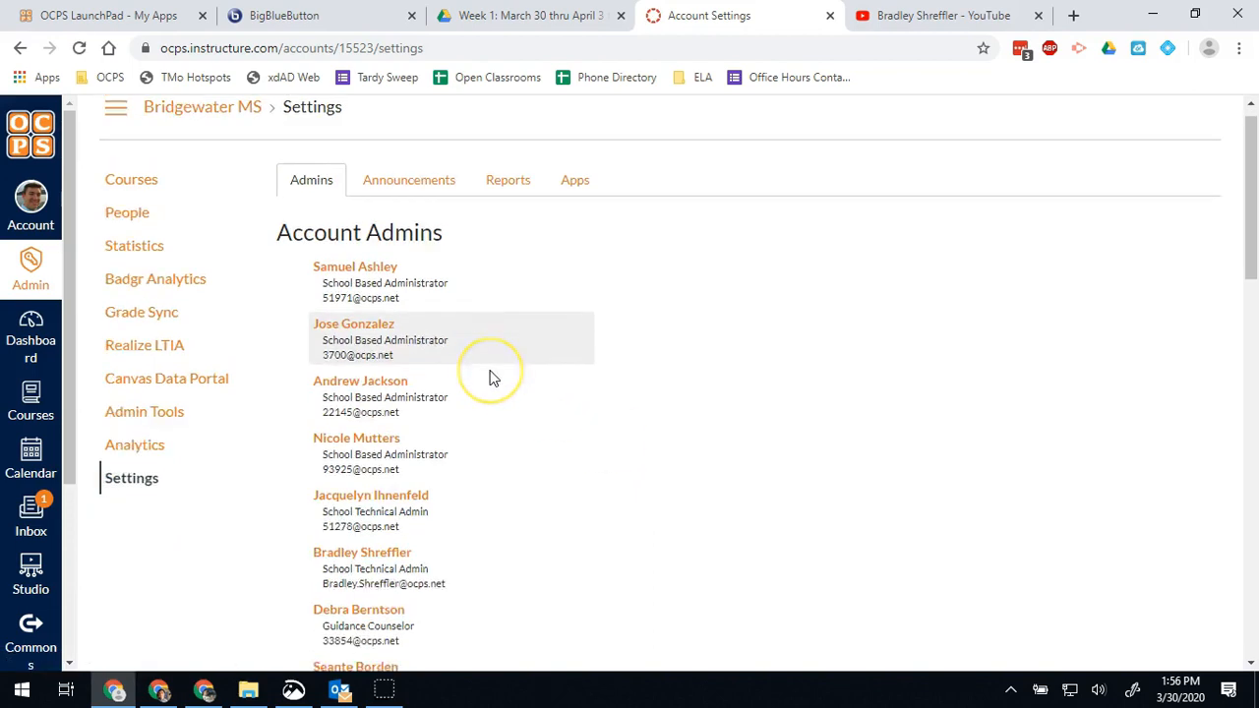
scroll("down", 3)
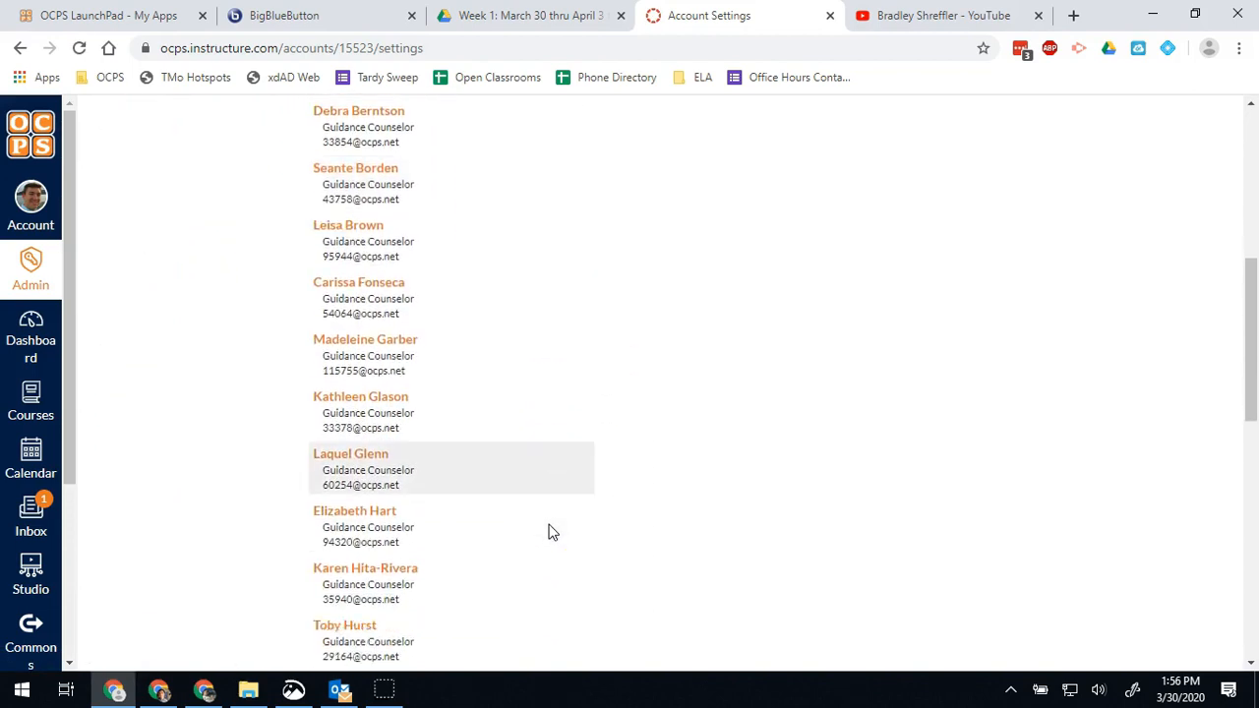
scroll("up", 3)
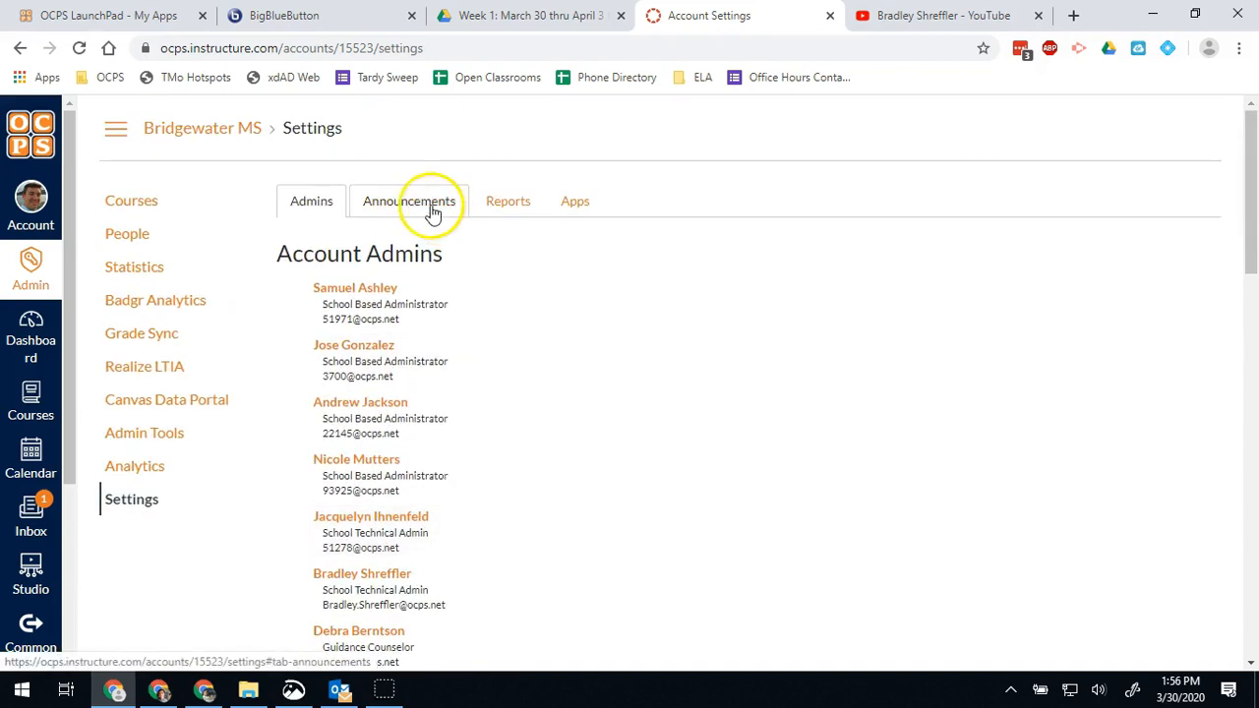
mouse_move(508, 200)
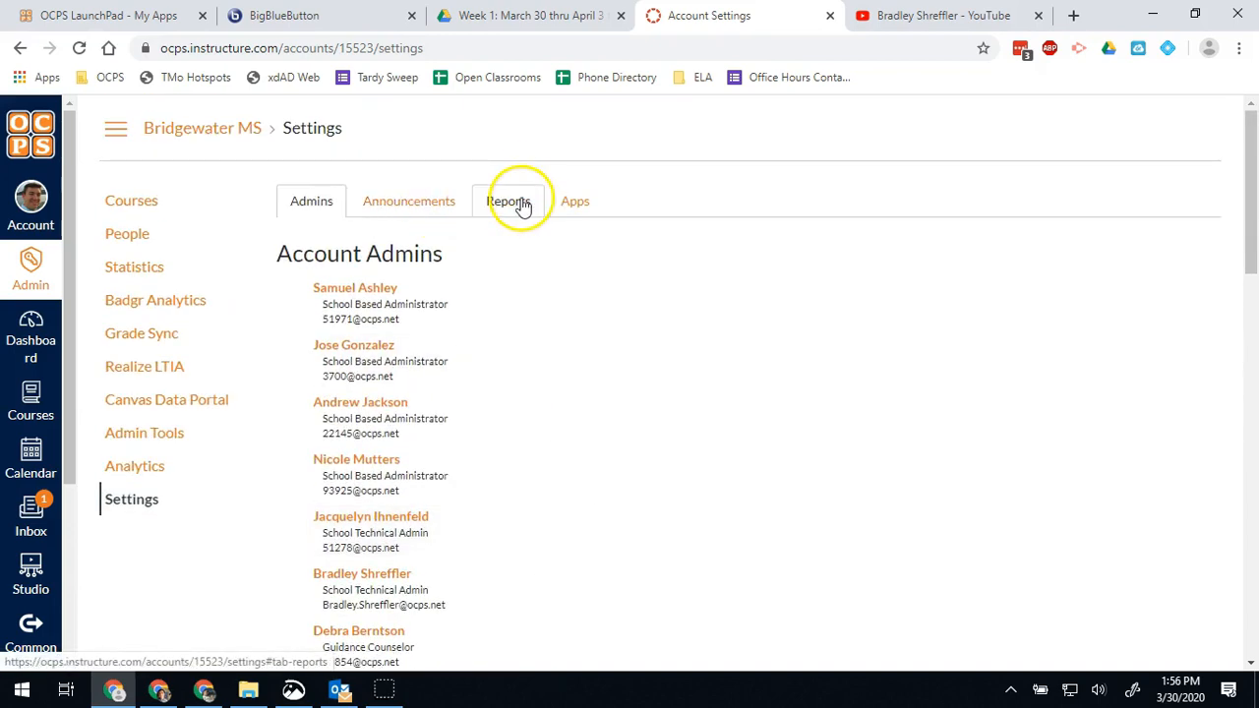
Show the Reports tab and view, then dismiss, the Assignments Report description.
left_click(509, 201)
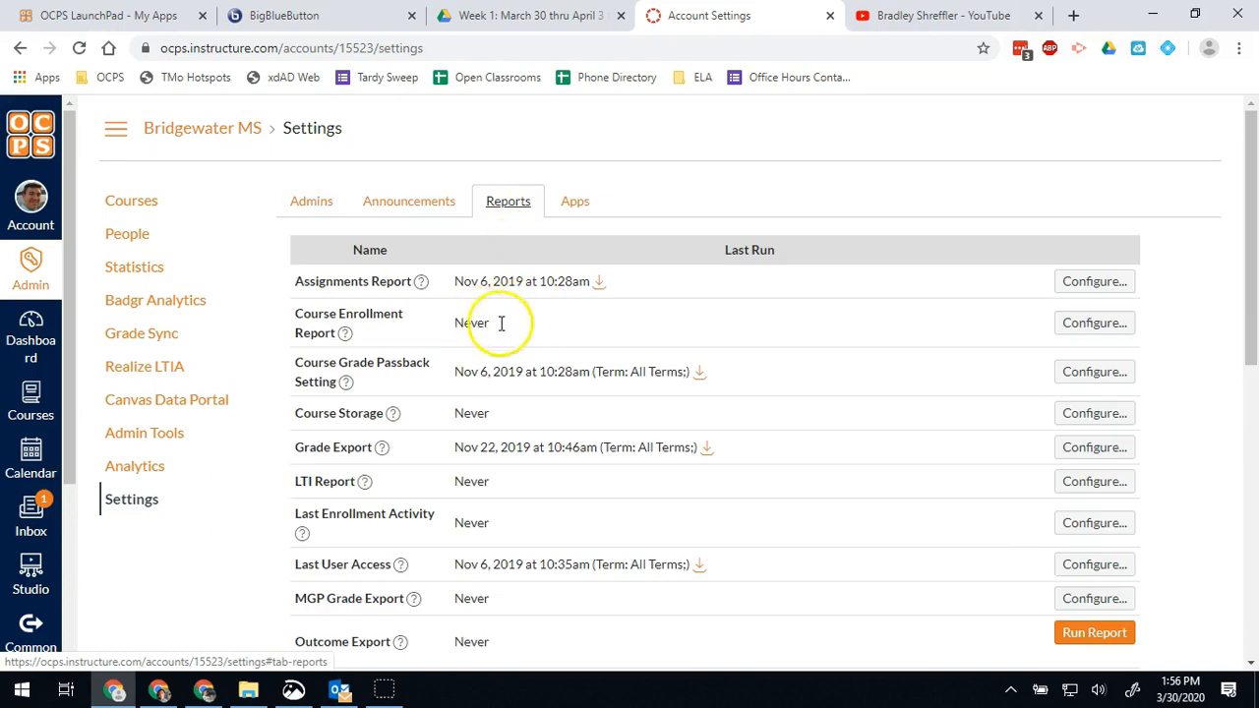
mouse_move(441, 298)
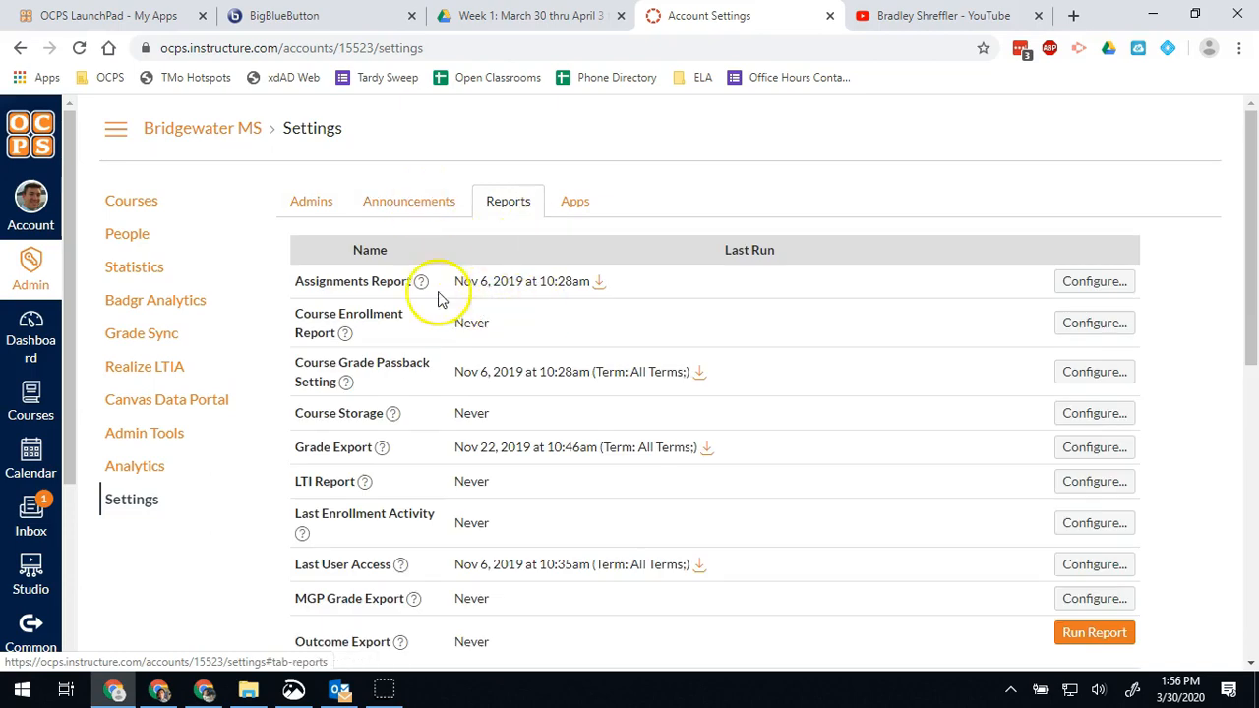
scroll("down", 3)
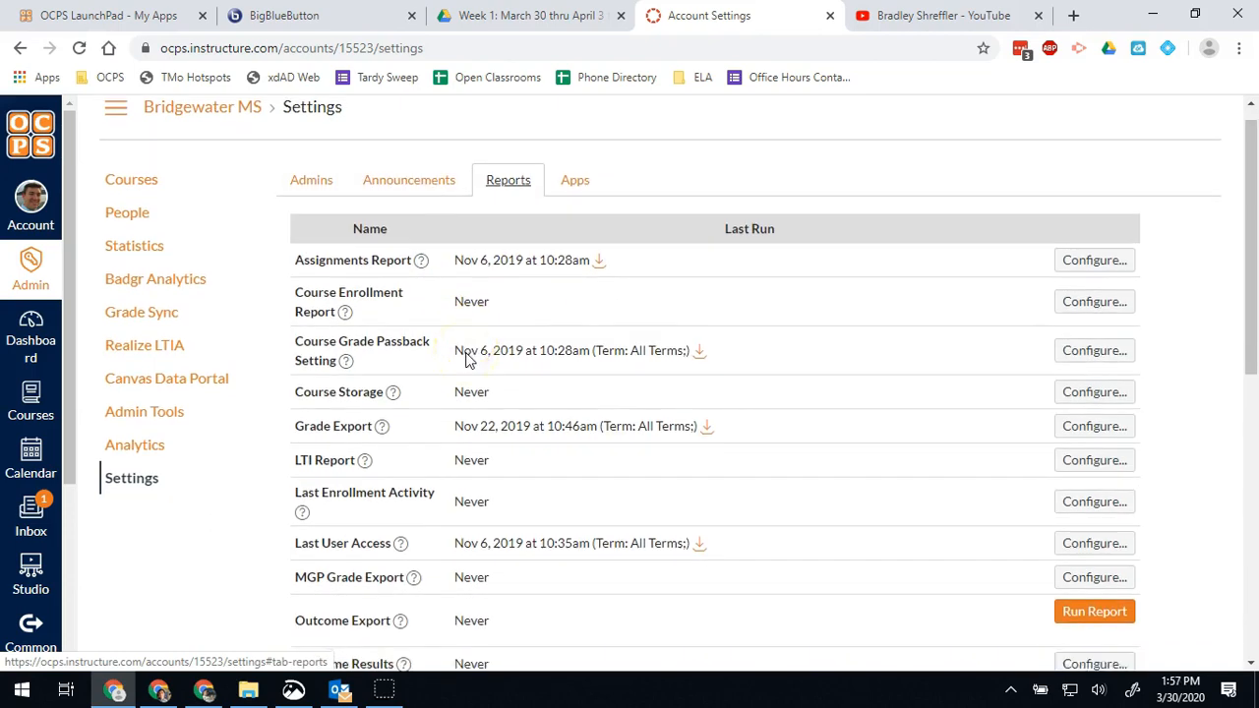
scroll("down", 3)
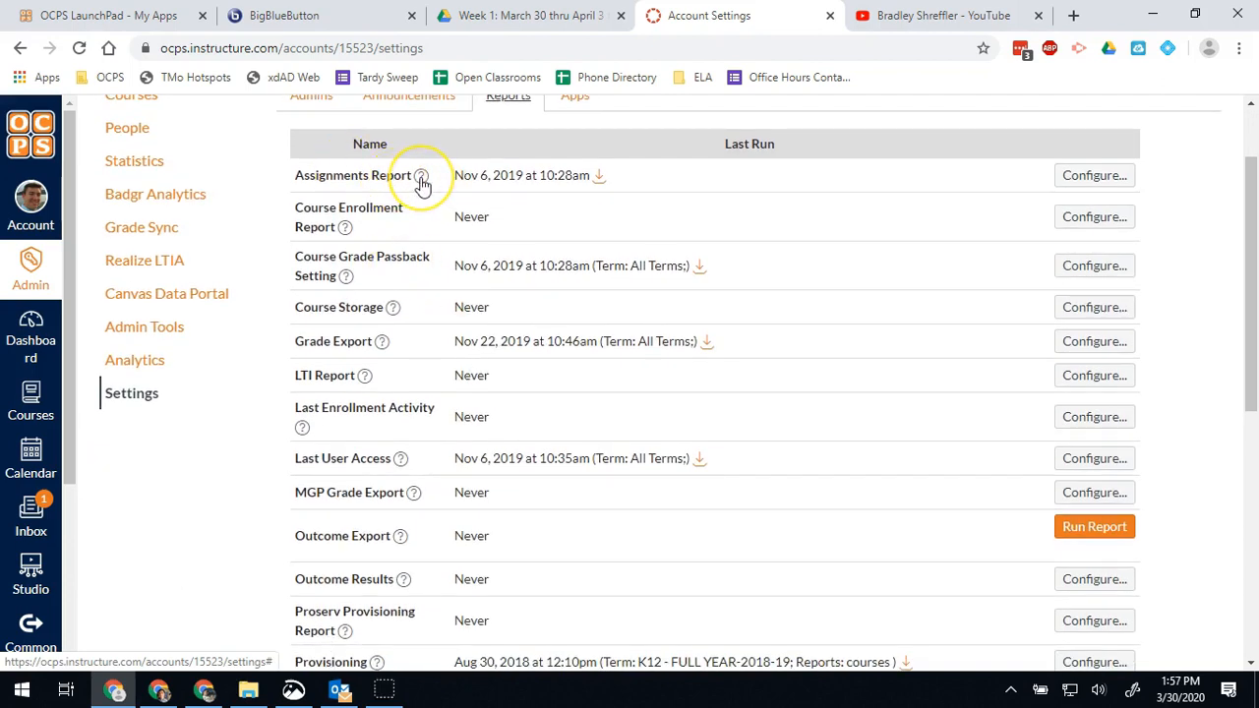
left_click(421, 175)
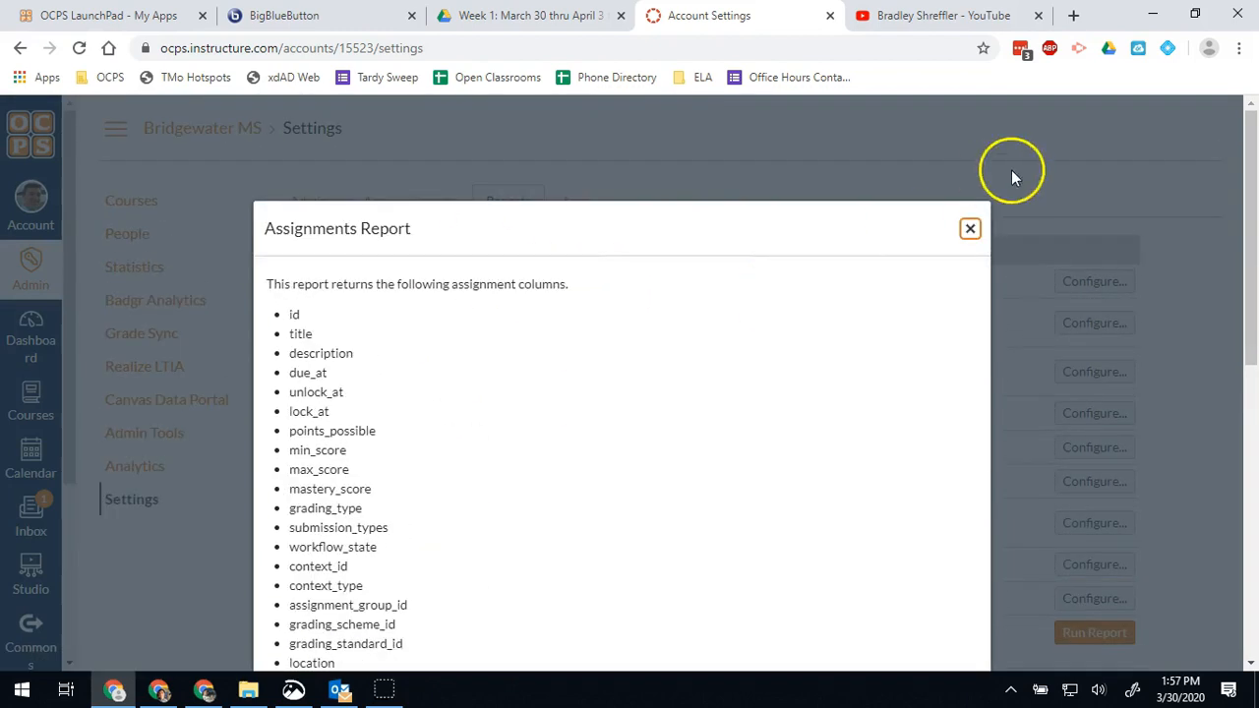
left_click(970, 228)
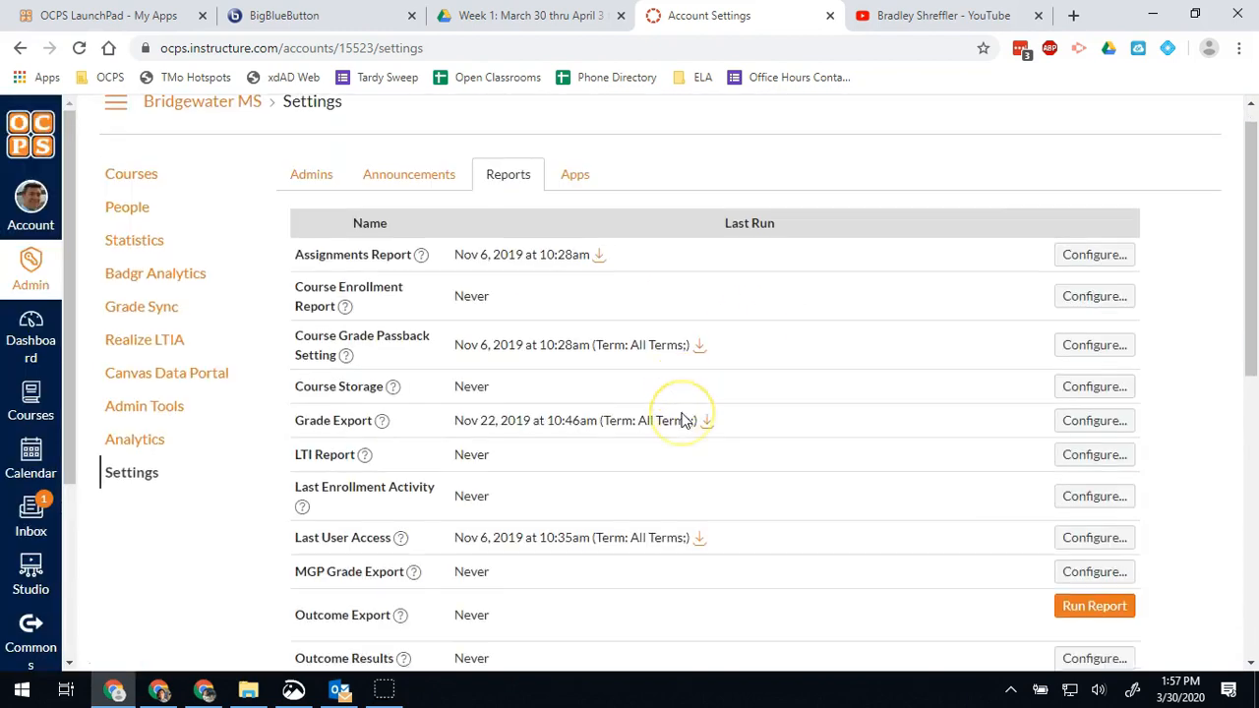
Scroll through the account reports list to locate the Zero Activity report.
scroll("down", 3)
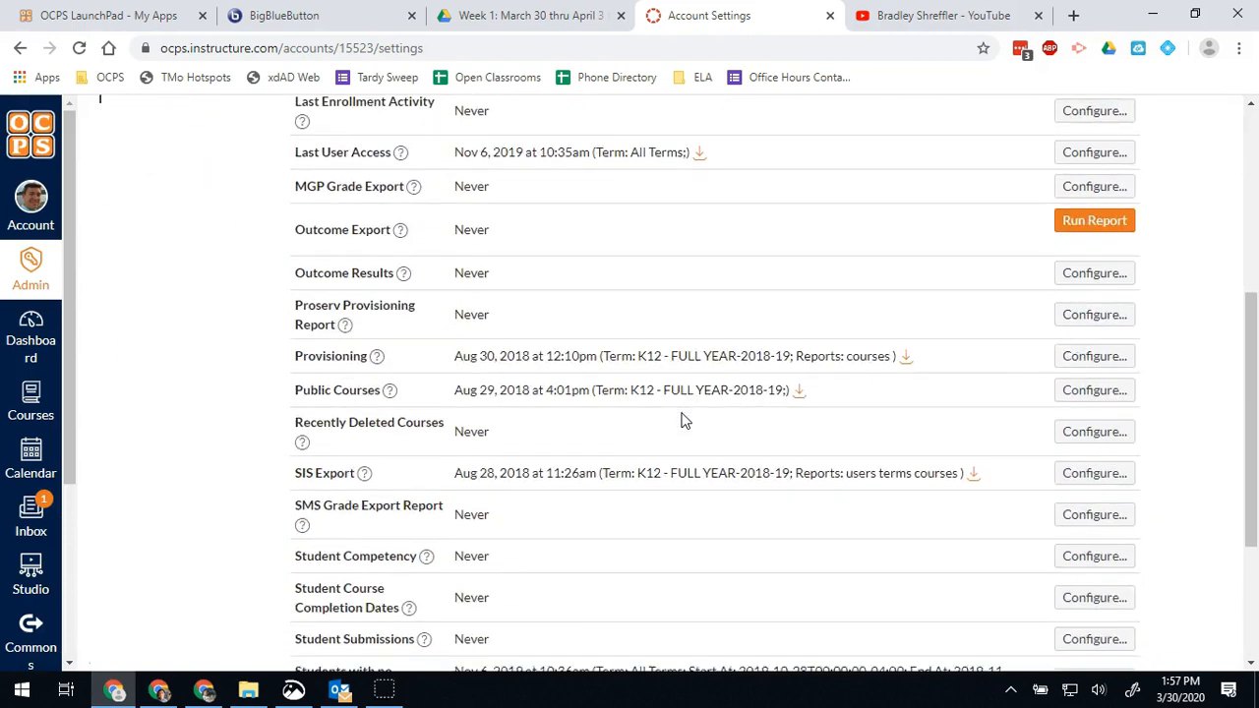
scroll("down", 3)
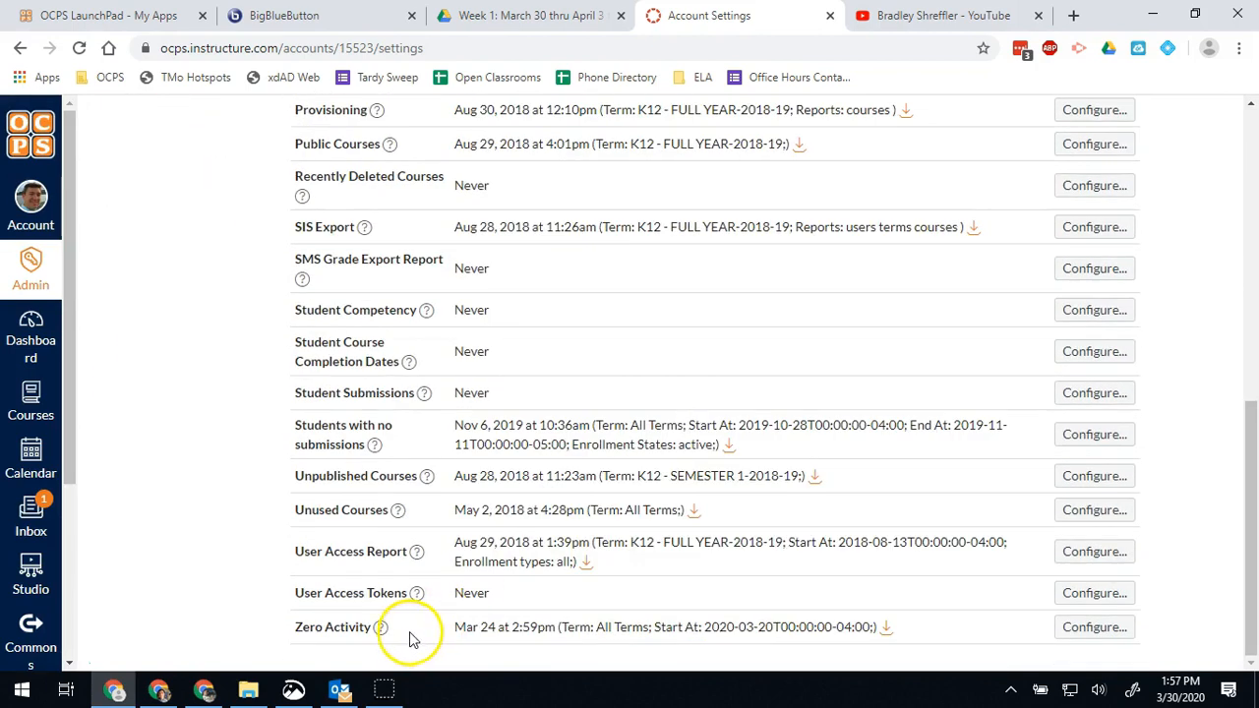
mouse_move(537, 622)
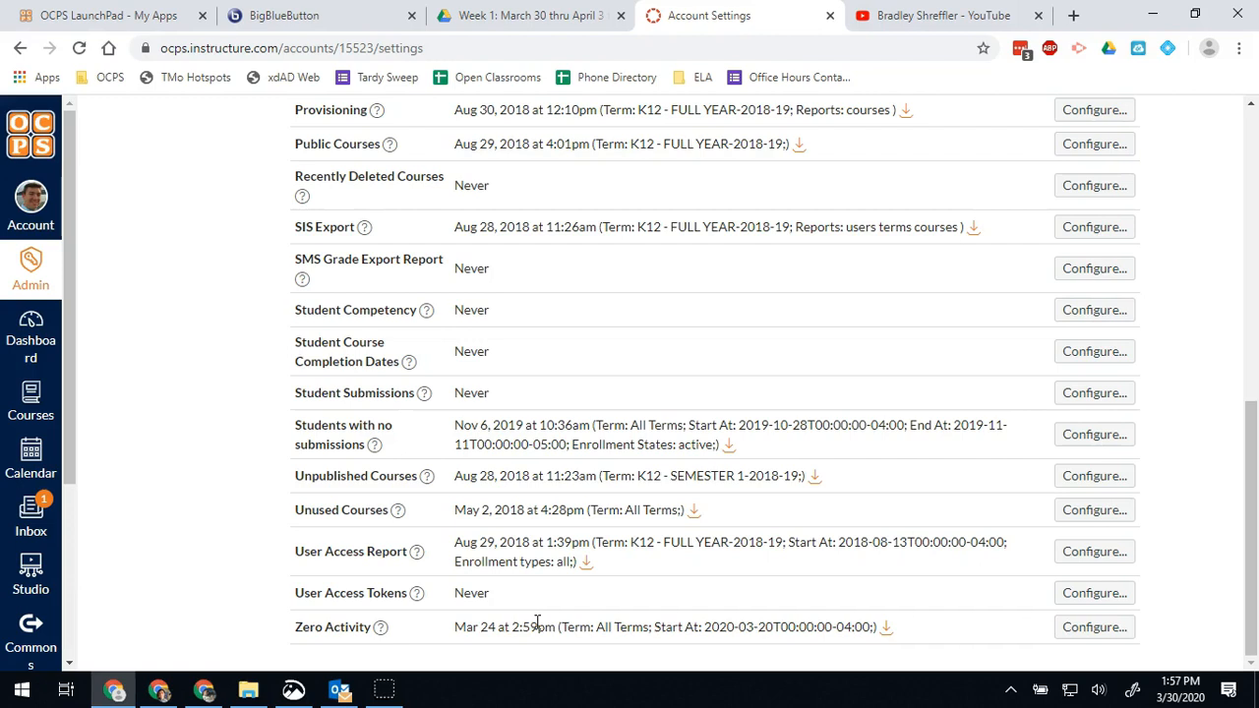
mouse_move(522, 627)
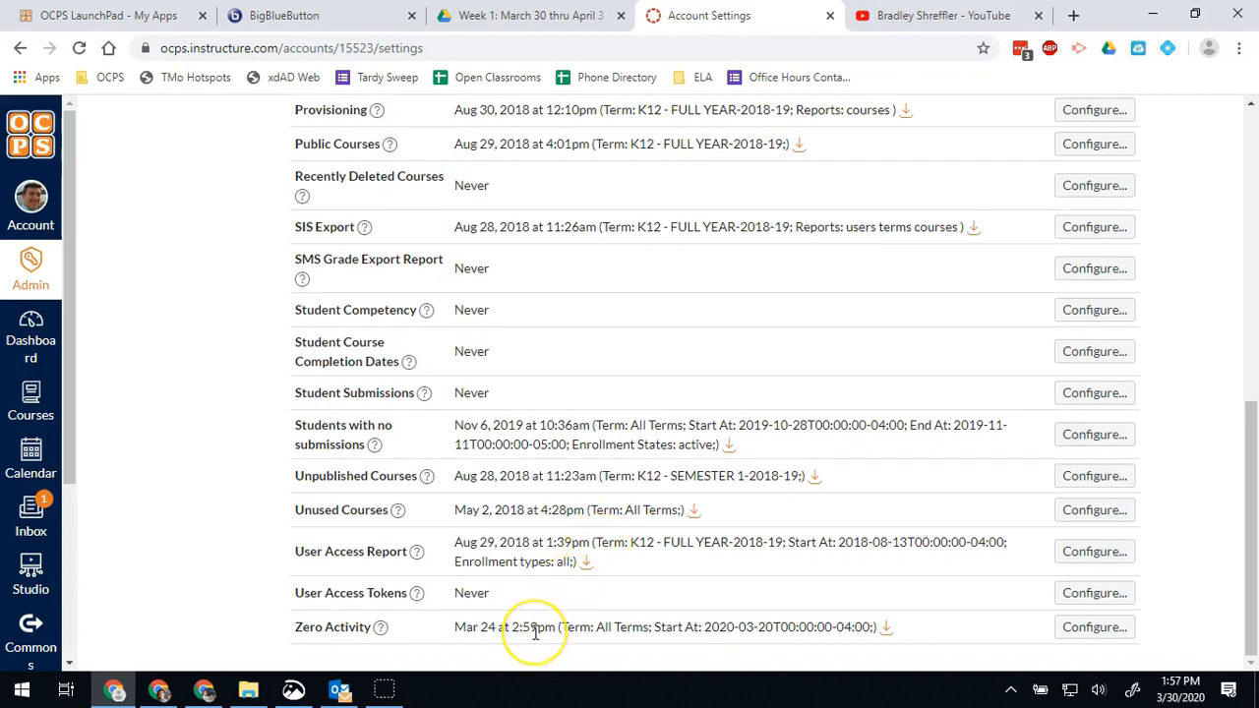
scroll("up", 3)
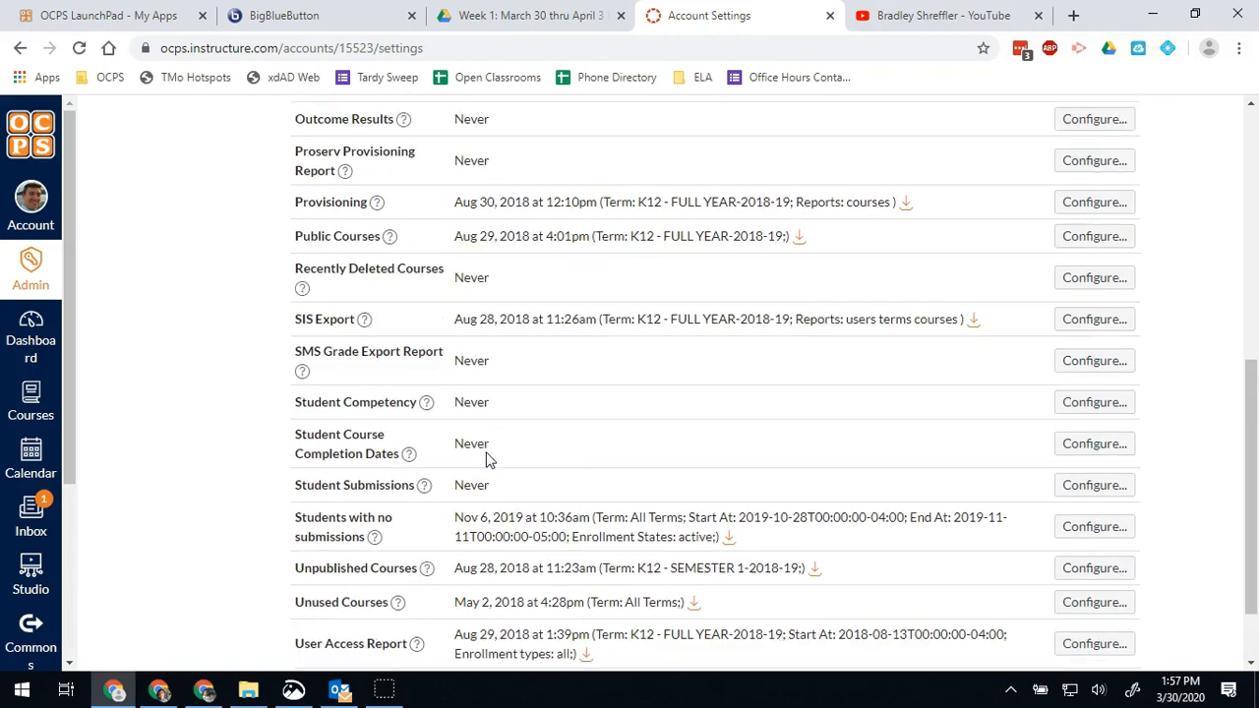
scroll("up", 3)
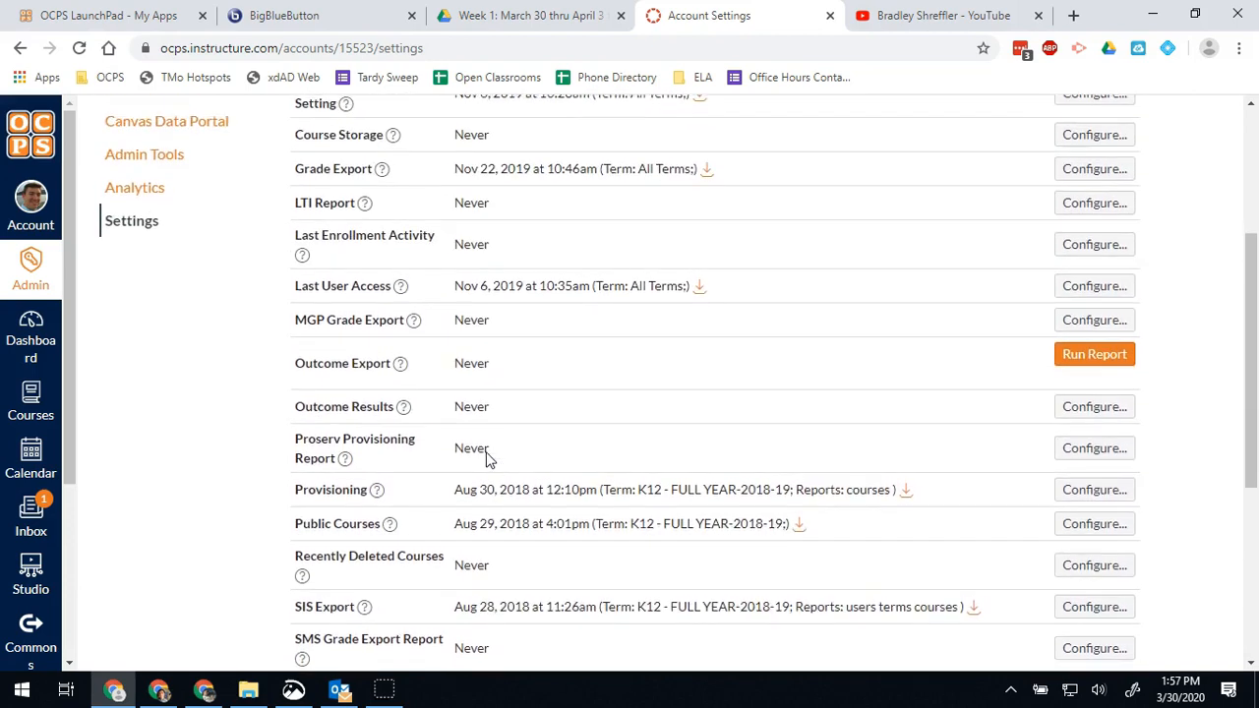
scroll("up", 3)
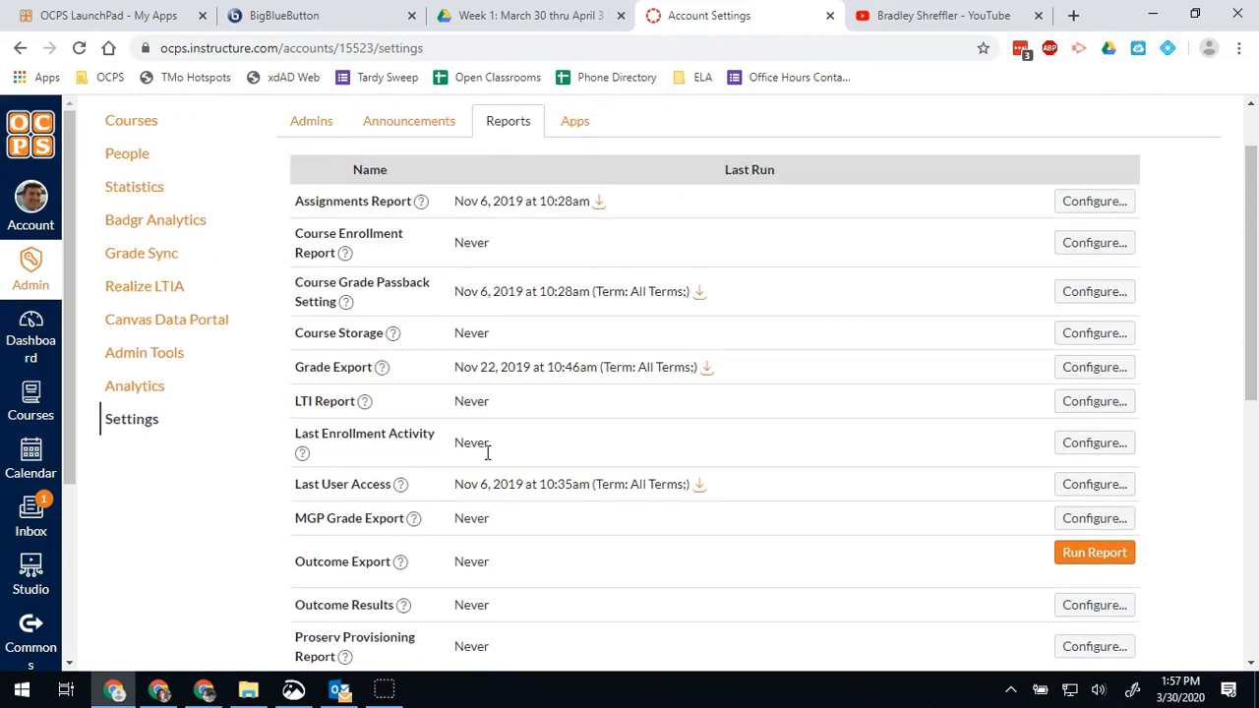
scroll("up", 3)
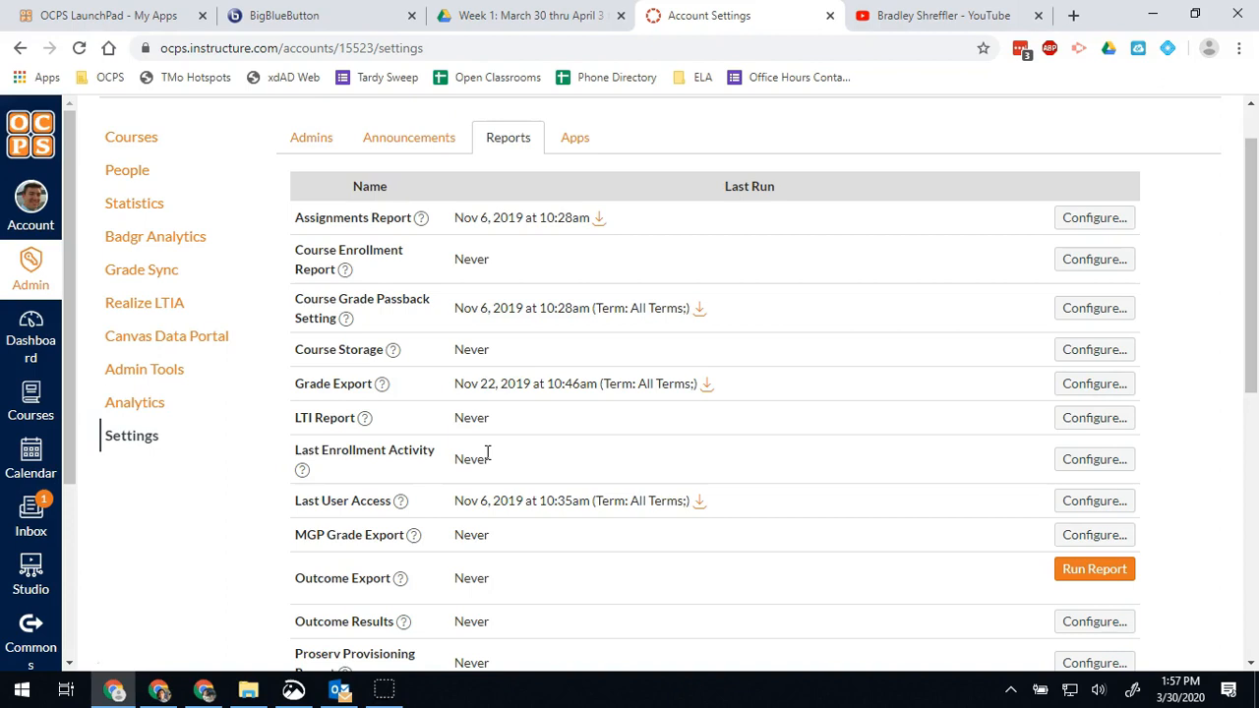
scroll("down", 3)
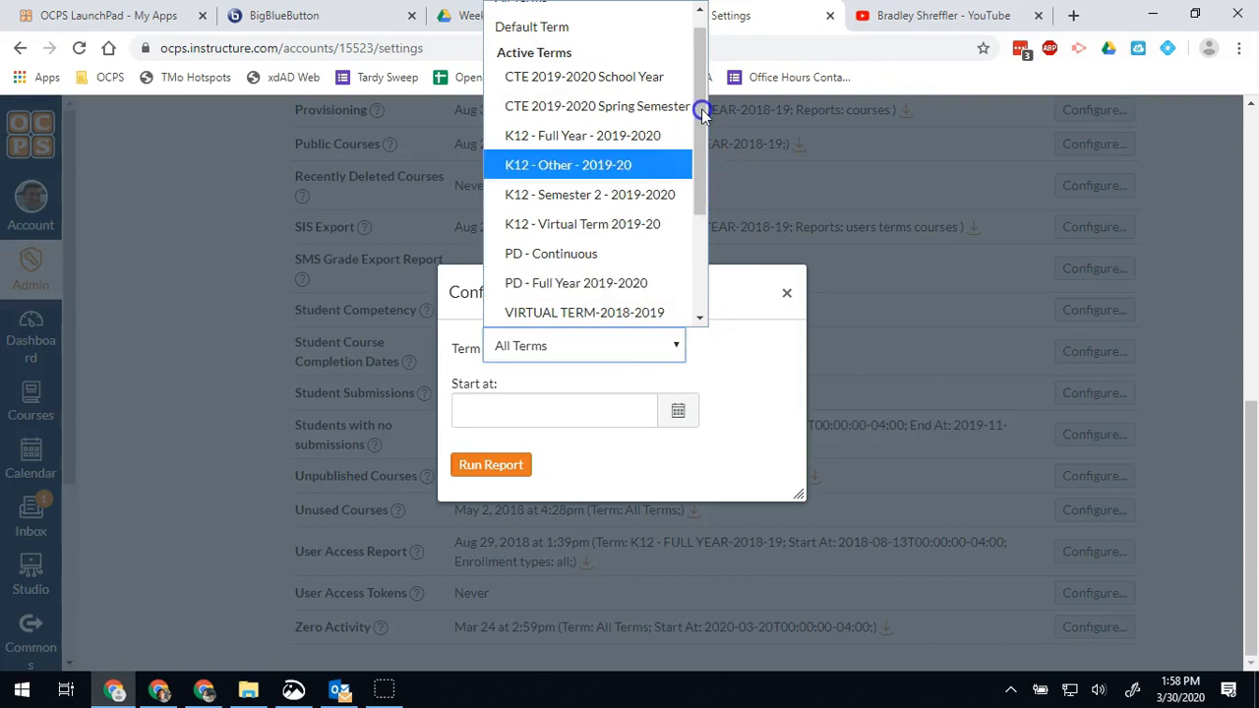
Run the Zero Activity report for All Terms starting March 23, 2020.
scroll("up", 3)
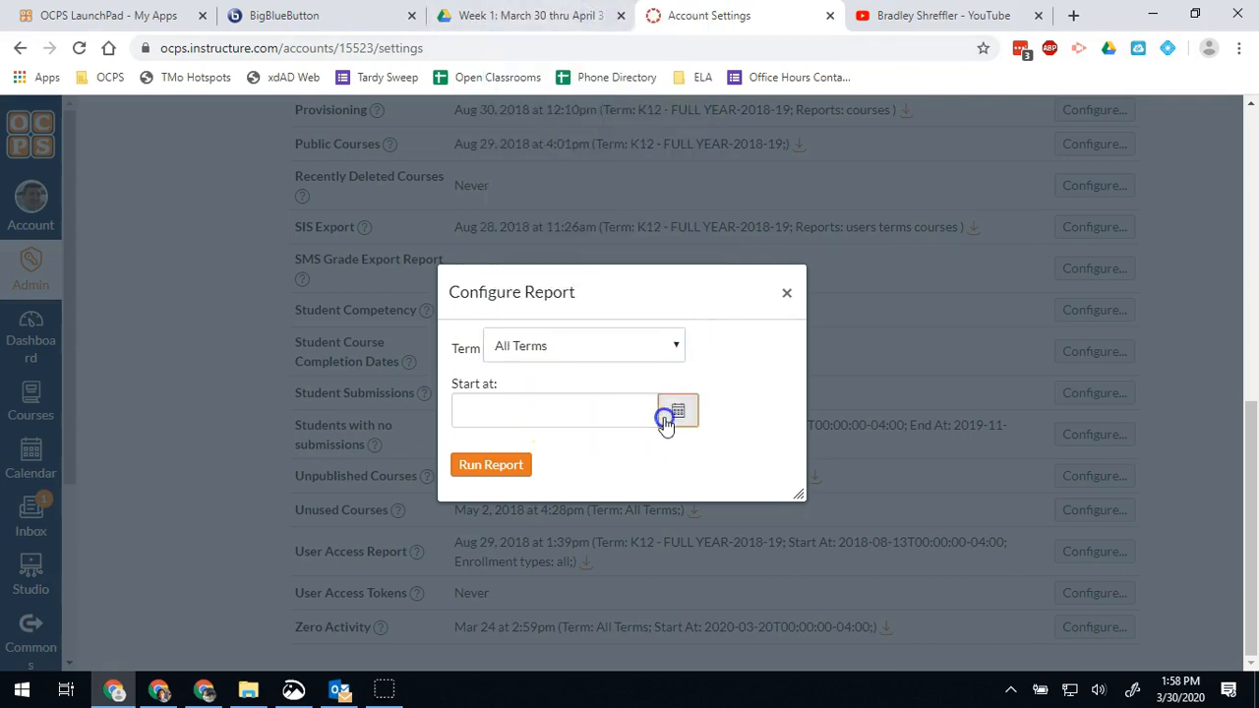
left_click(678, 410)
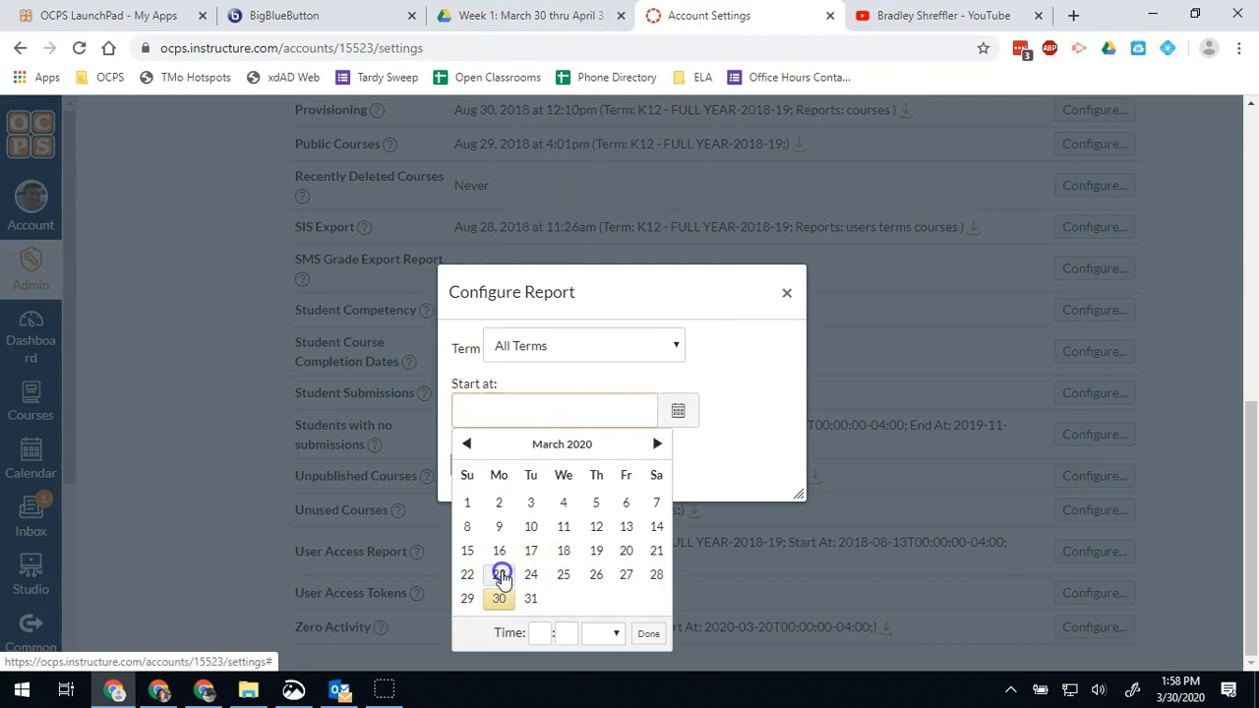
left_click(498, 574)
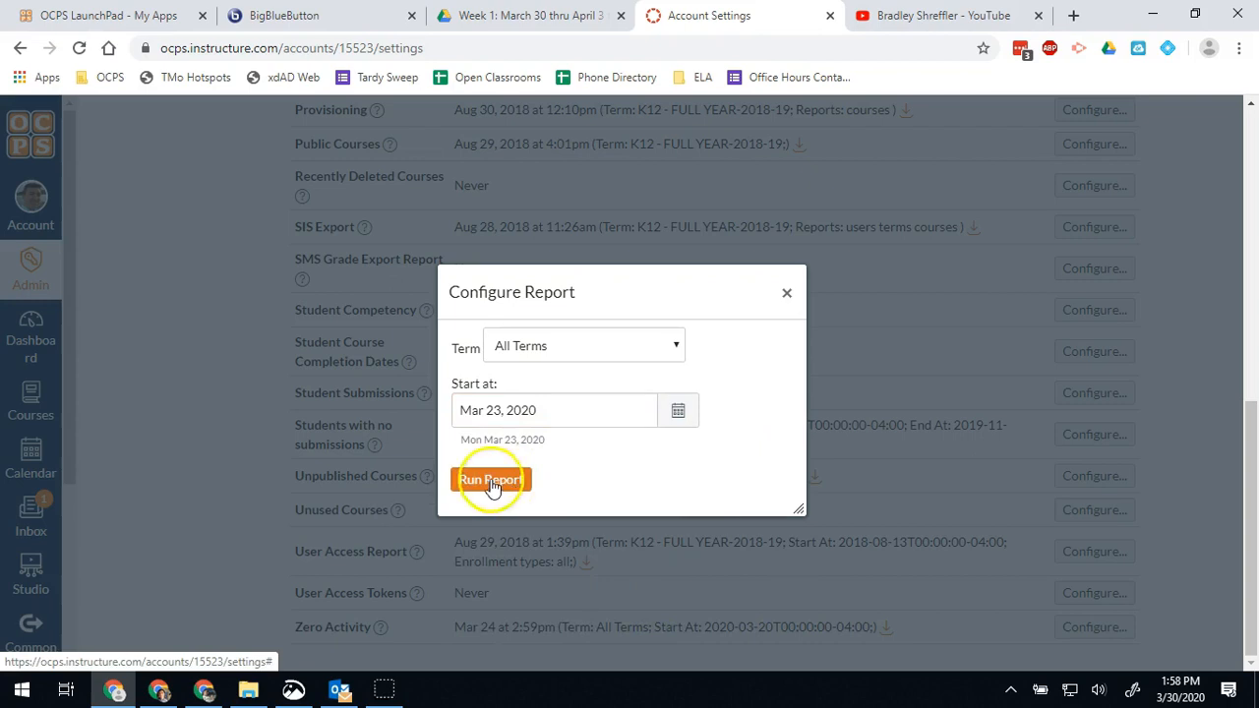
left_click(491, 479)
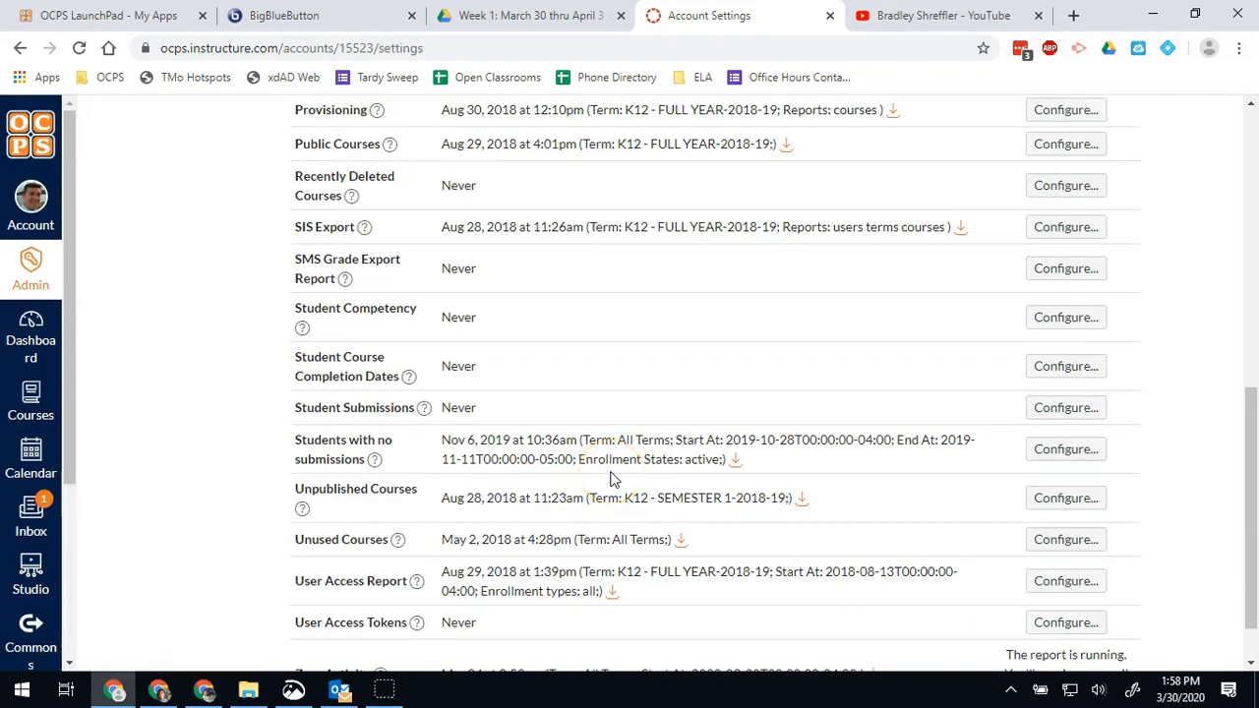
Leave the Zero Activity report running and go back to the Dashboard.
scroll("down", 3)
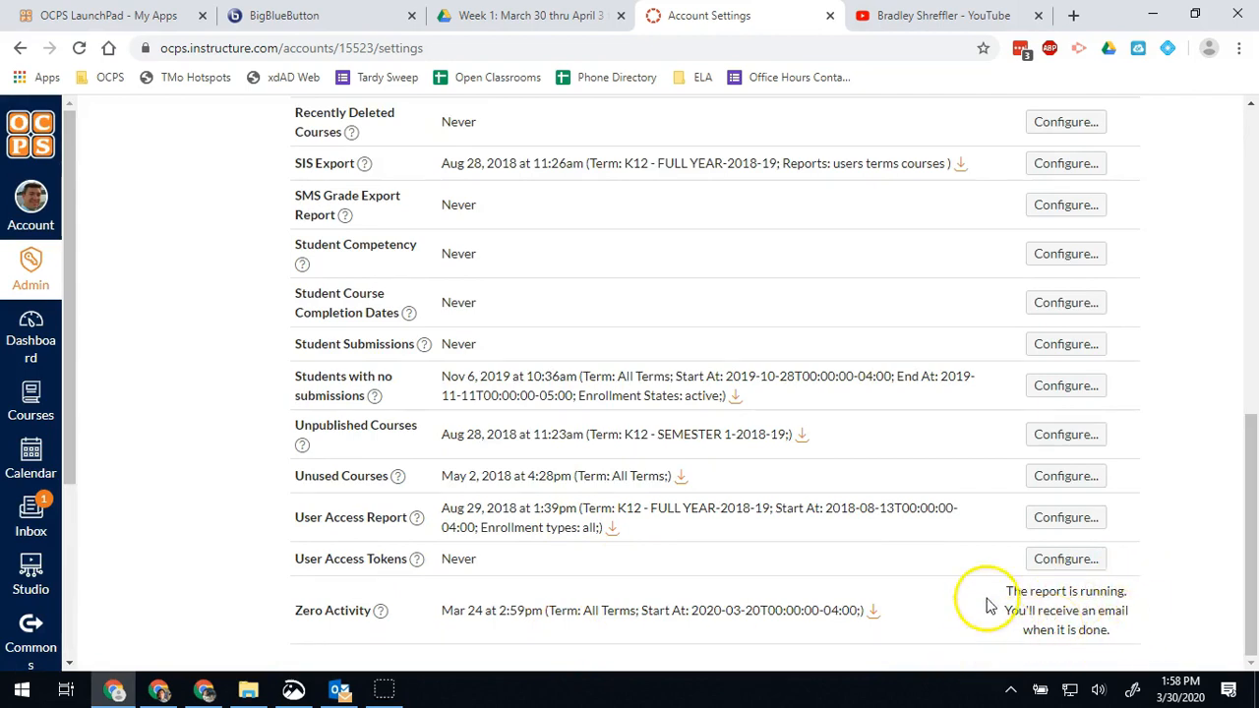
mouse_move(455, 605)
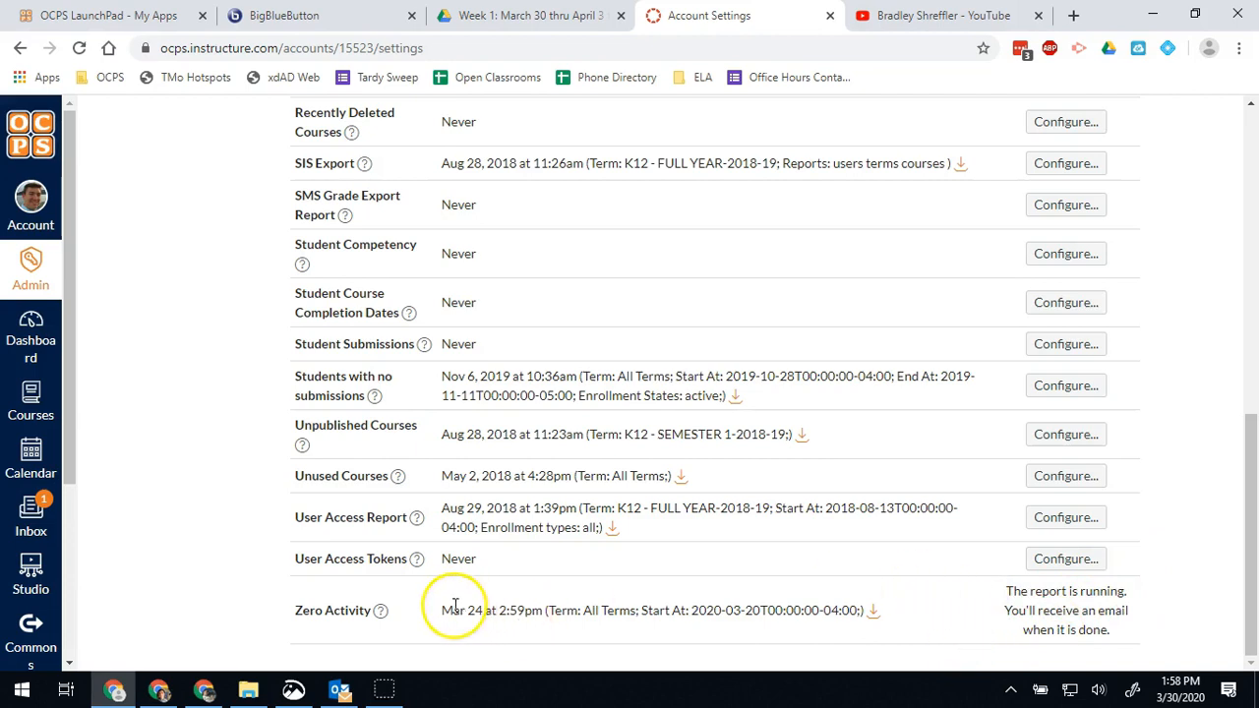
mouse_move(541, 608)
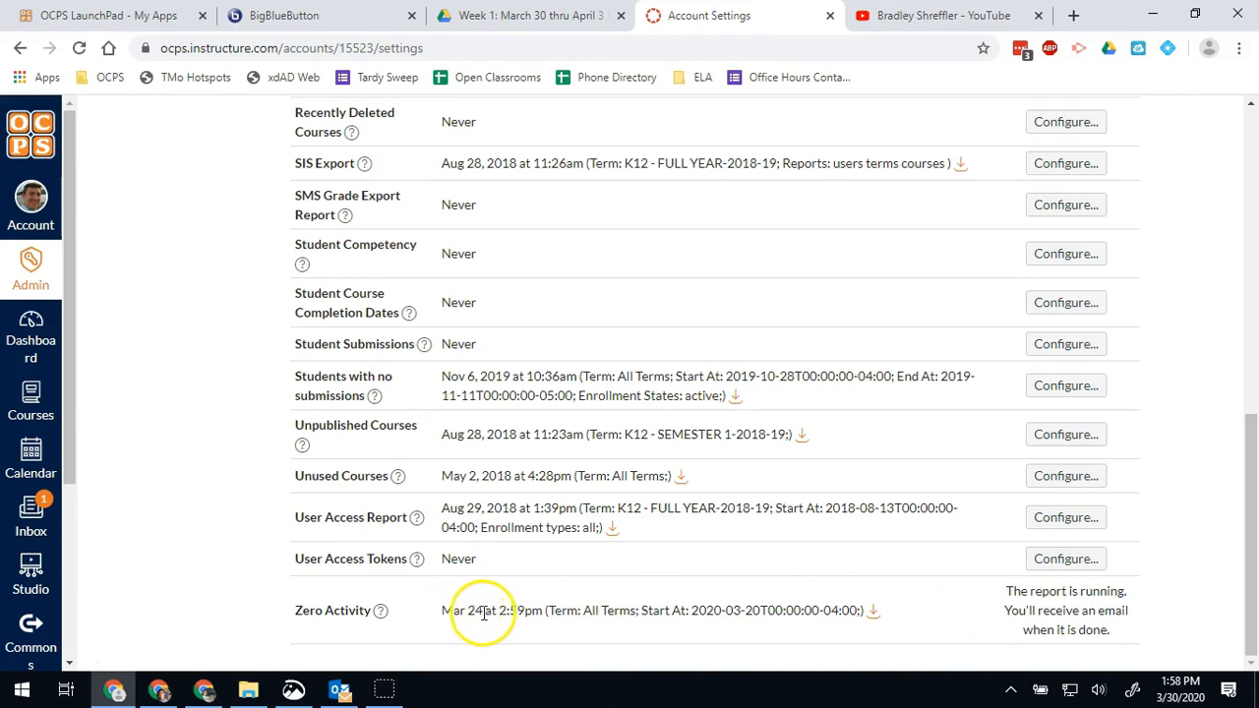
mouse_move(472, 624)
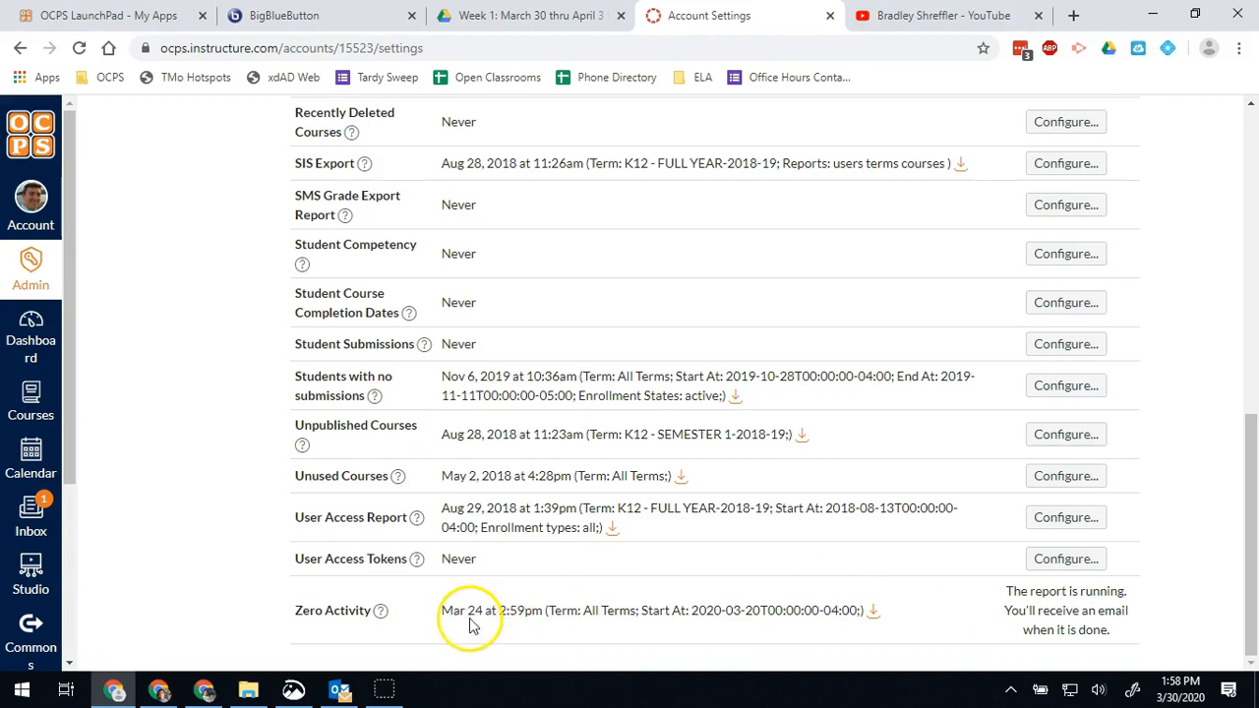
mouse_move(1033, 650)
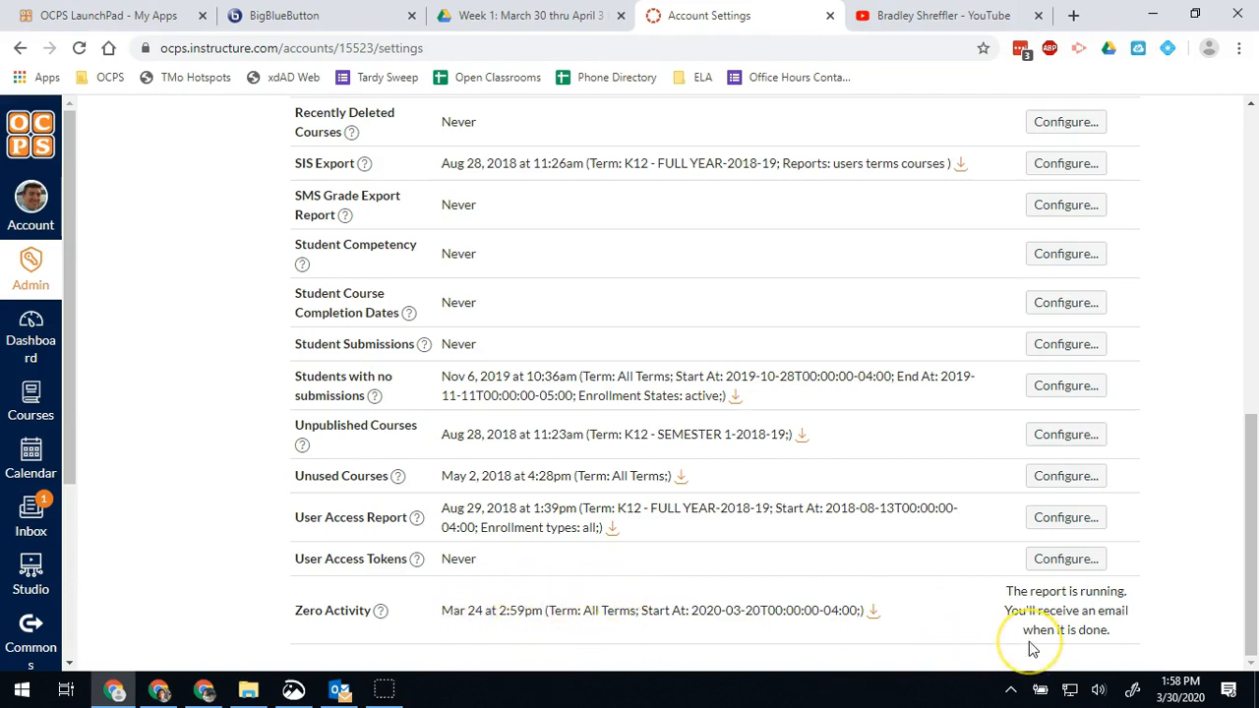
left_click(31, 326)
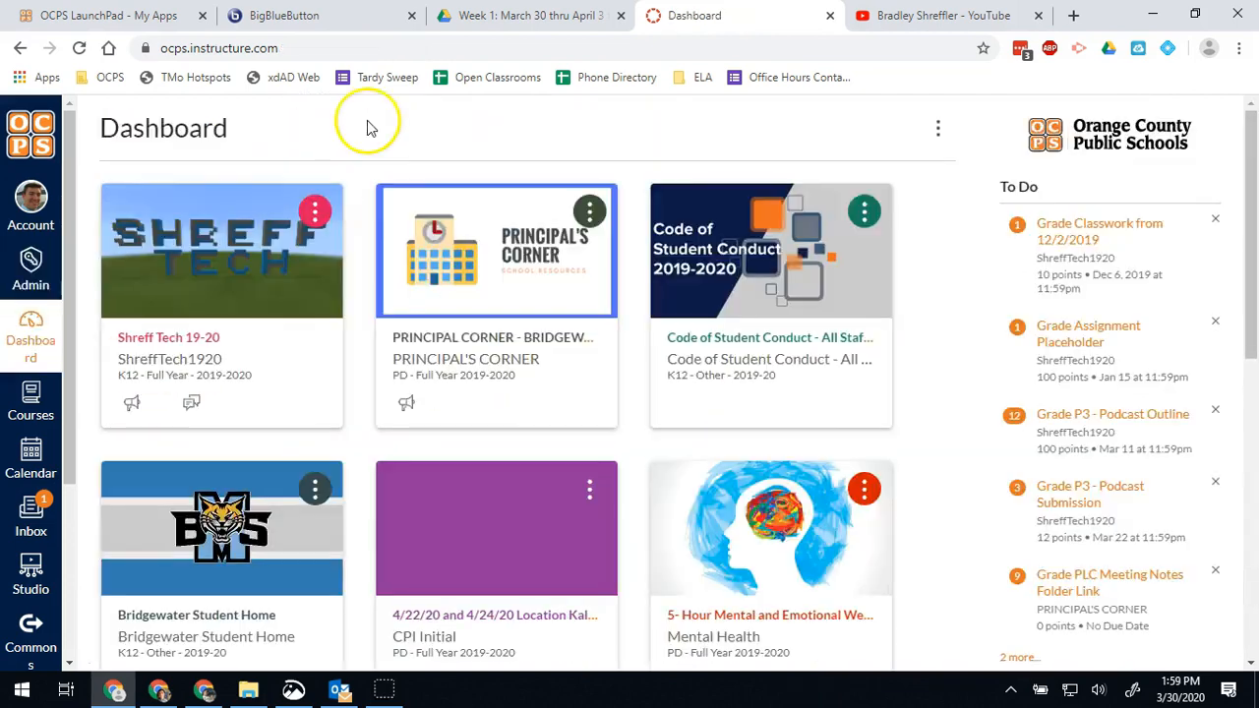